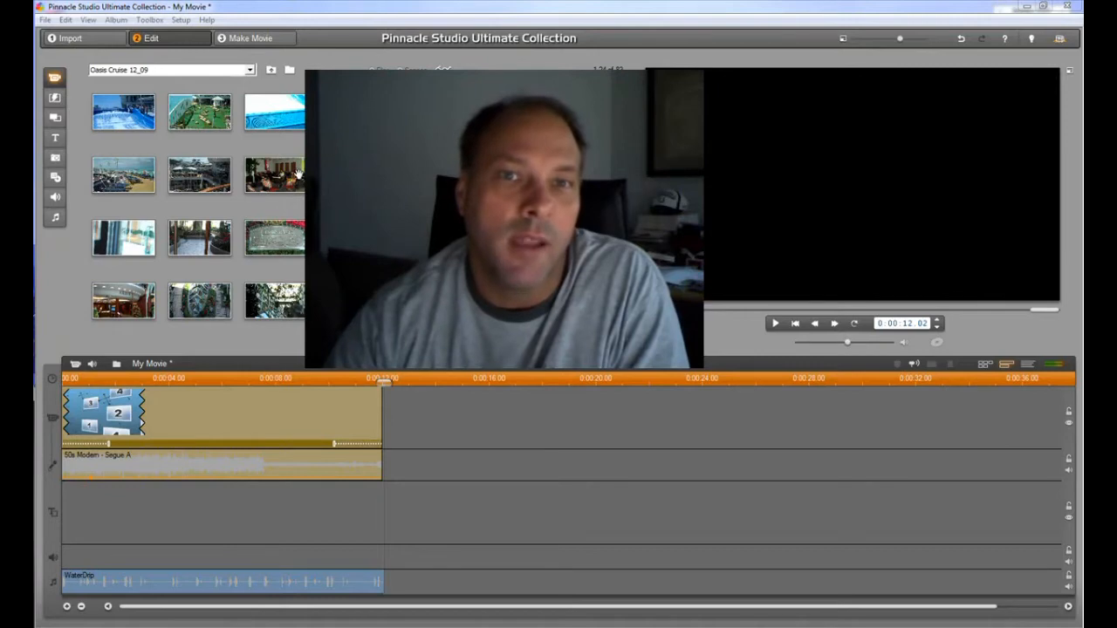
pyautogui.moveTo(295, 175)
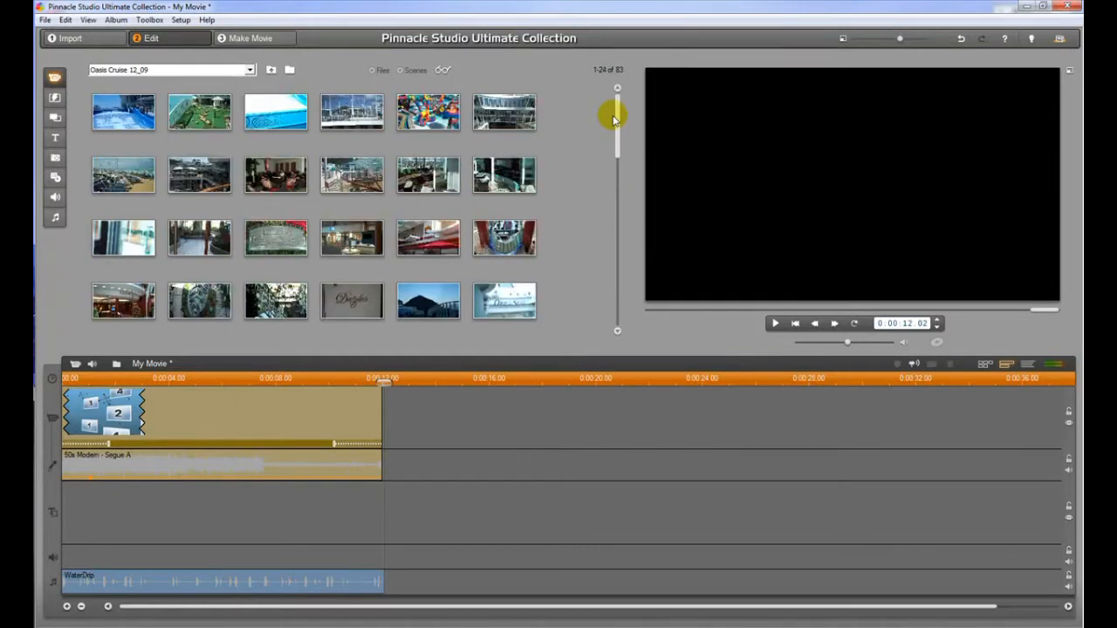
pyautogui.moveTo(602, 114)
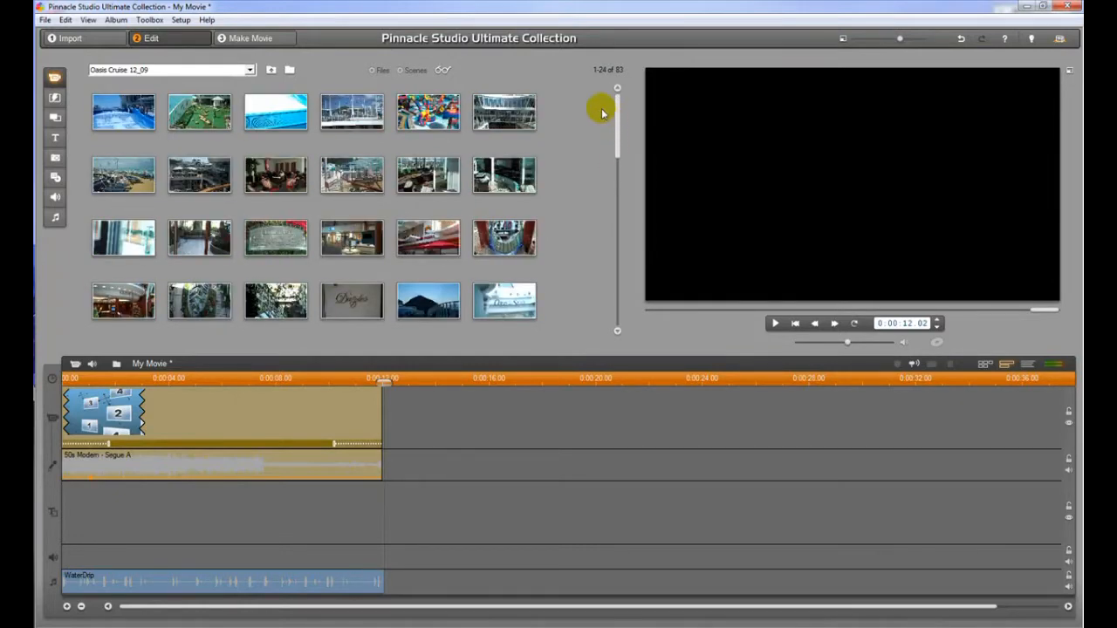
pyautogui.moveTo(352, 112)
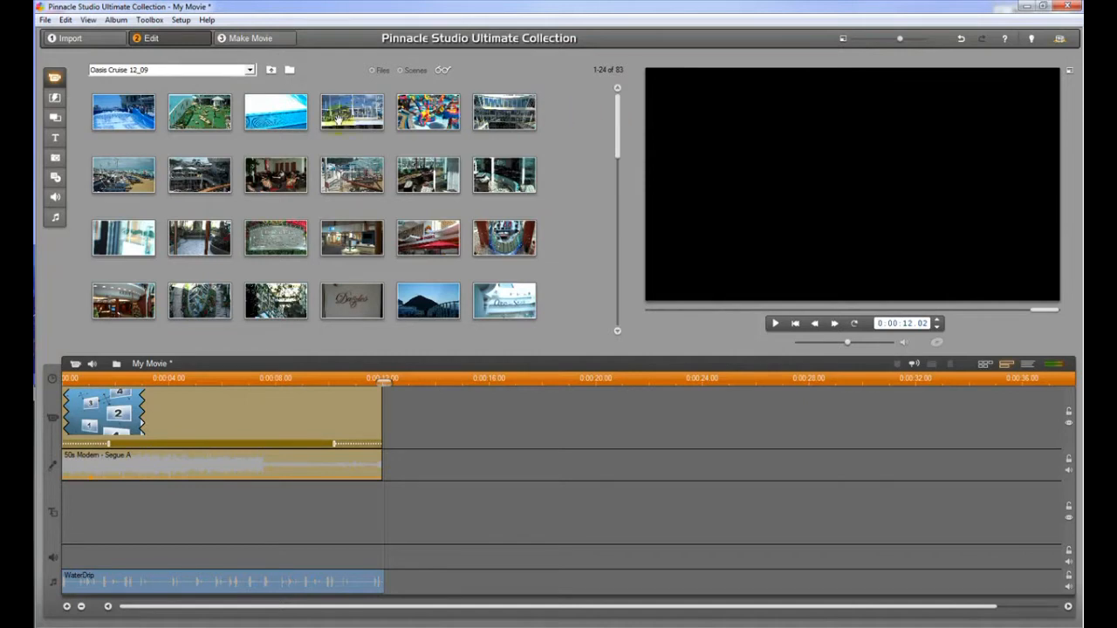
pyautogui.moveTo(266, 147)
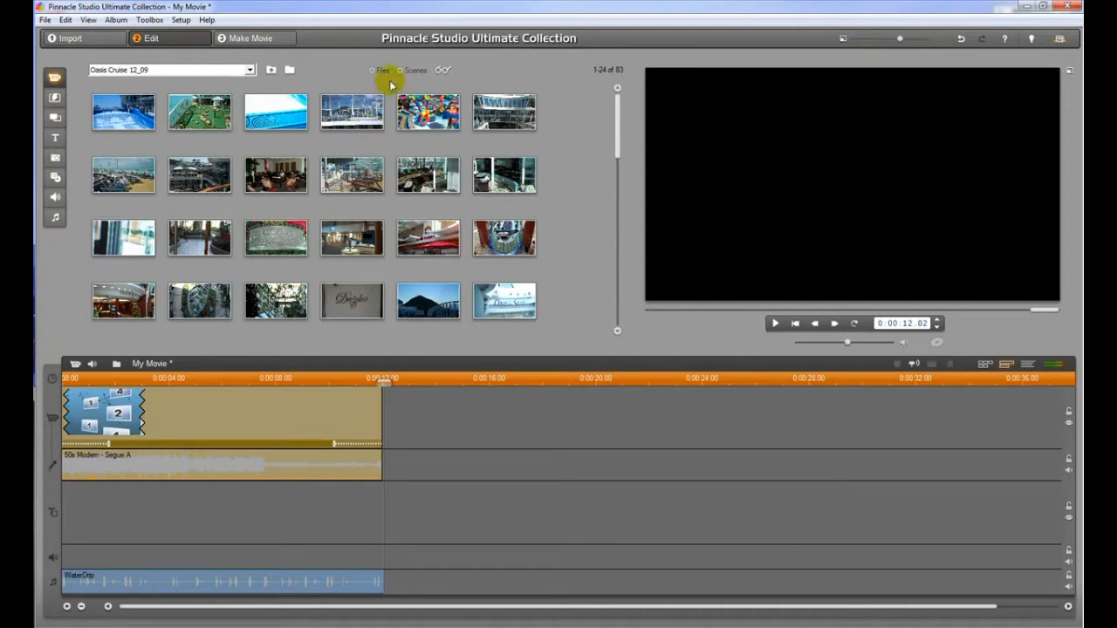
pyautogui.moveTo(142, 119)
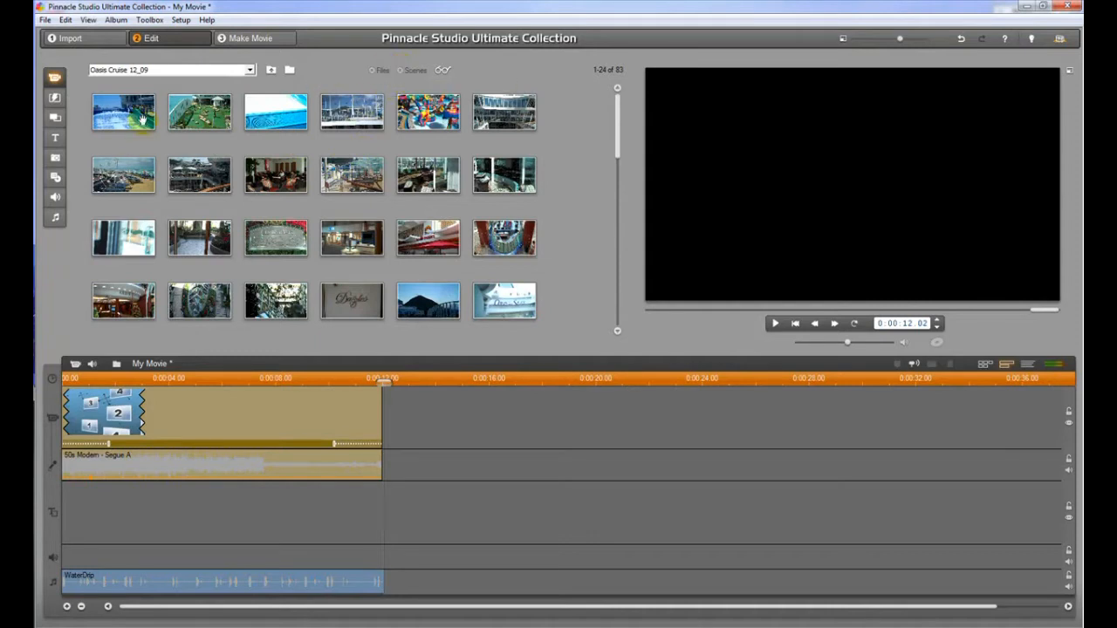
pyautogui.moveTo(350, 112)
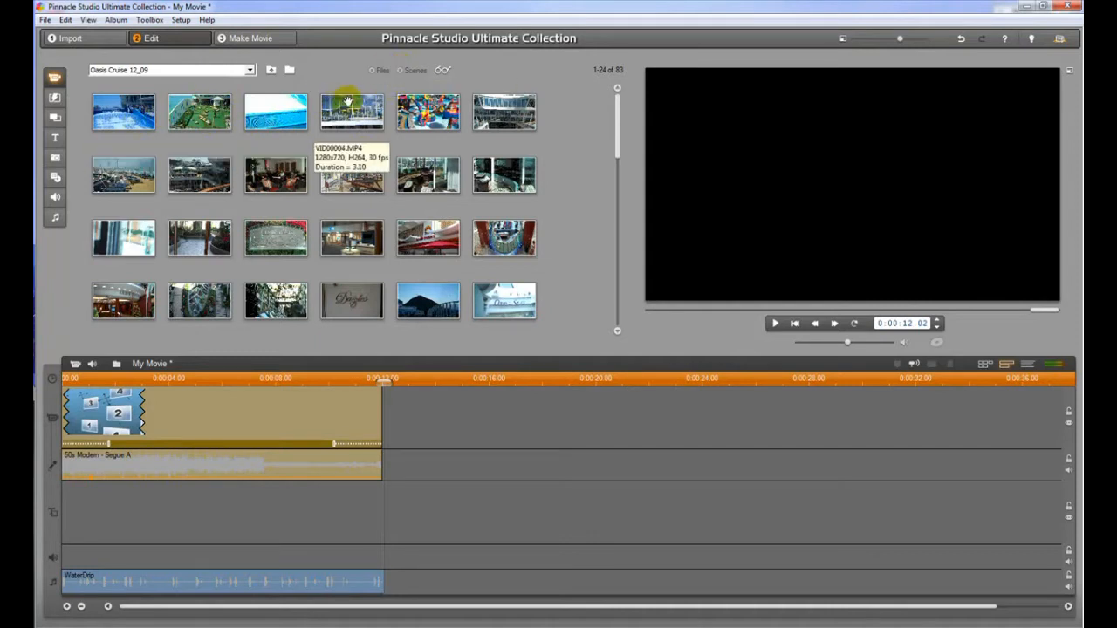
pyautogui.moveTo(503, 112)
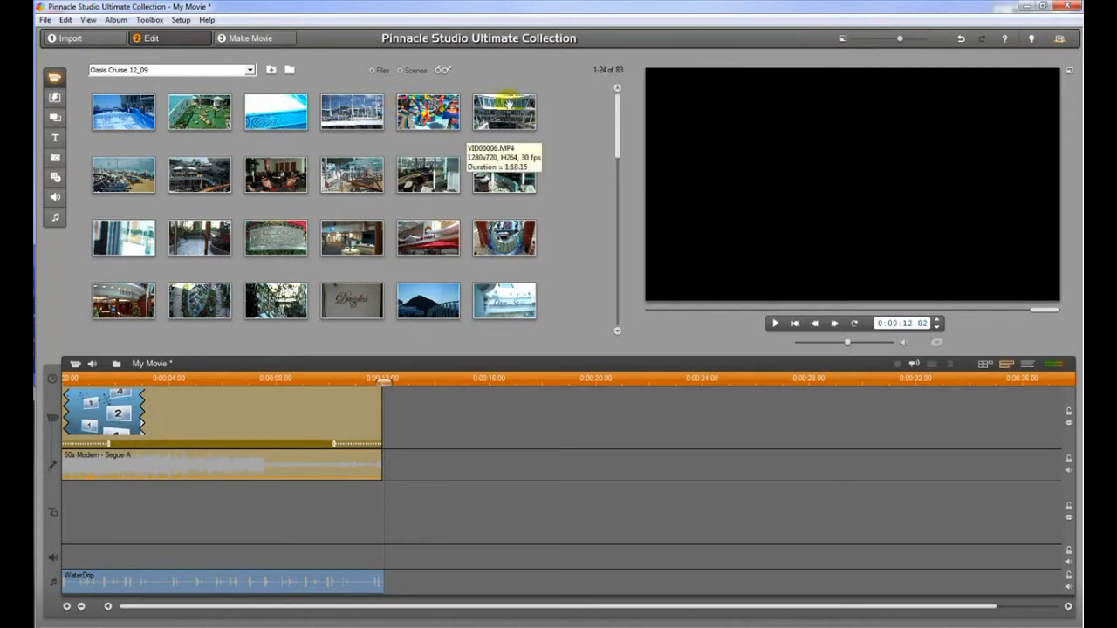
pyautogui.moveTo(503, 170)
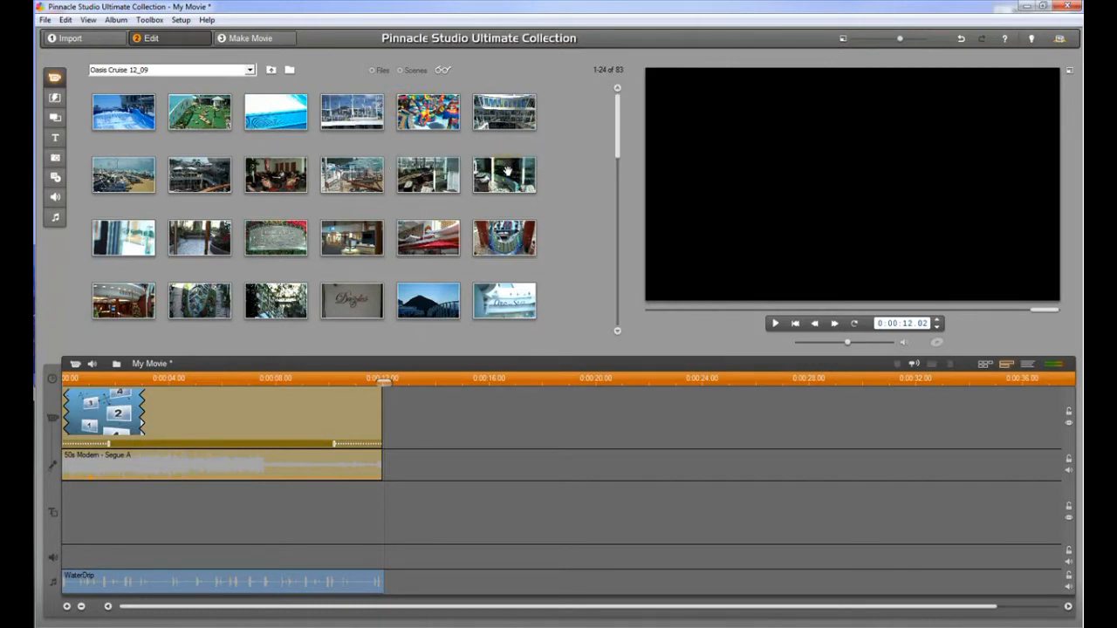
pyautogui.moveTo(427, 175)
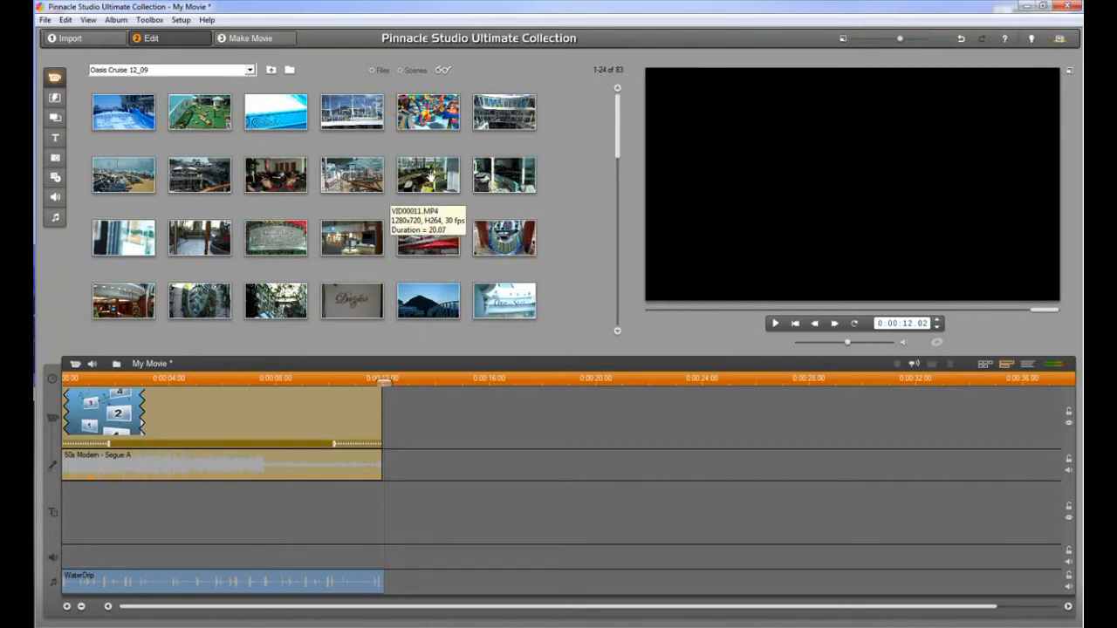
pyautogui.moveTo(275, 174)
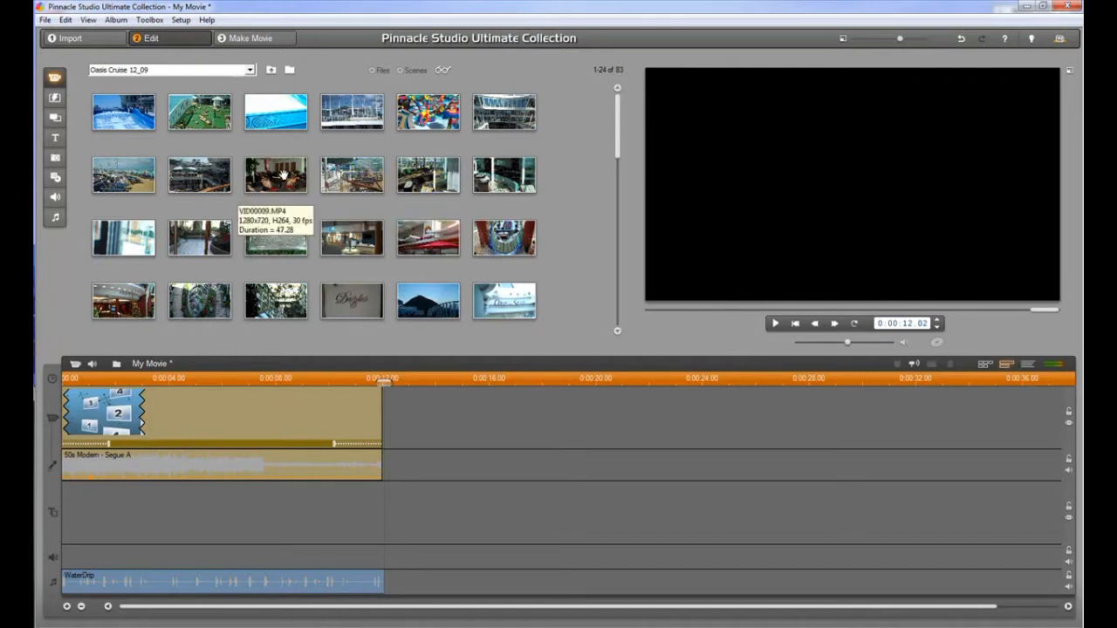
pyautogui.moveTo(141, 246)
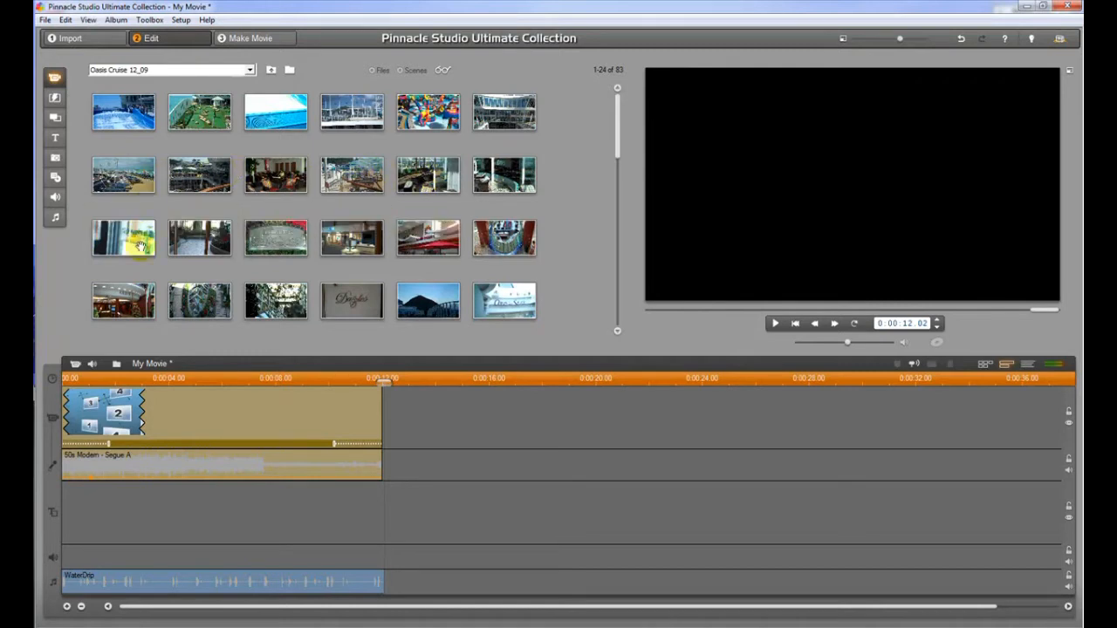
pyautogui.moveTo(569, 138)
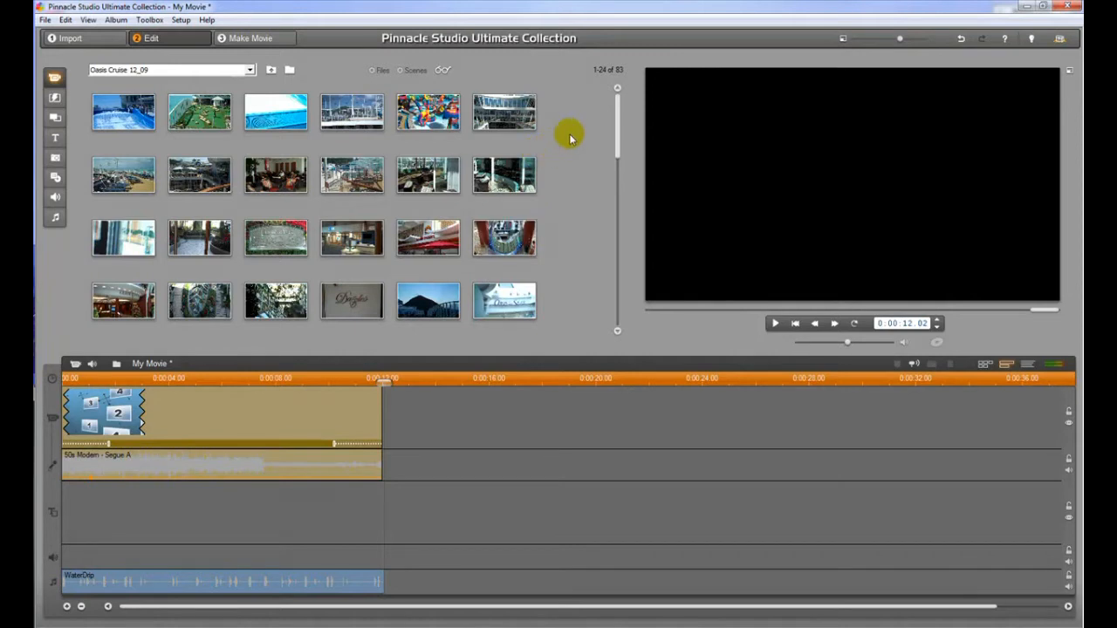
pyautogui.moveTo(199, 174)
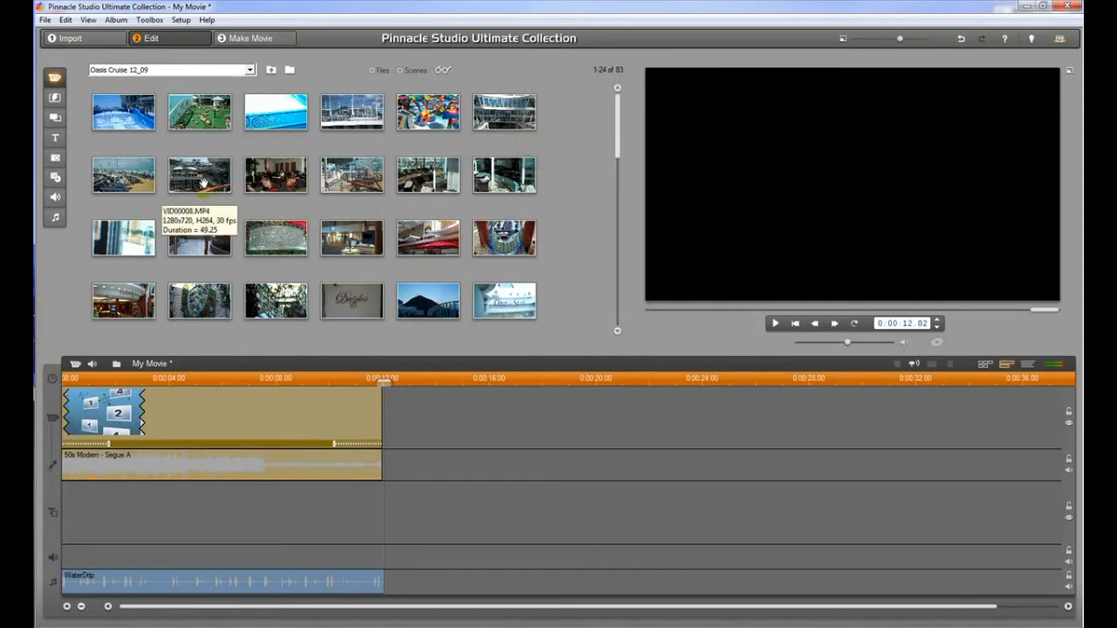
pyautogui.moveTo(275, 114)
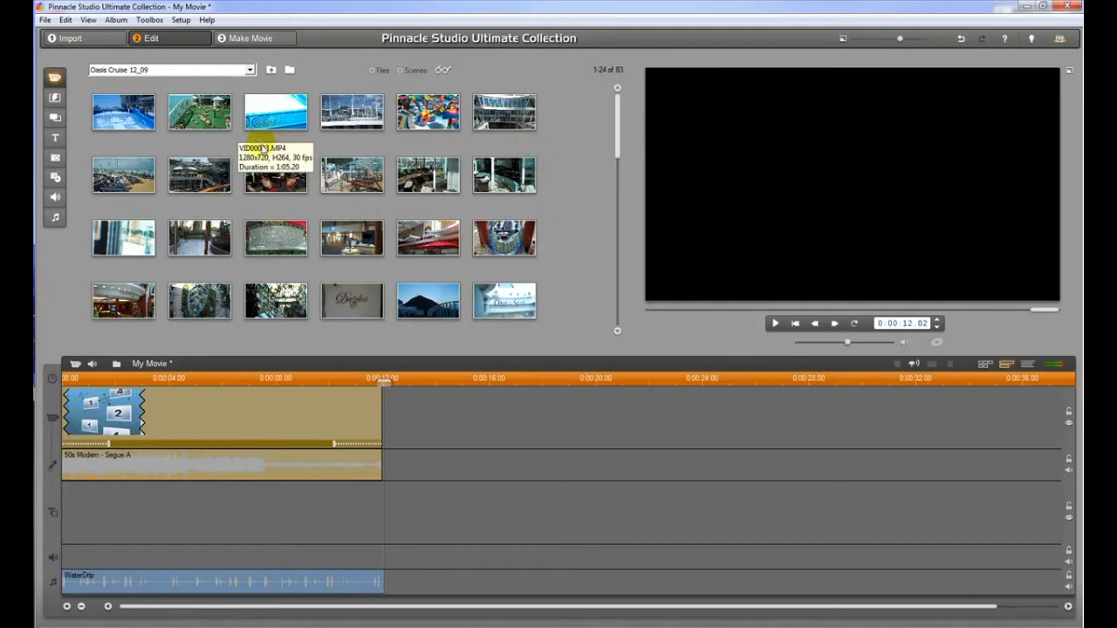
# Load the colourful water-play clip and play it in the preview for about twelve seconds
pyautogui.click(427, 112)
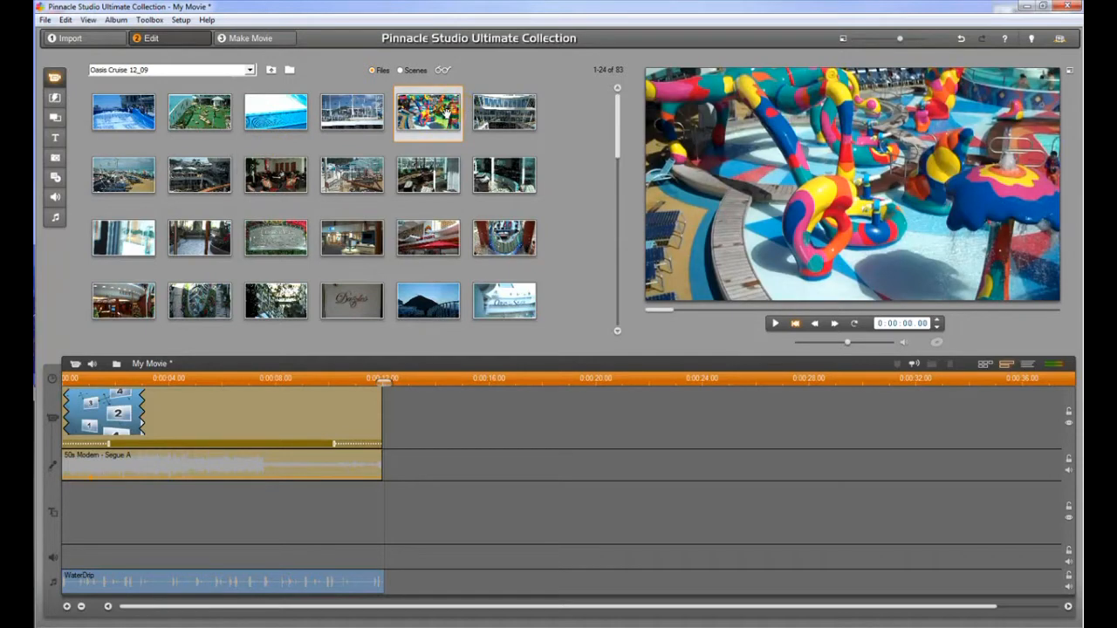
pyautogui.moveTo(501, 127)
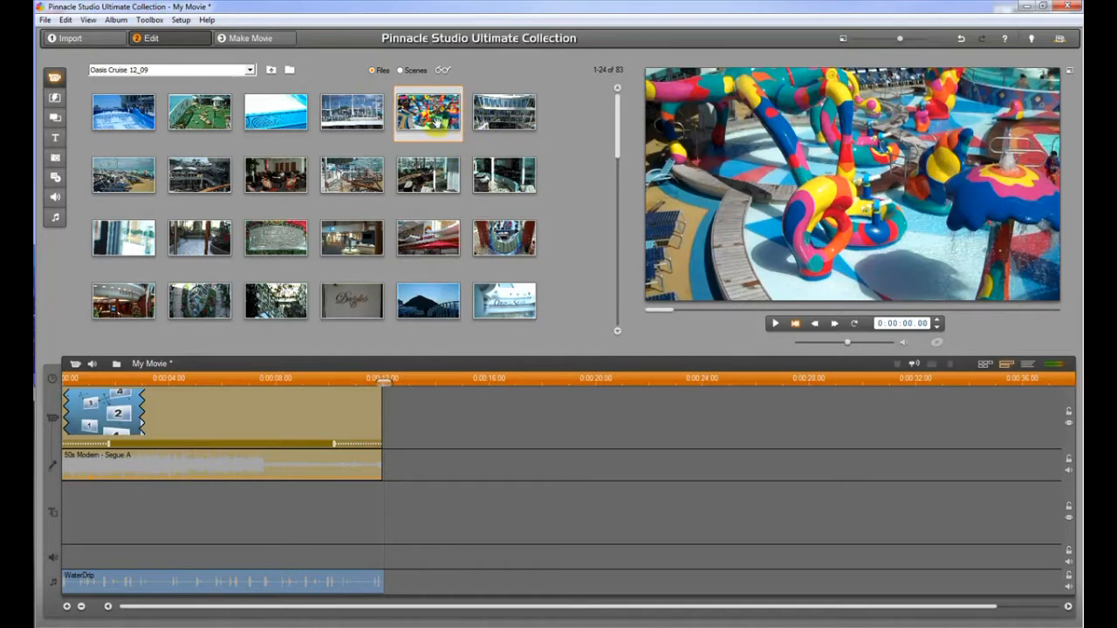
pyautogui.moveTo(768, 109)
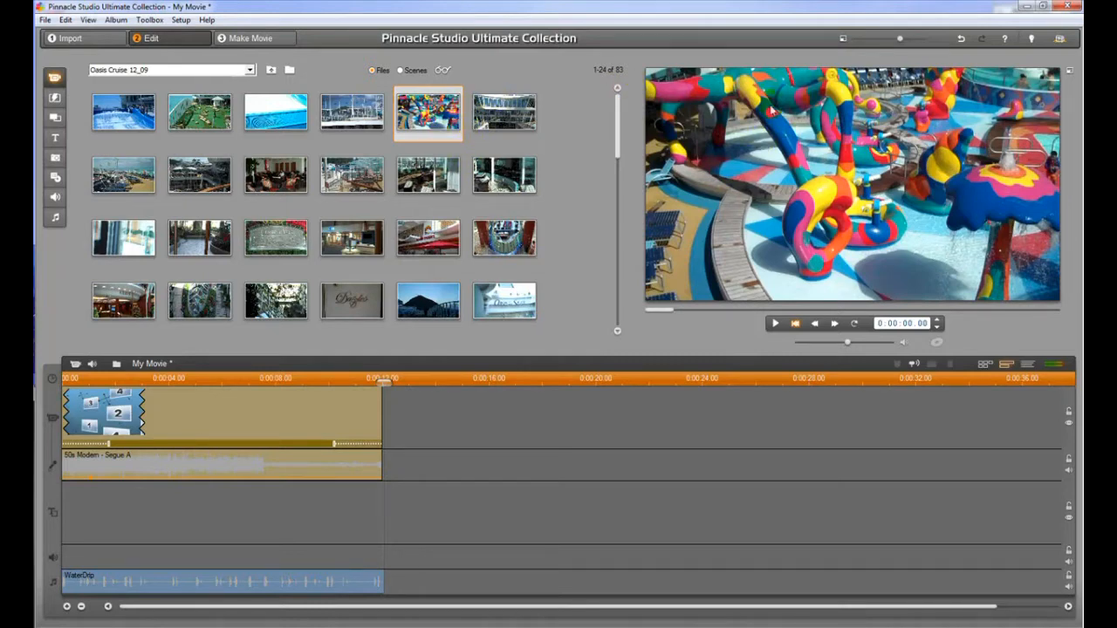
pyautogui.moveTo(776, 297)
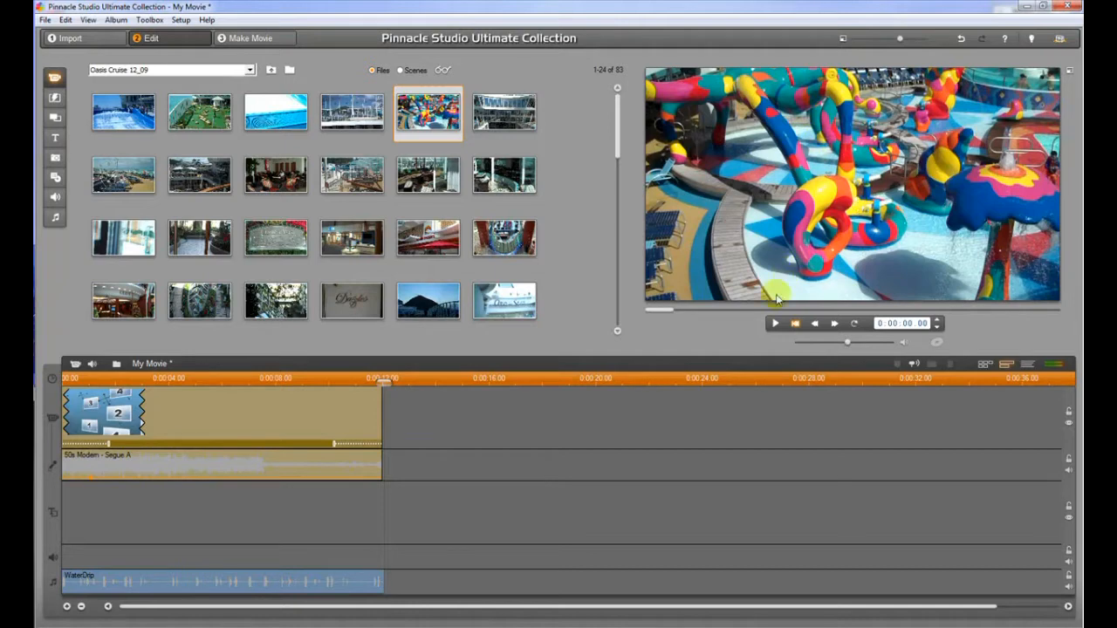
pyautogui.moveTo(774, 324)
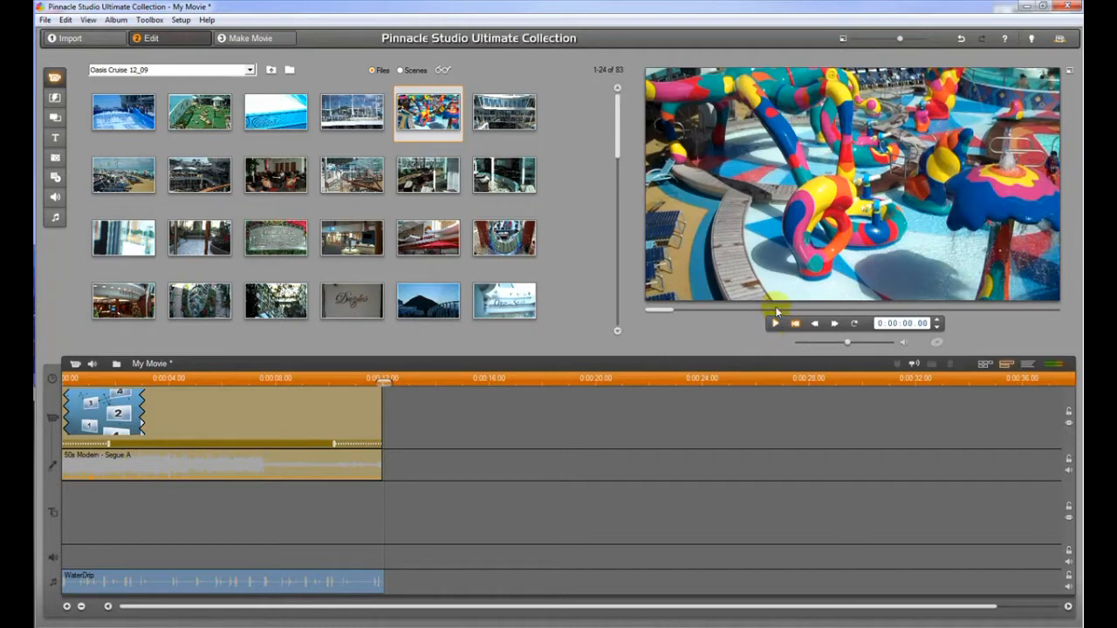
pyautogui.moveTo(775, 324)
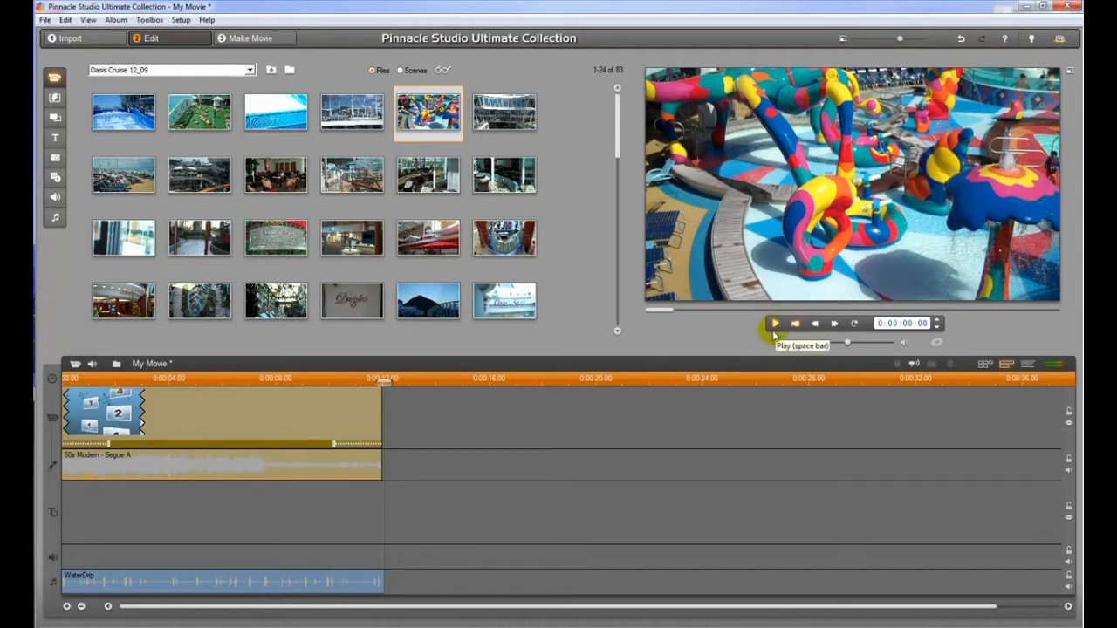
pyautogui.click(775, 323)
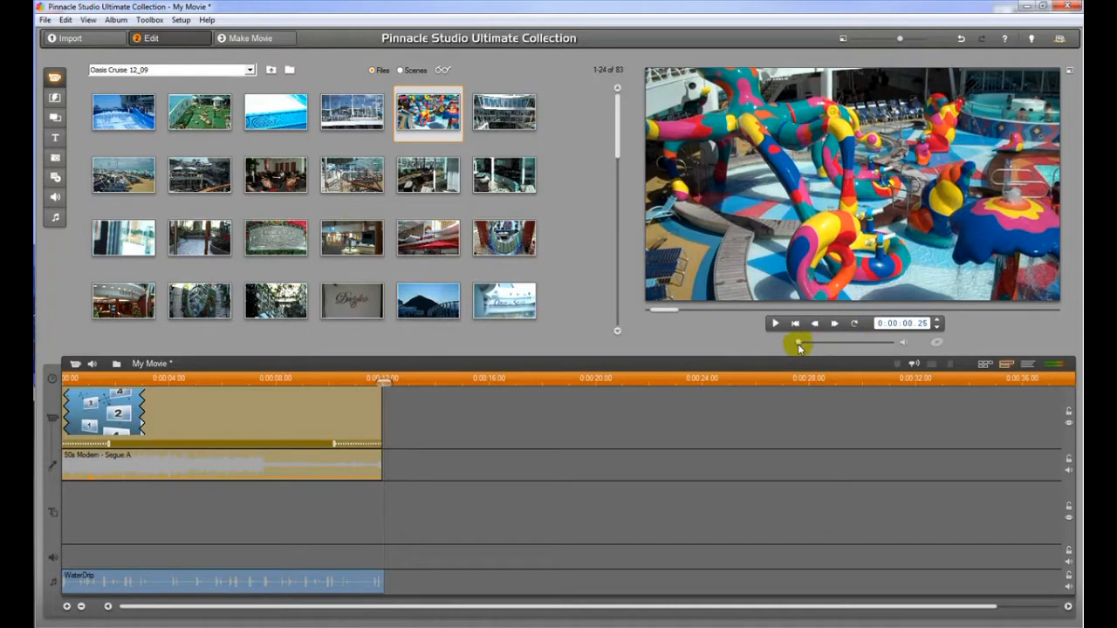
pyautogui.click(775, 324)
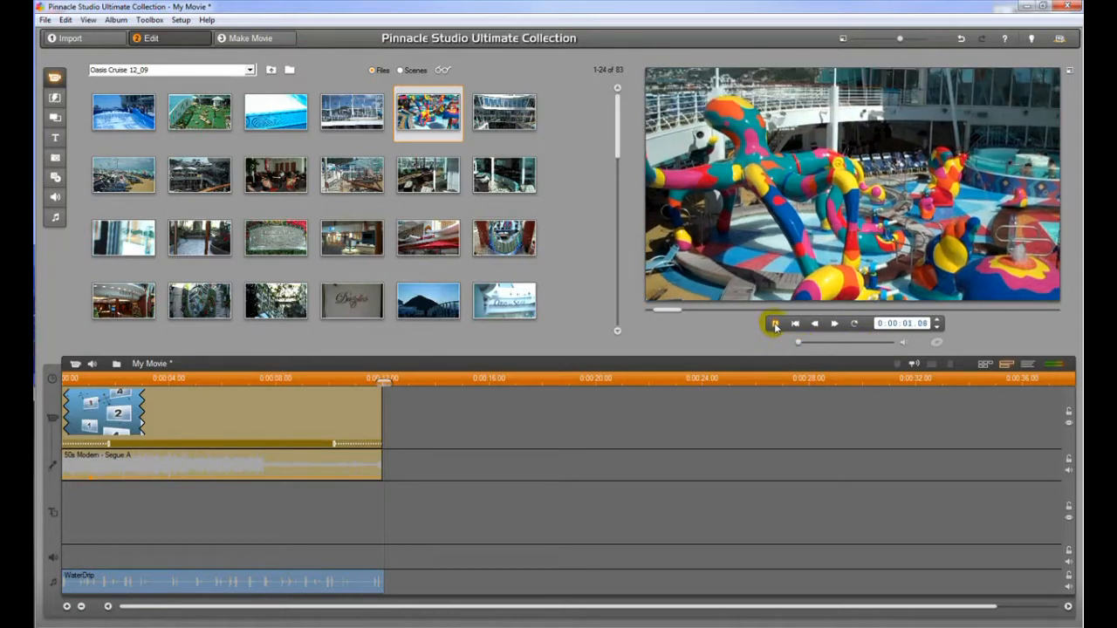
pyautogui.click(774, 323)
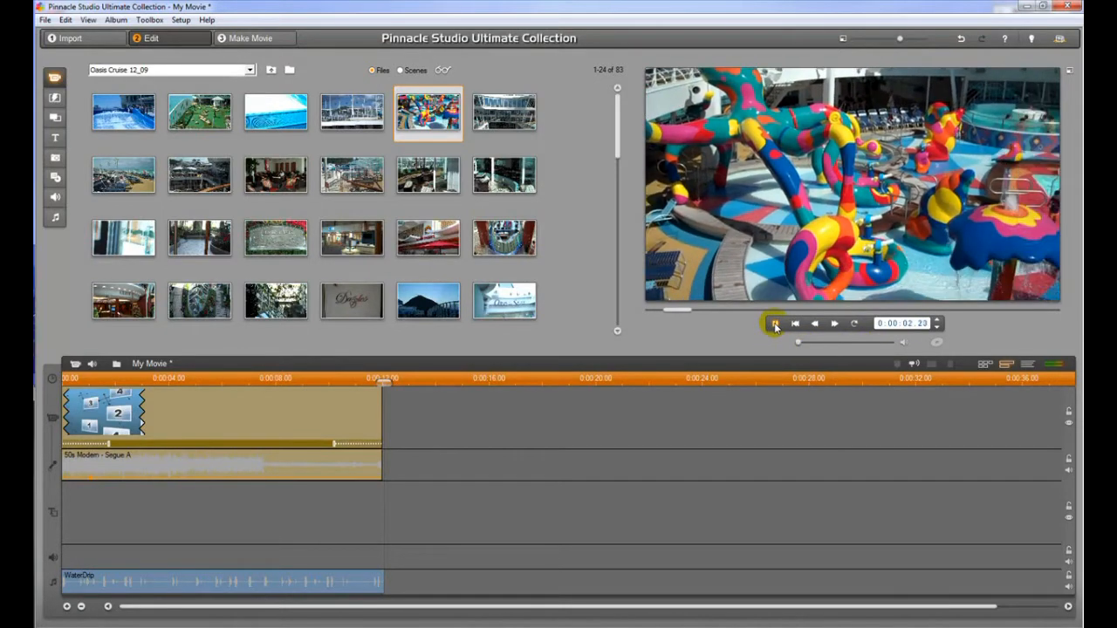
pyautogui.click(774, 324)
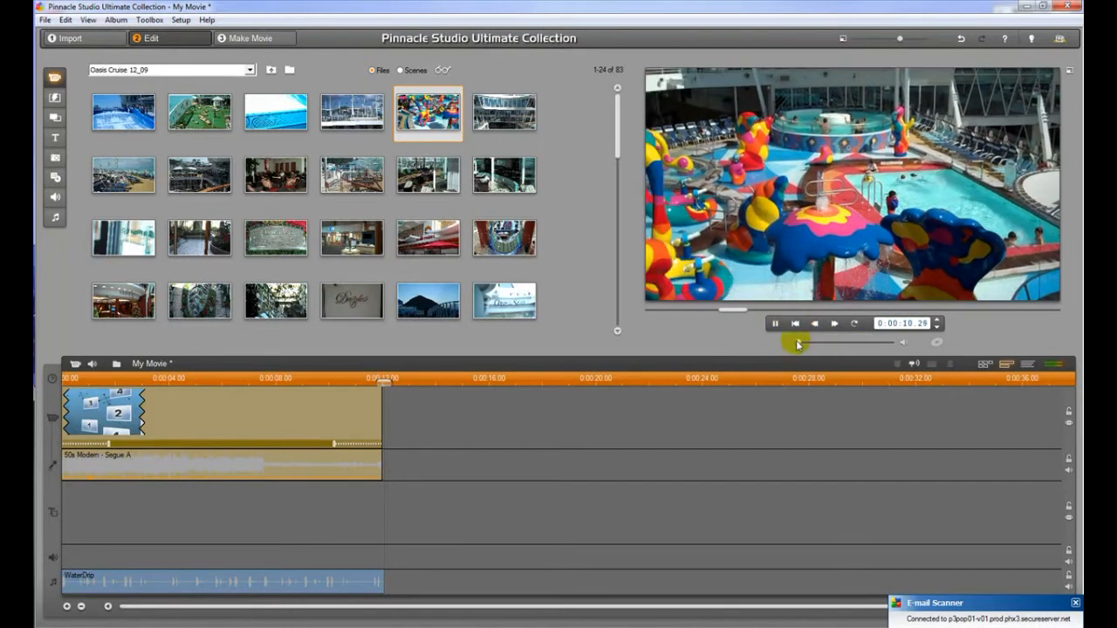
pyautogui.click(775, 322)
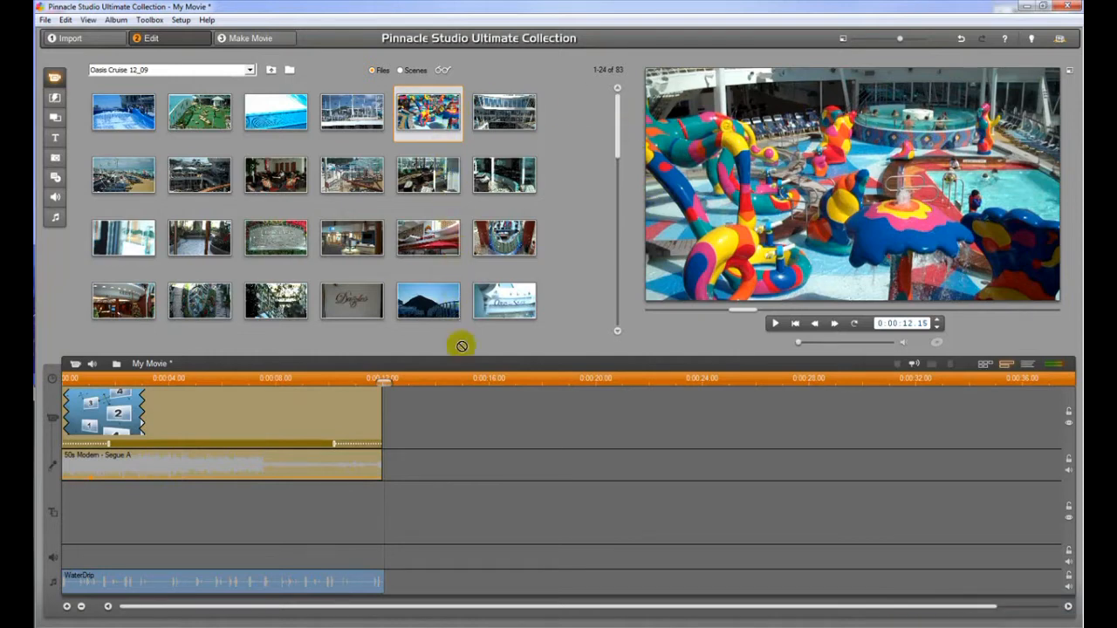
pyautogui.moveTo(428, 112); pyautogui.dragTo(437, 419)
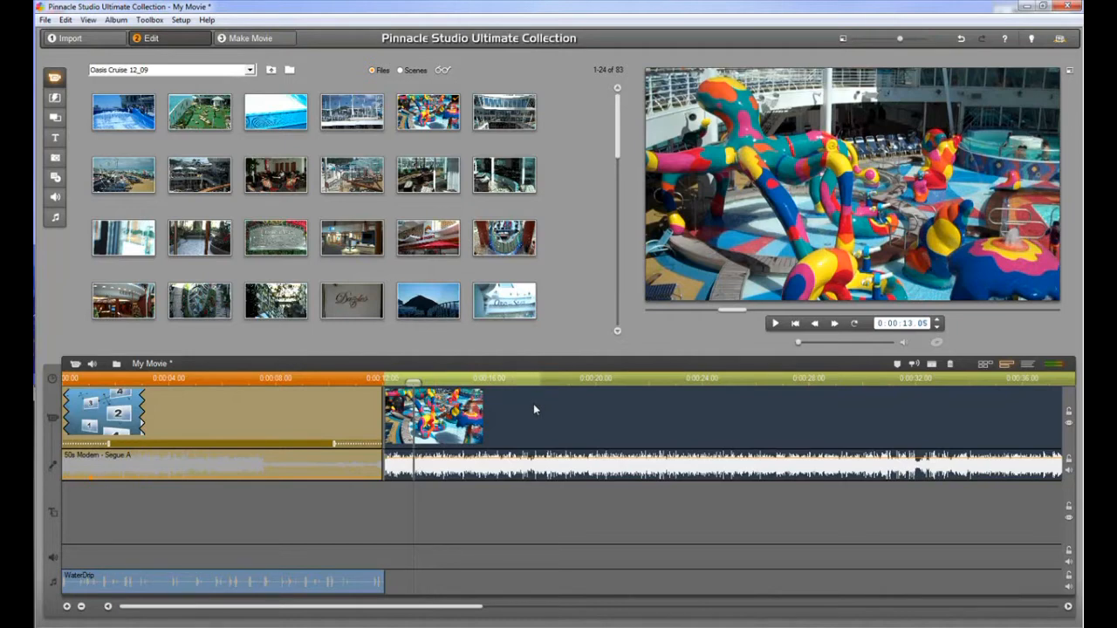
pyautogui.moveTo(548, 424)
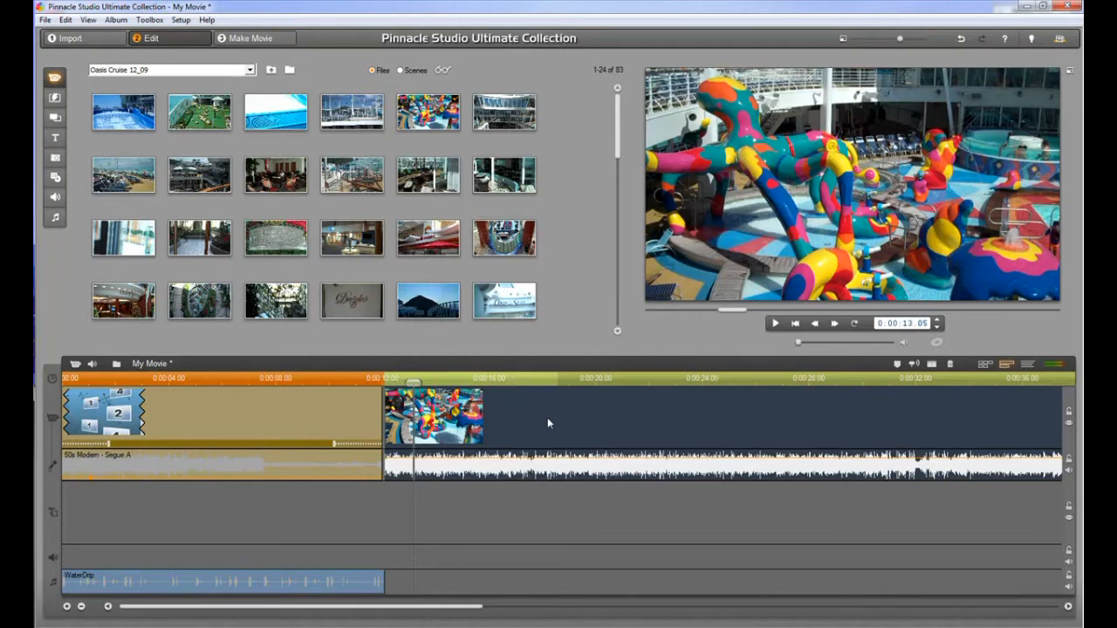
pyautogui.moveTo(491, 408)
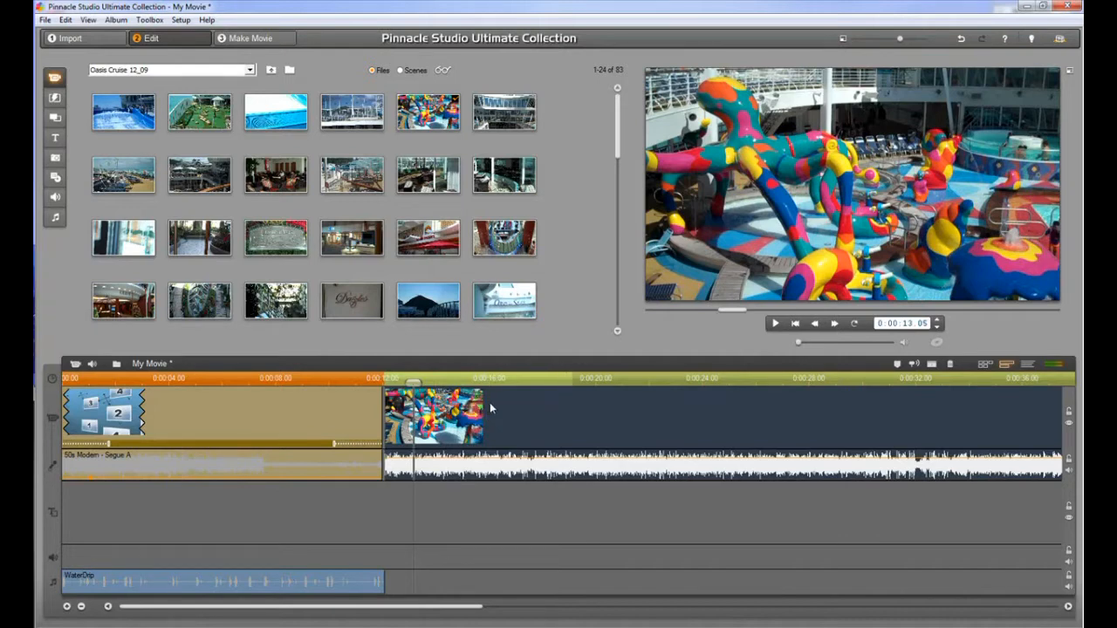
pyautogui.moveTo(404, 284)
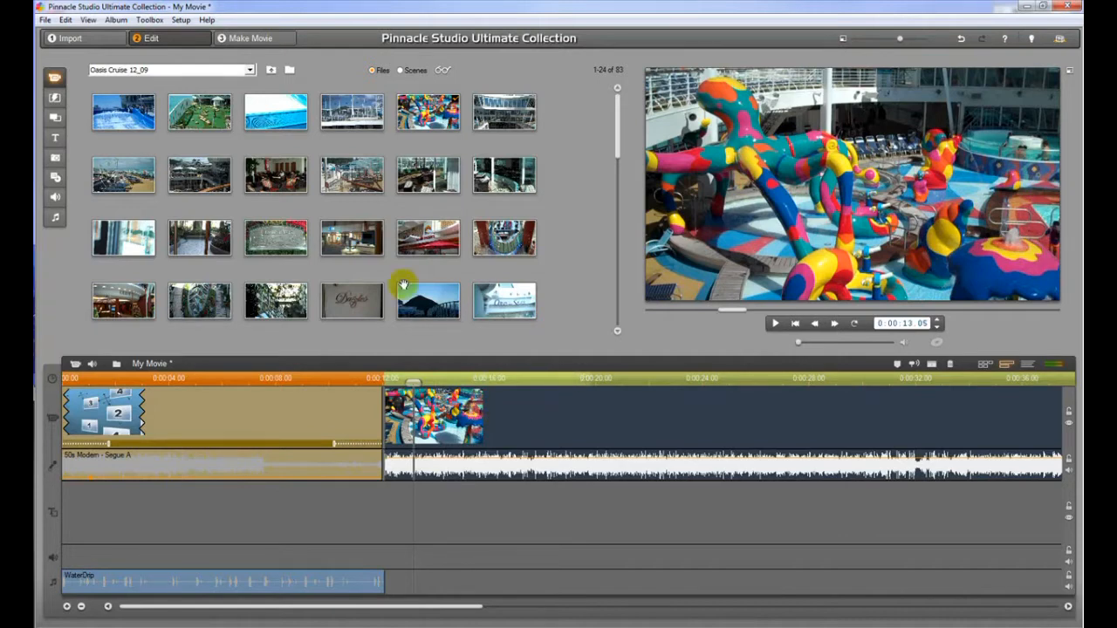
pyautogui.moveTo(54, 97)
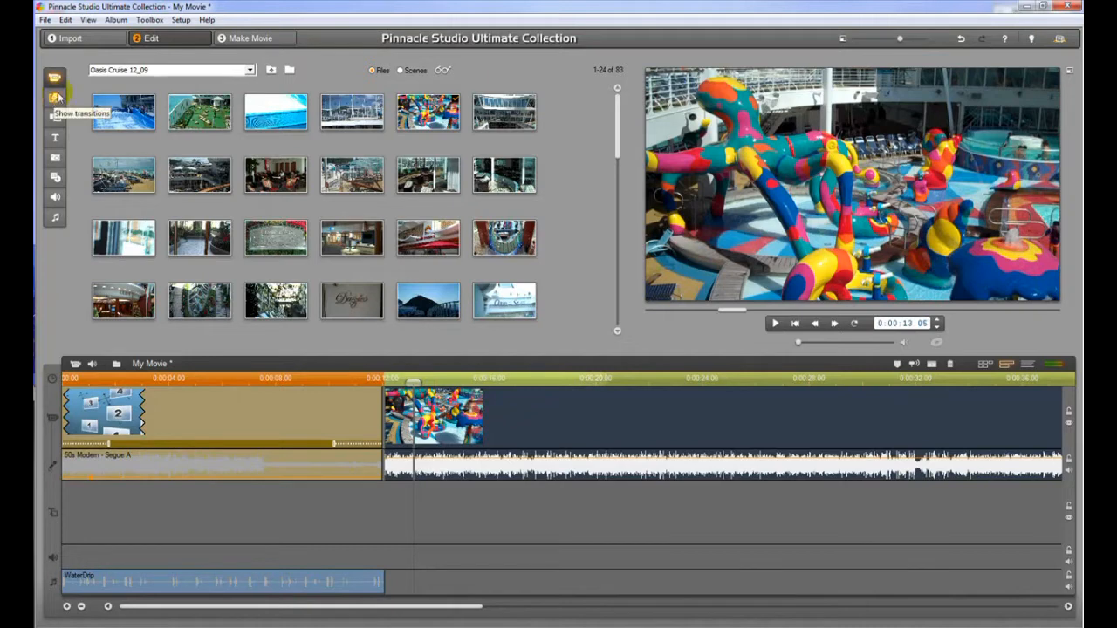
pyautogui.moveTo(55, 137)
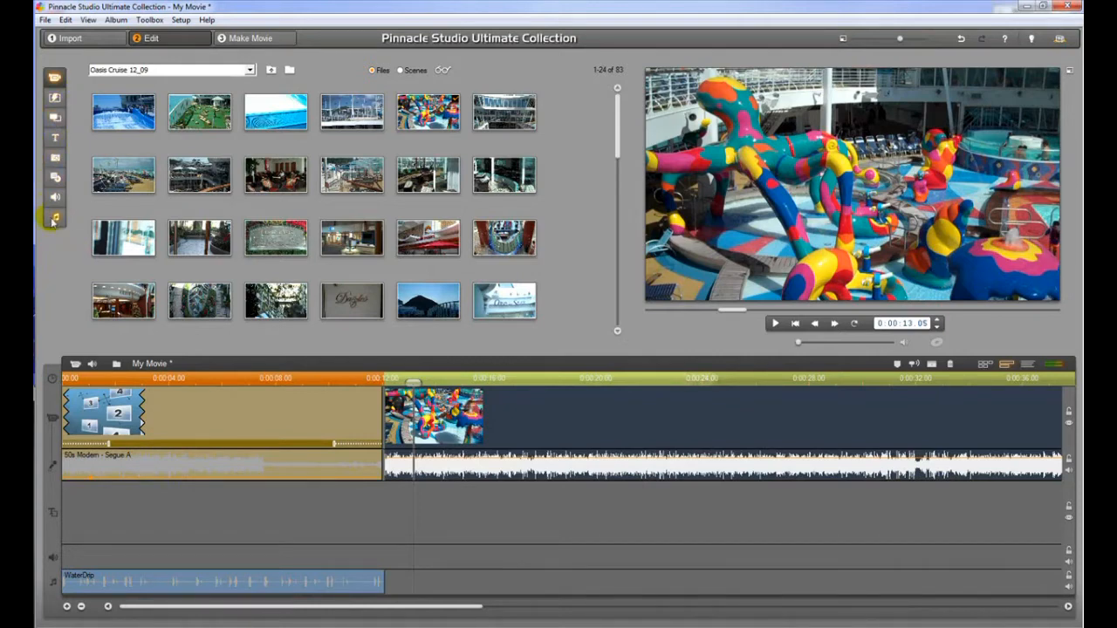
pyautogui.moveTo(55, 216)
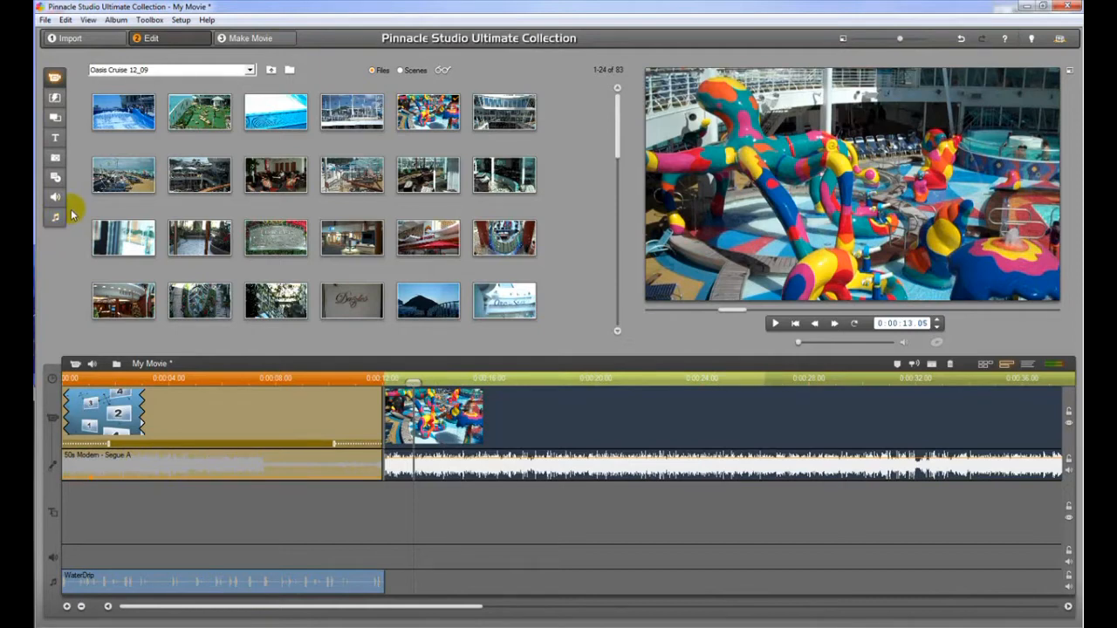
pyautogui.moveTo(83, 136)
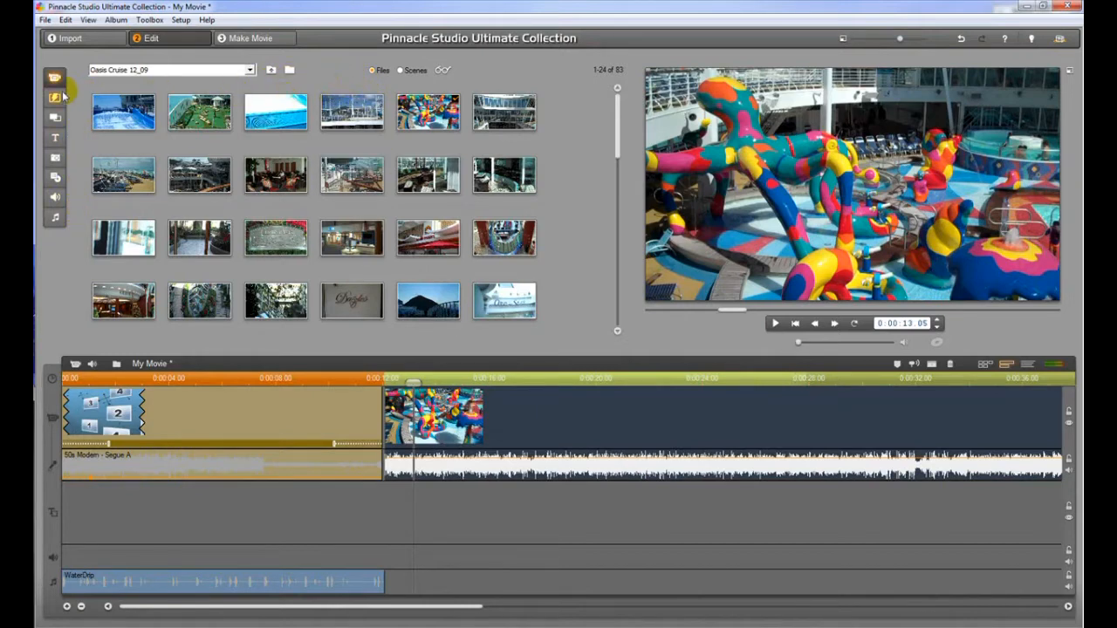
pyautogui.moveTo(54, 78)
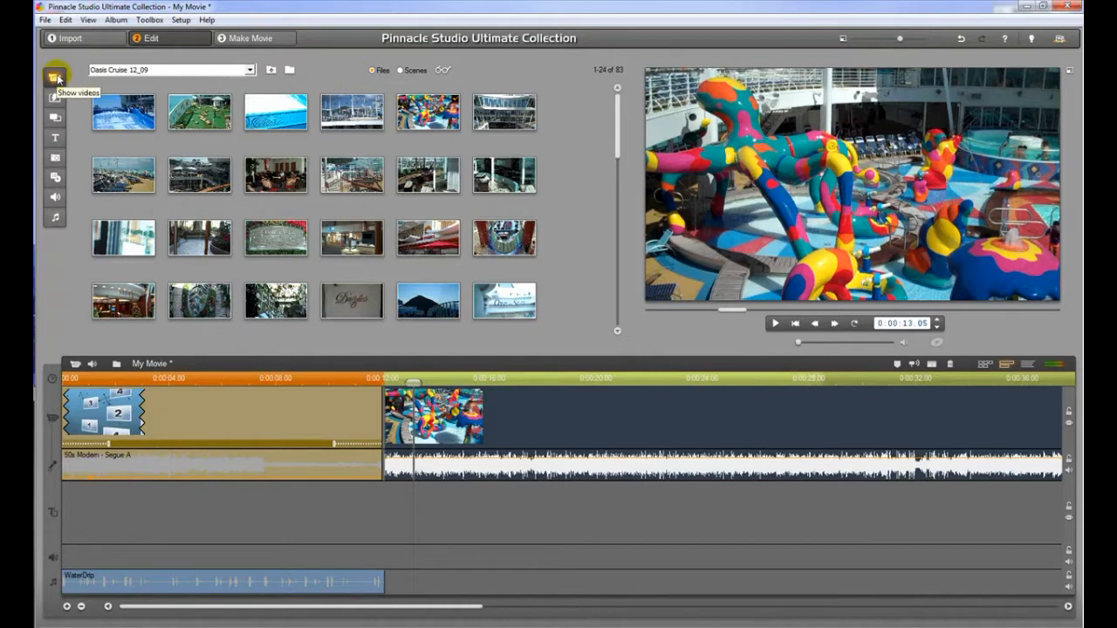
pyautogui.moveTo(77, 79)
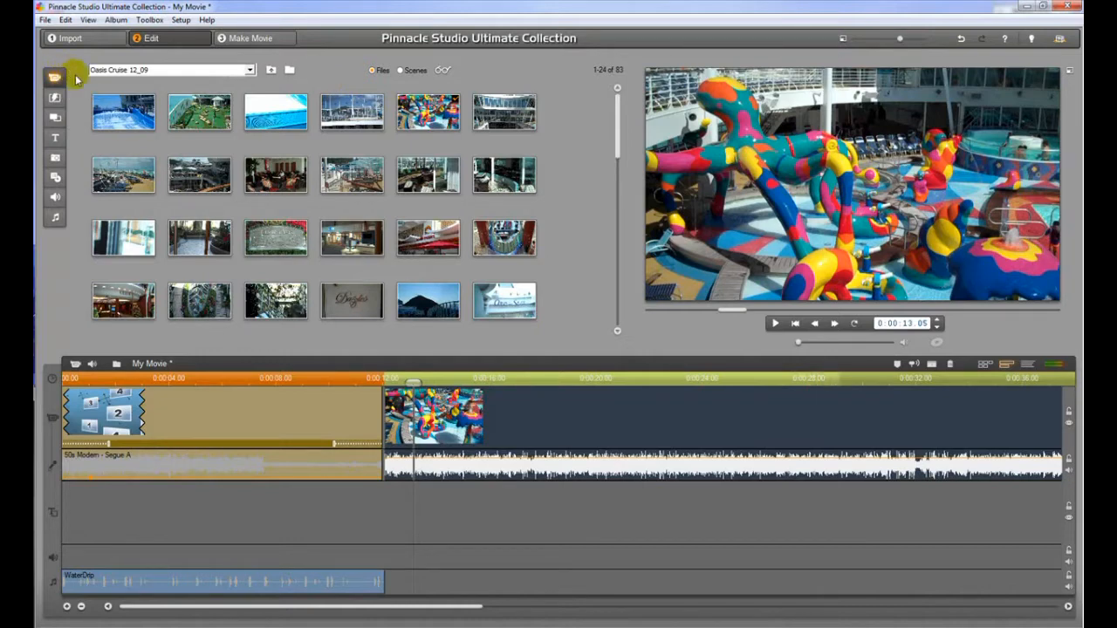
pyautogui.moveTo(54, 97)
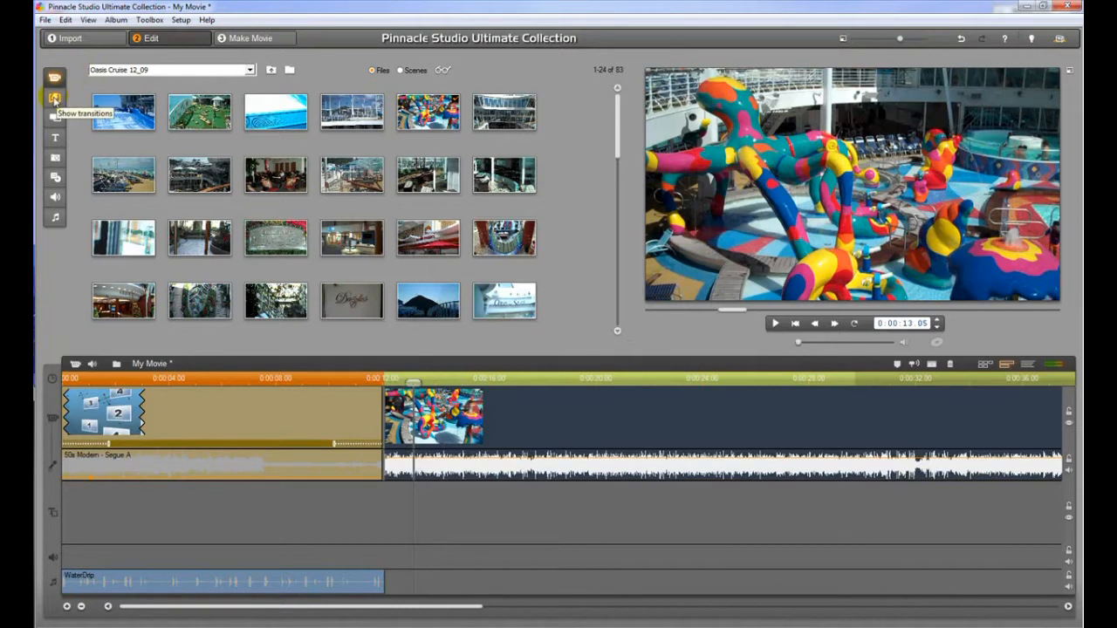
# Open the transitions library and place a Hollywood FX transition between the first two clips
pyautogui.click(54, 98)
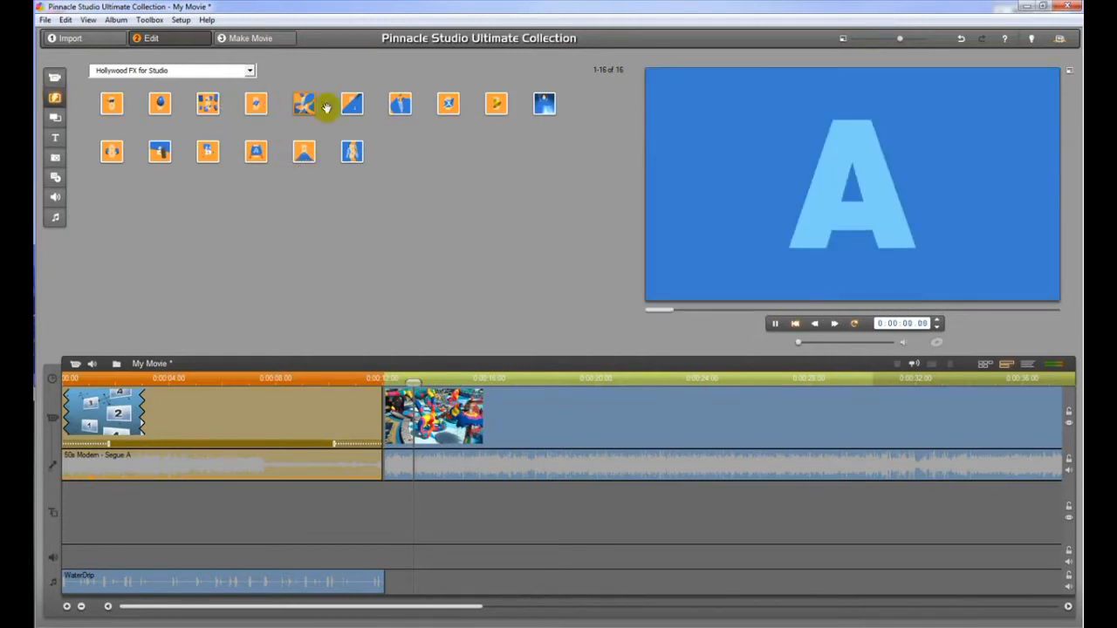
pyautogui.click(303, 103)
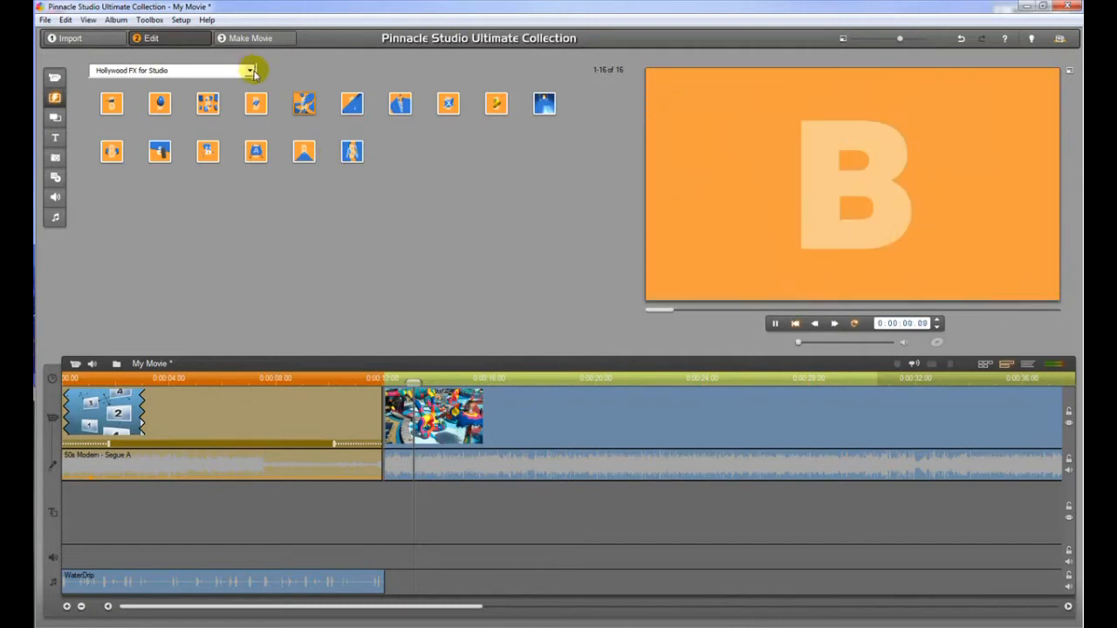
pyautogui.click(255, 103)
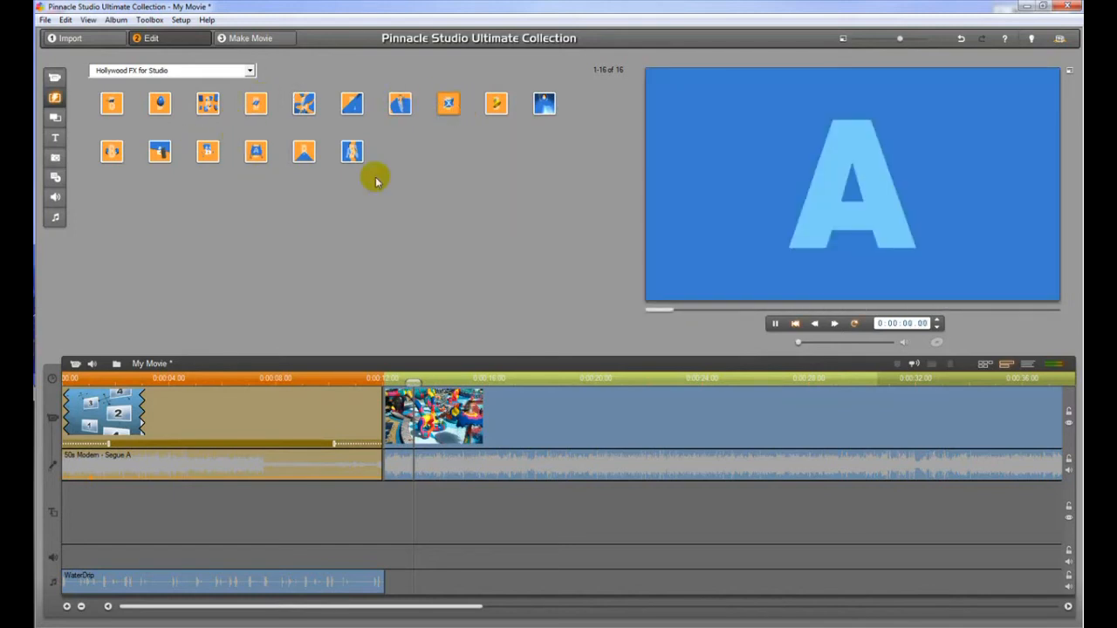
pyautogui.moveTo(515, 162)
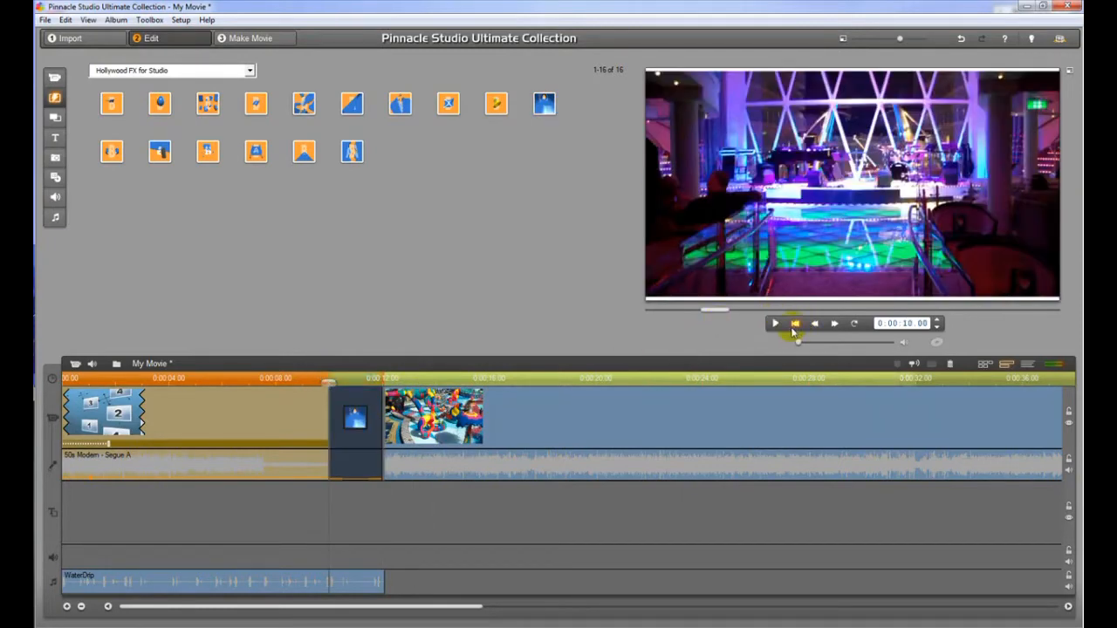
# Play back the new transition between the intro title and the water-park clip
pyautogui.click(775, 323)
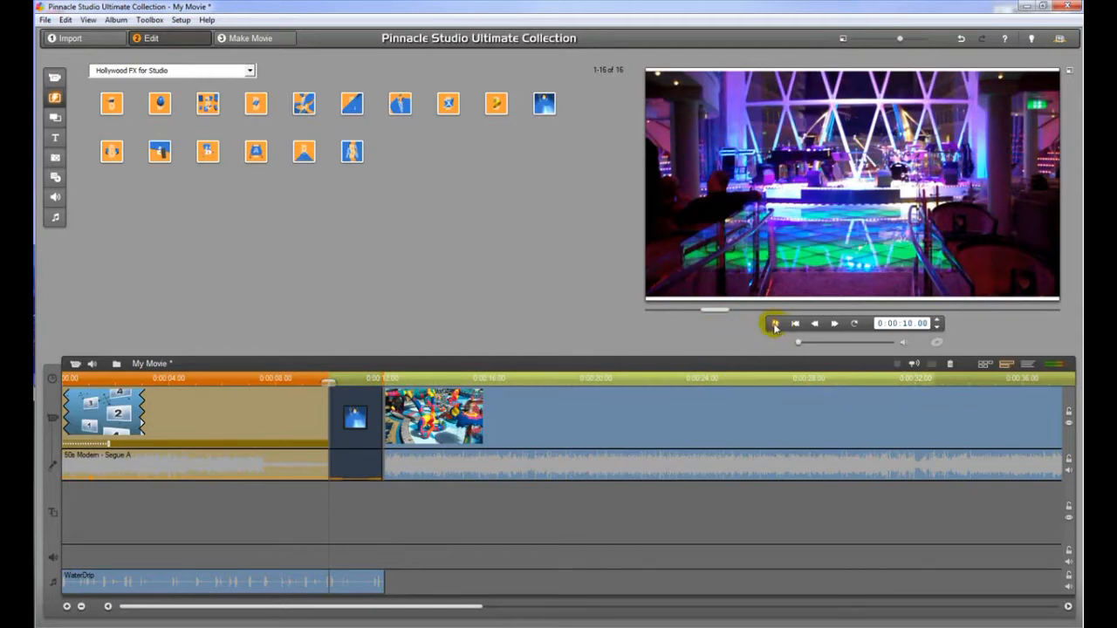
pyautogui.click(774, 324)
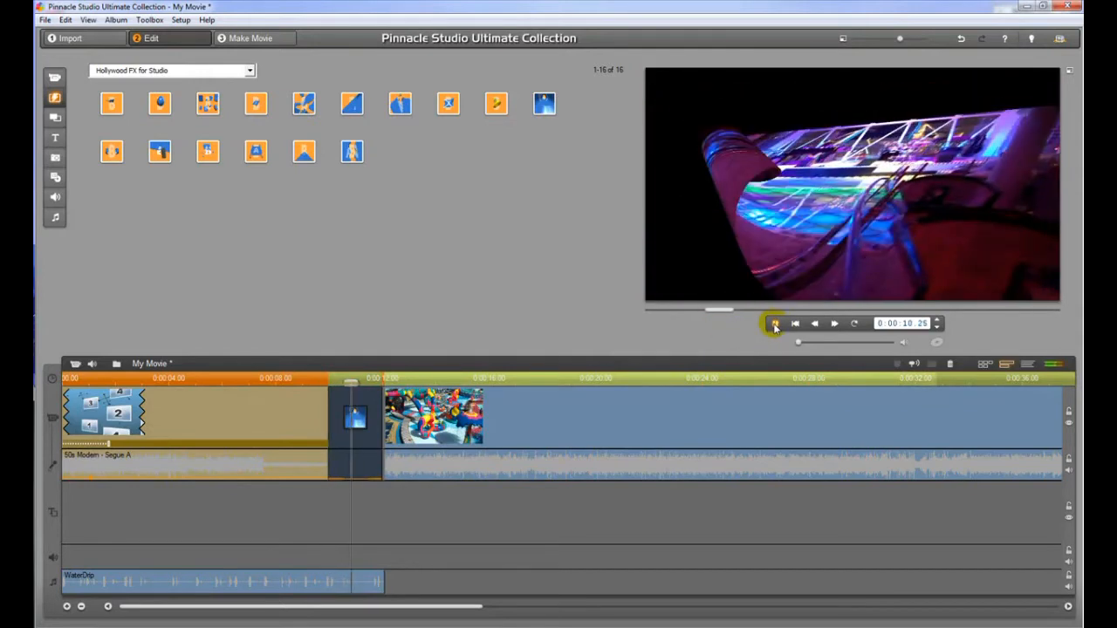
pyautogui.click(773, 324)
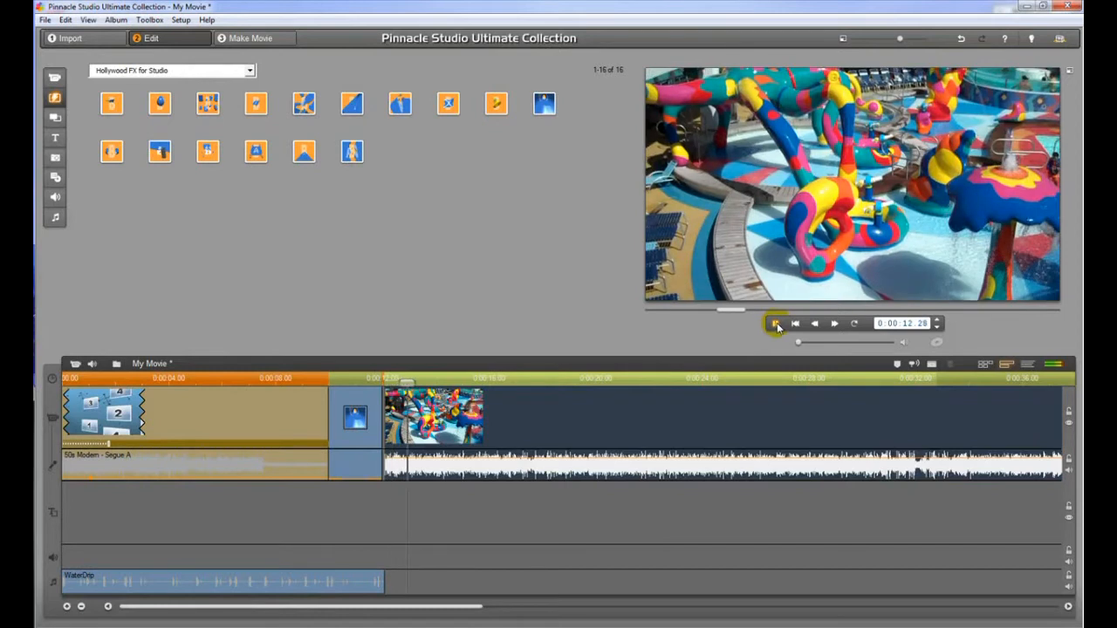
pyautogui.click(775, 323)
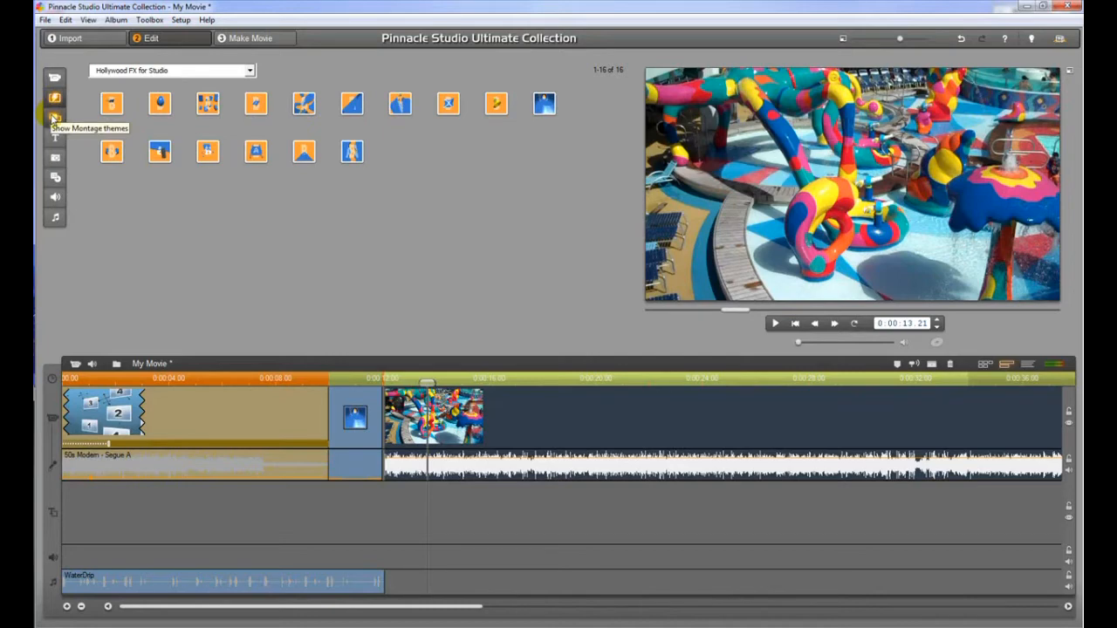
# Open the montage themes and preview several Album 2 countdown-style themes
pyautogui.click(54, 118)
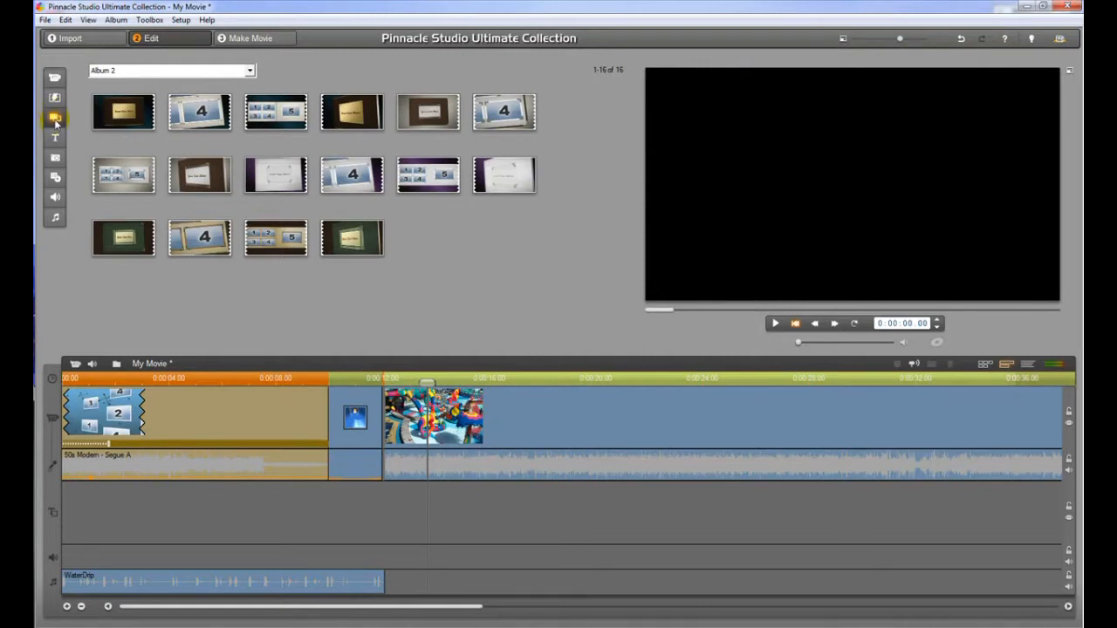
pyautogui.moveTo(54, 118)
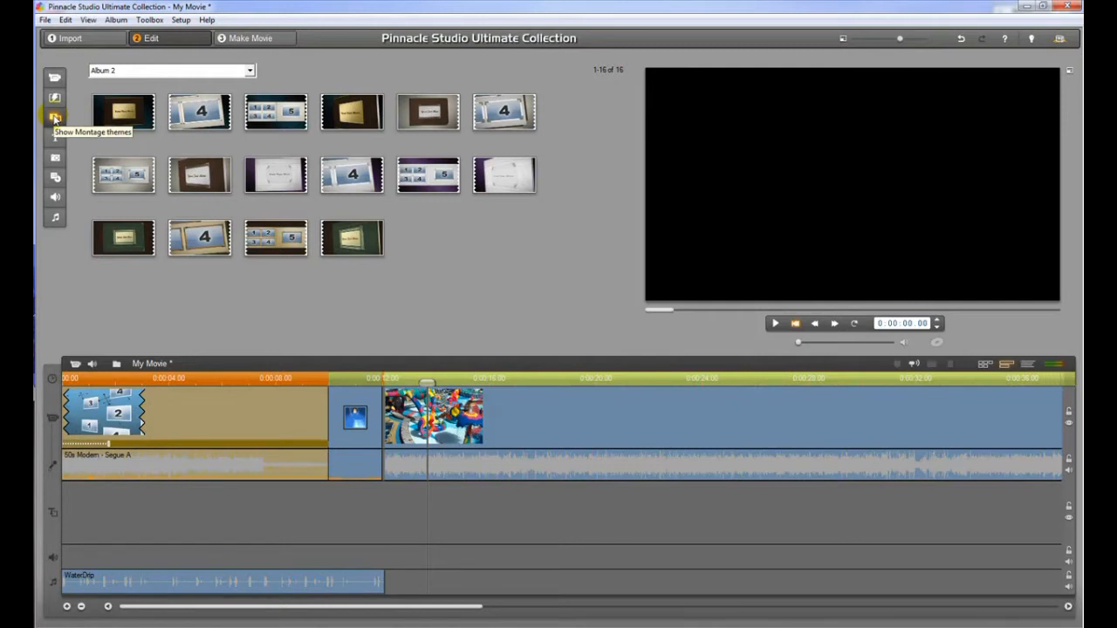
pyautogui.moveTo(205, 171)
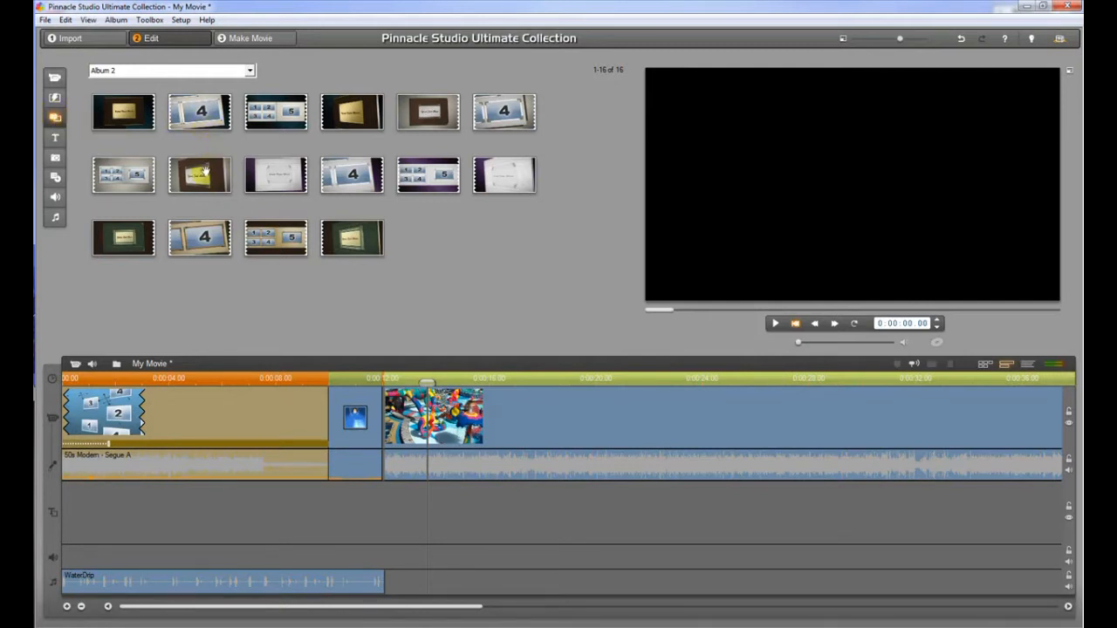
pyautogui.click(199, 176)
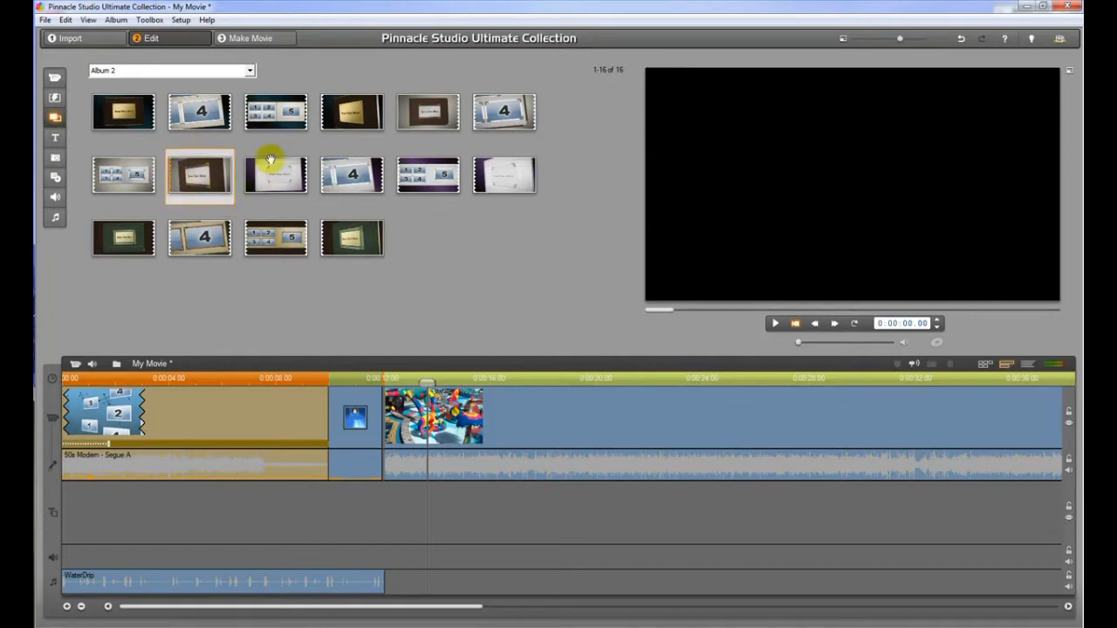
pyautogui.click(276, 112)
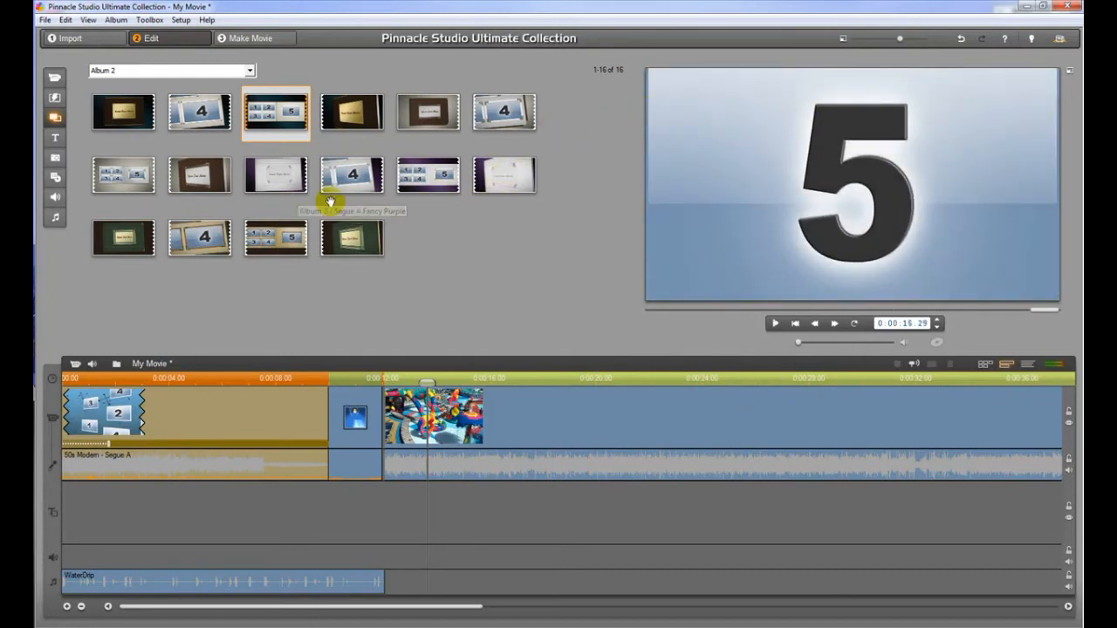
pyautogui.click(123, 238)
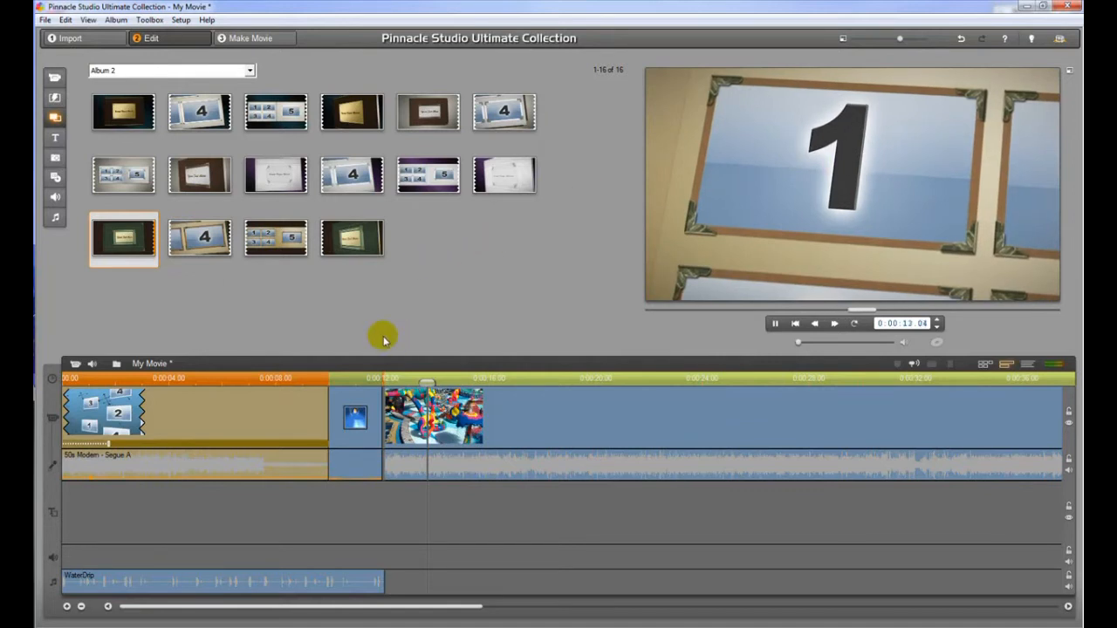
pyautogui.moveTo(55, 138)
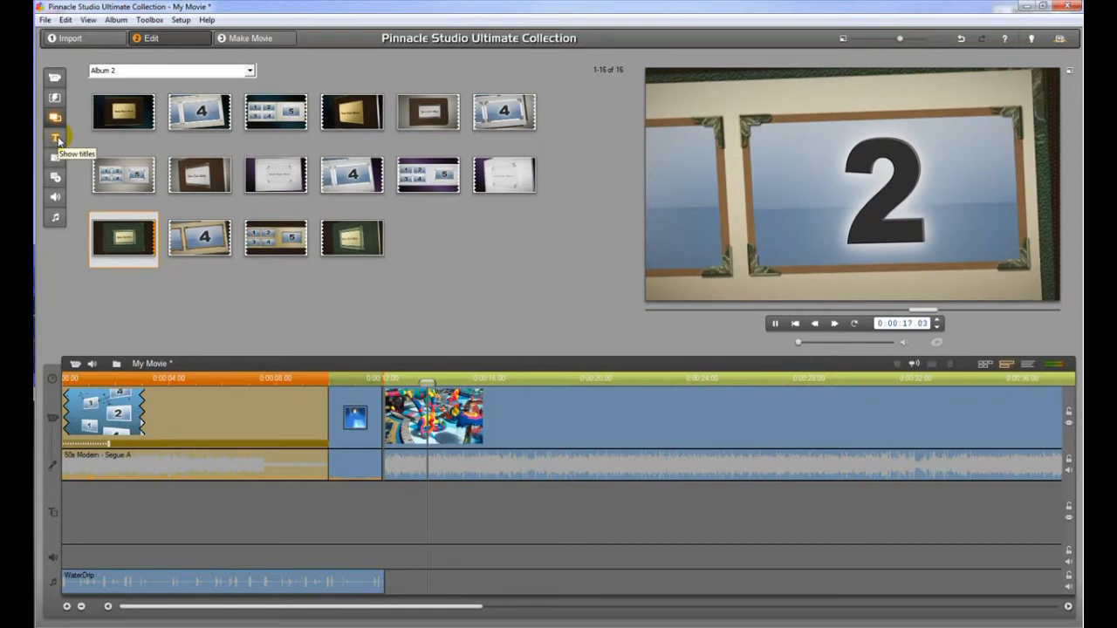
pyautogui.moveTo(233, 218)
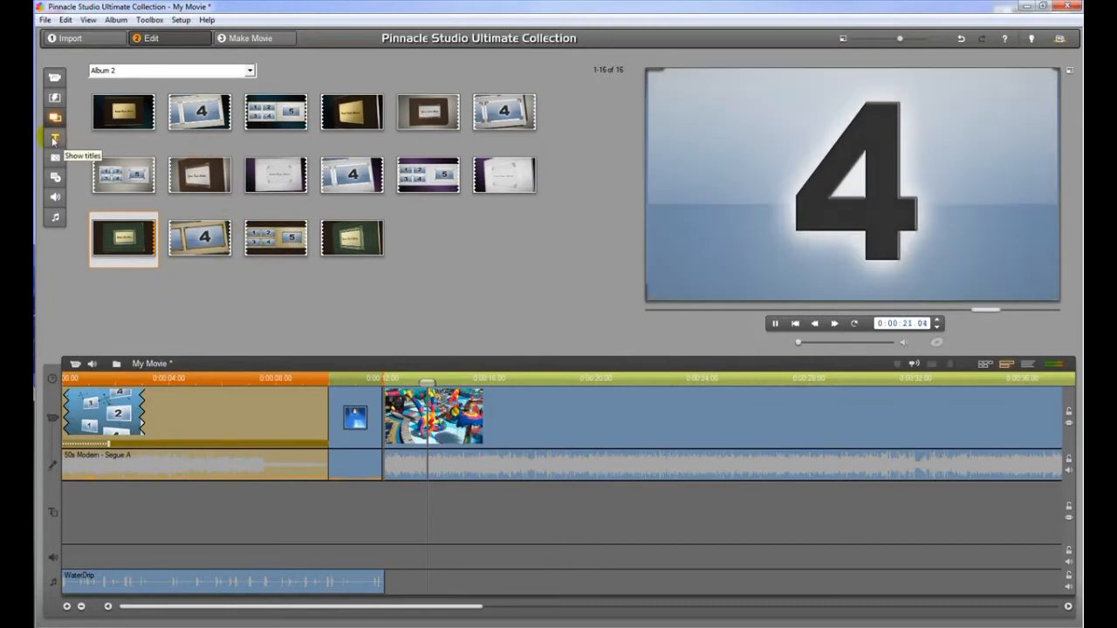
# Open the Standard Motion Titles list and play the selected title's preview
pyautogui.click(54, 137)
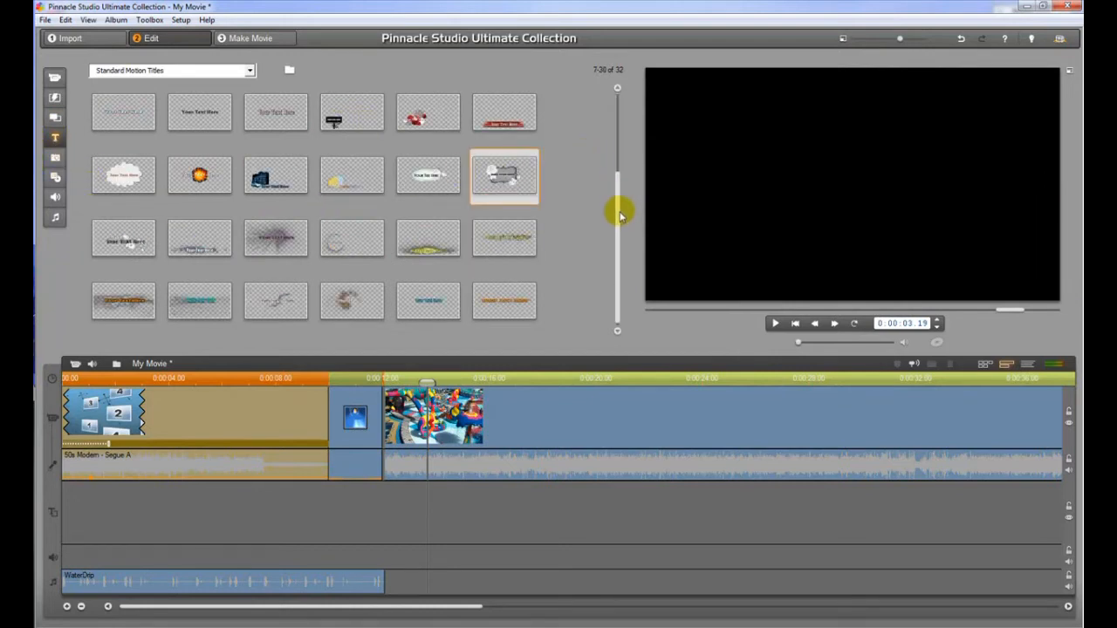
pyautogui.scroll(-3)
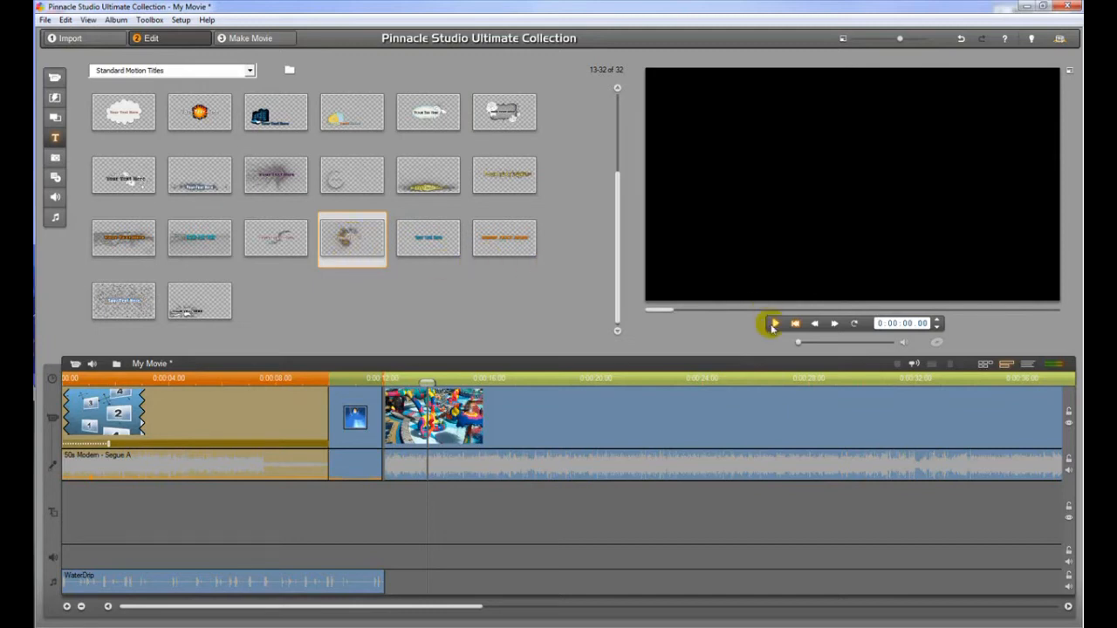
pyautogui.click(774, 324)
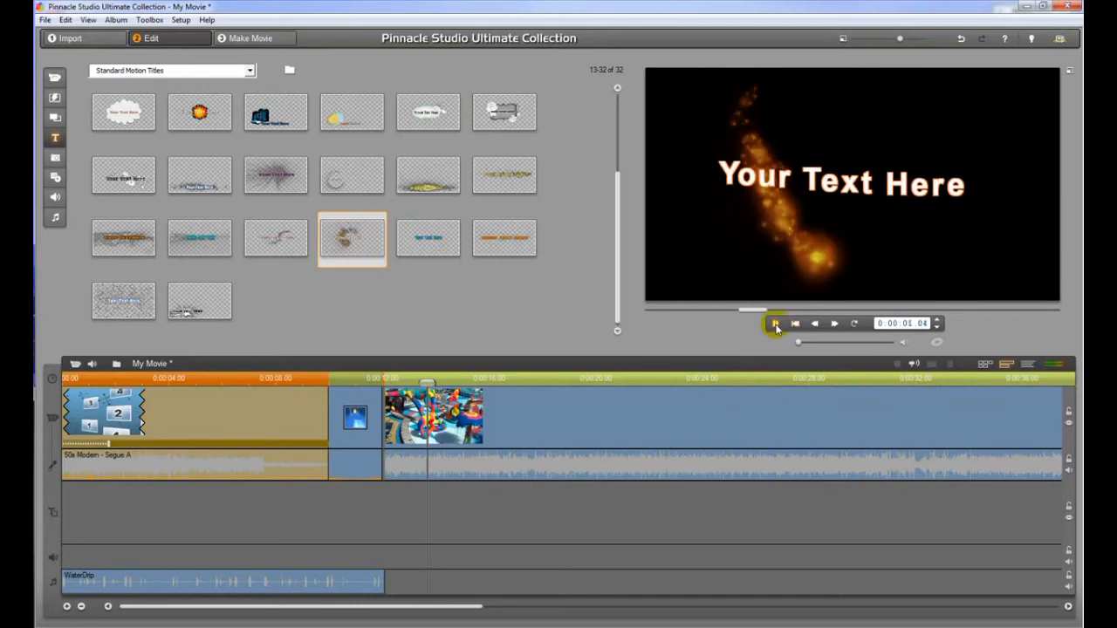
pyautogui.click(775, 324)
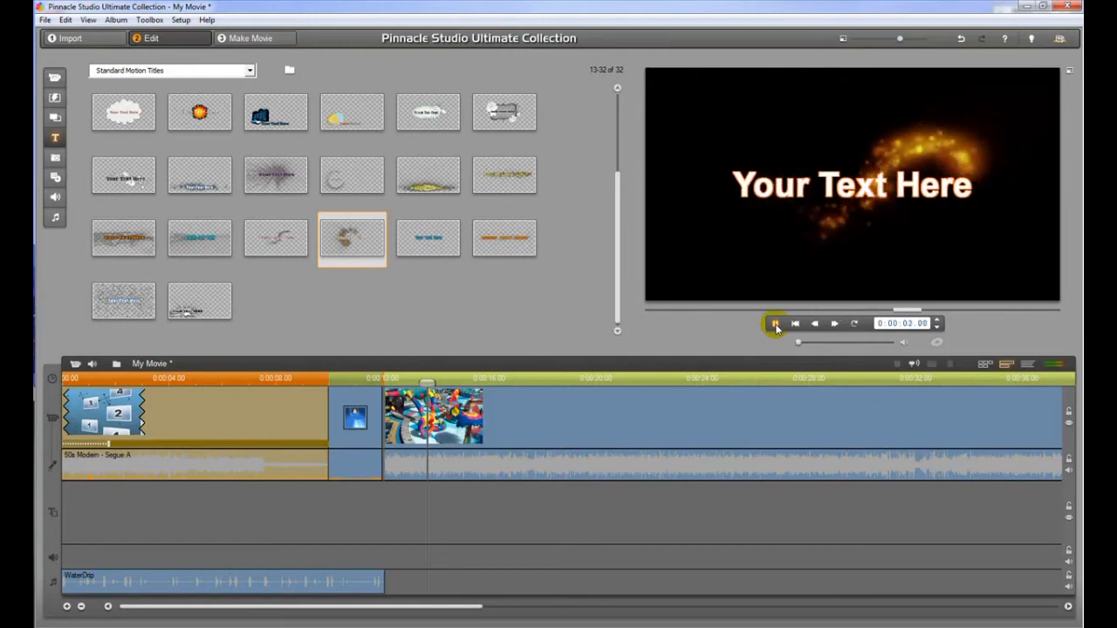
pyautogui.click(775, 324)
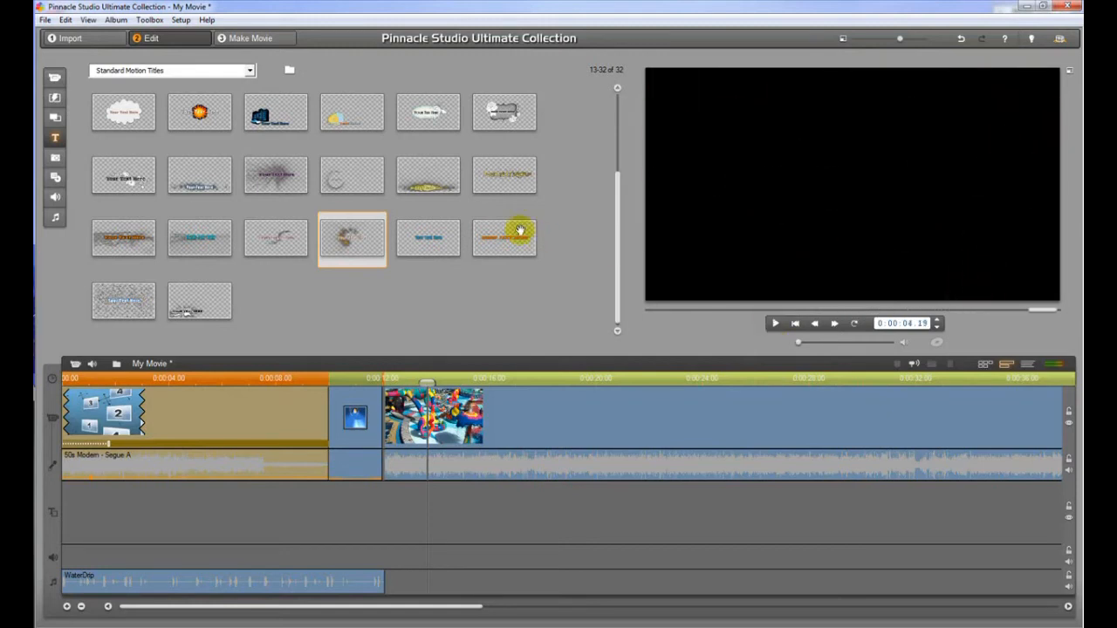
# Select a different motion title and play its preview
pyautogui.click(428, 238)
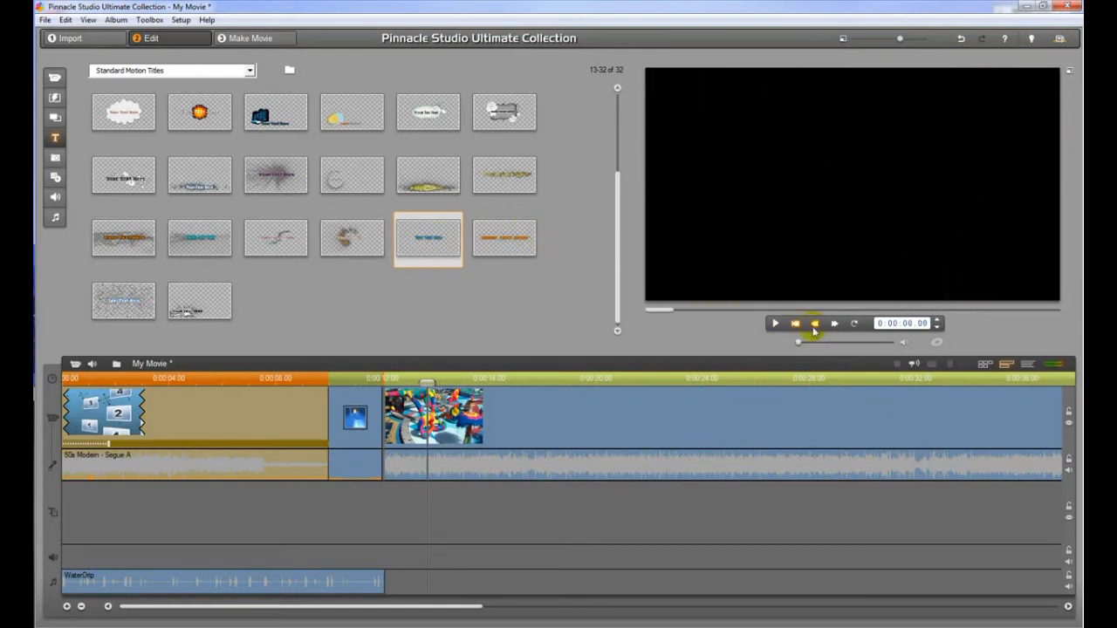
pyautogui.click(775, 323)
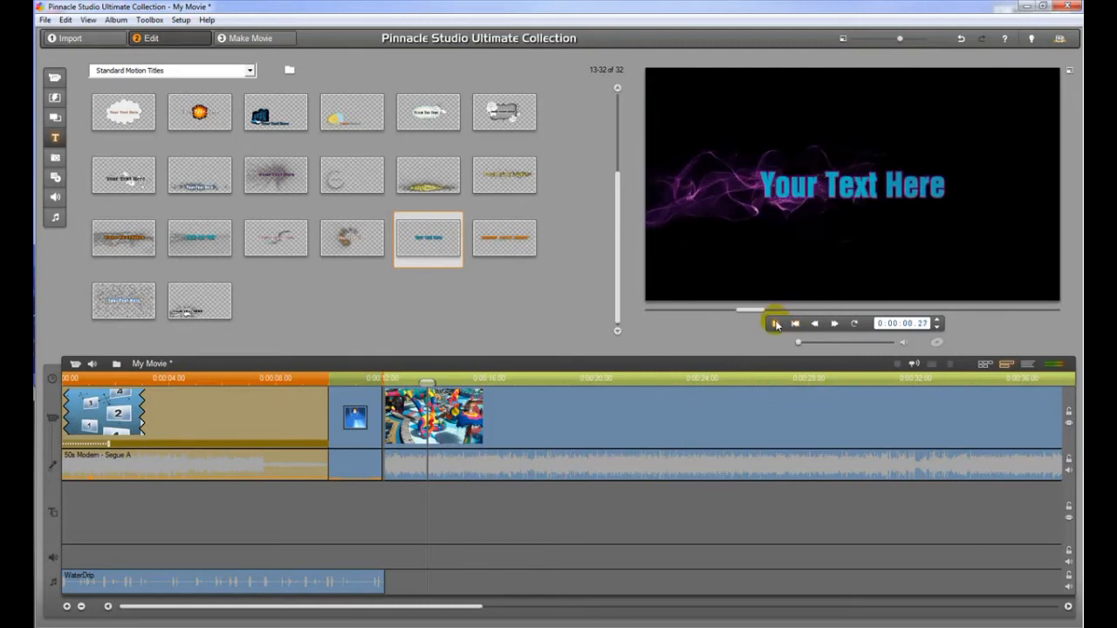
pyautogui.click(775, 324)
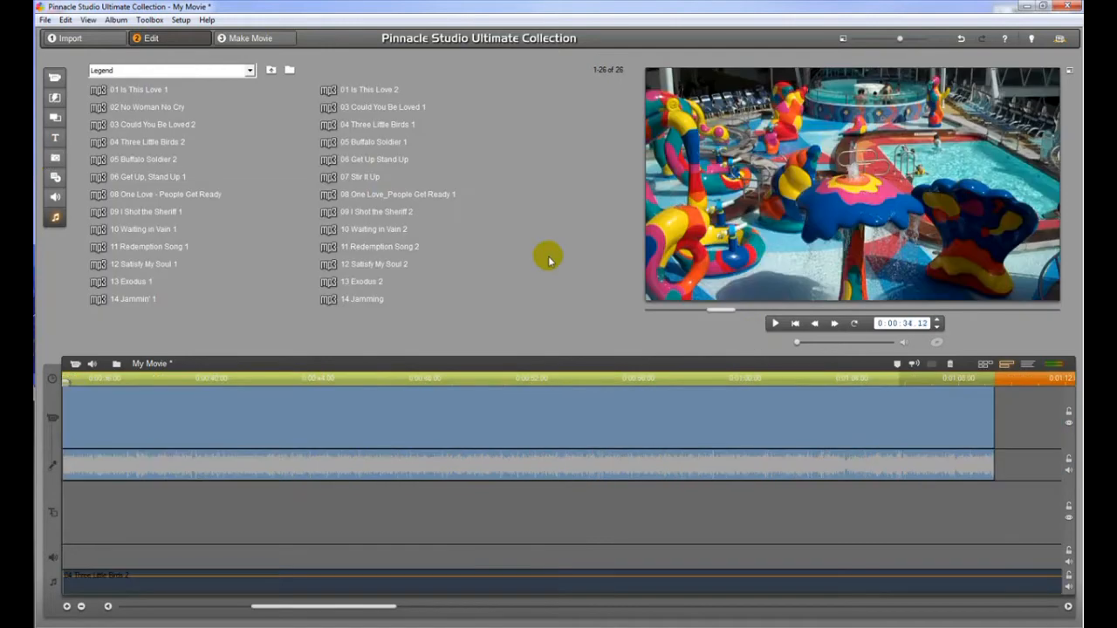
# Switch the library from the Legend music album to the Oasis Cruise 12_09 videos
pyautogui.click(54, 77)
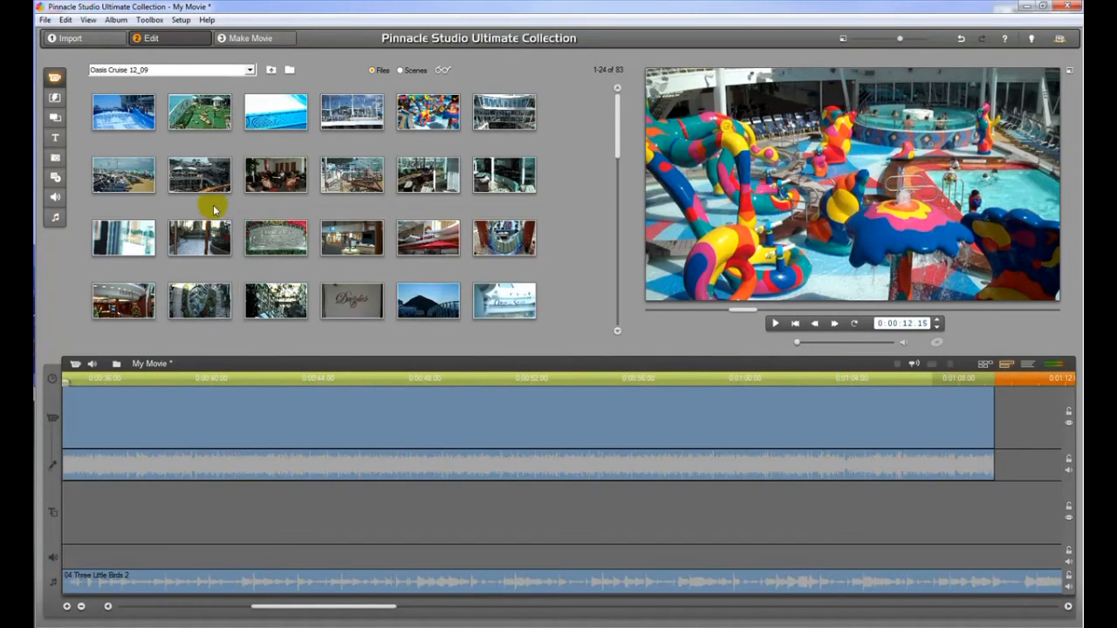
pyautogui.moveTo(569, 179)
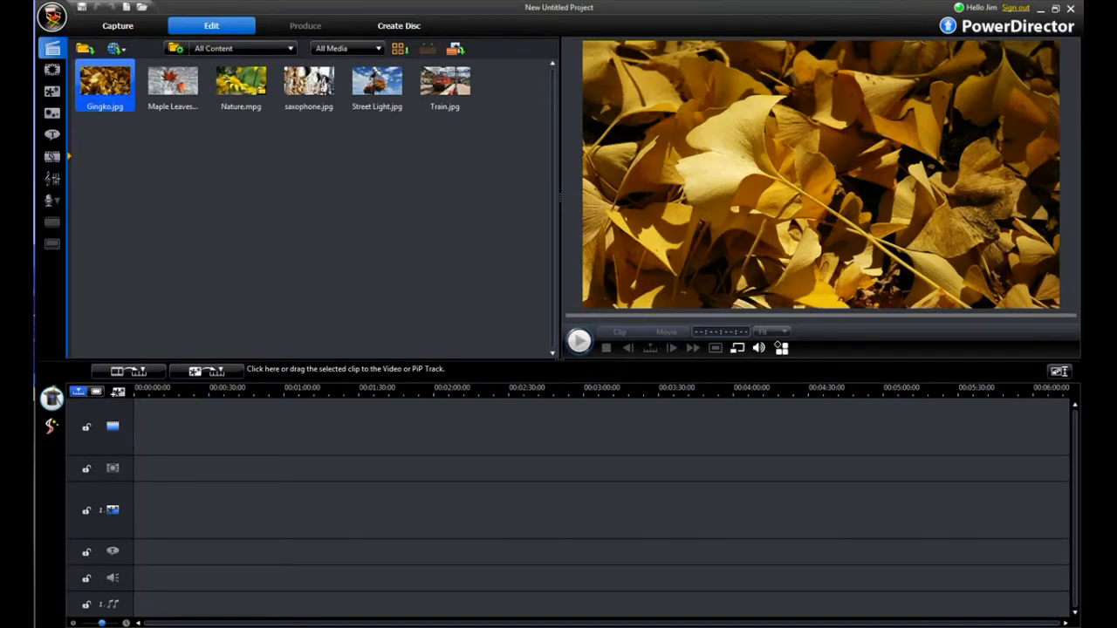
pyautogui.moveTo(541, 316)
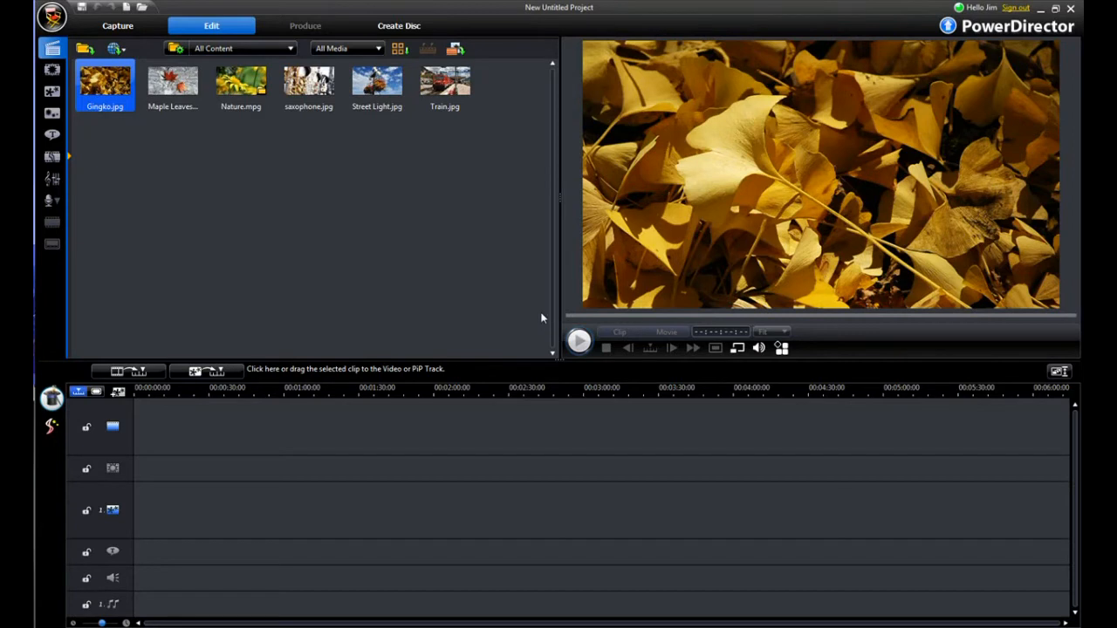
pyautogui.moveTo(495, 296)
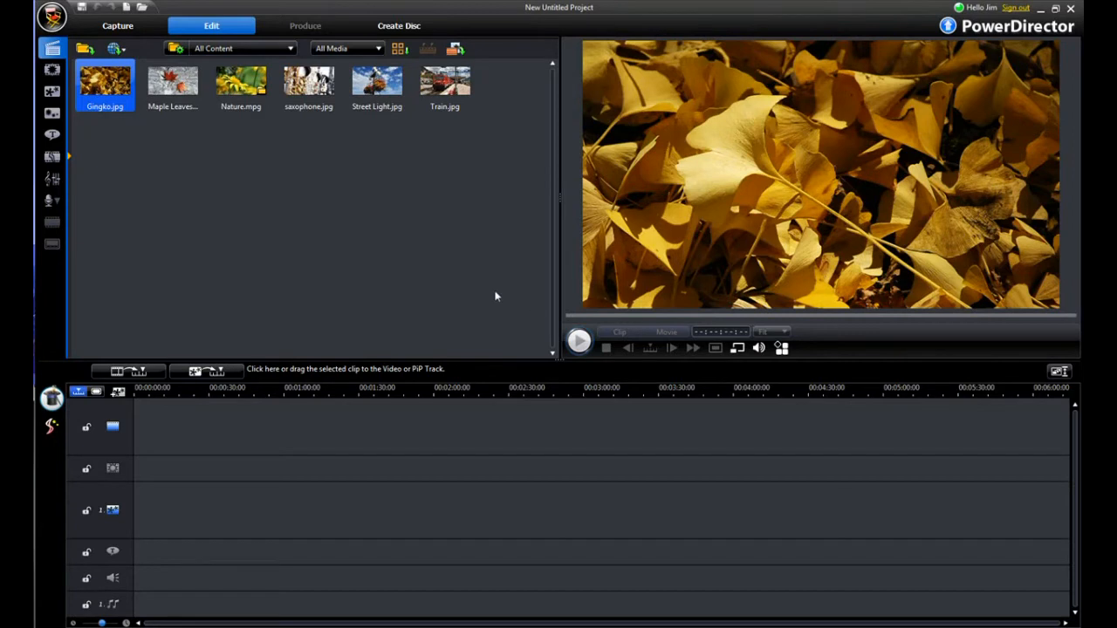
pyautogui.moveTo(475, 297)
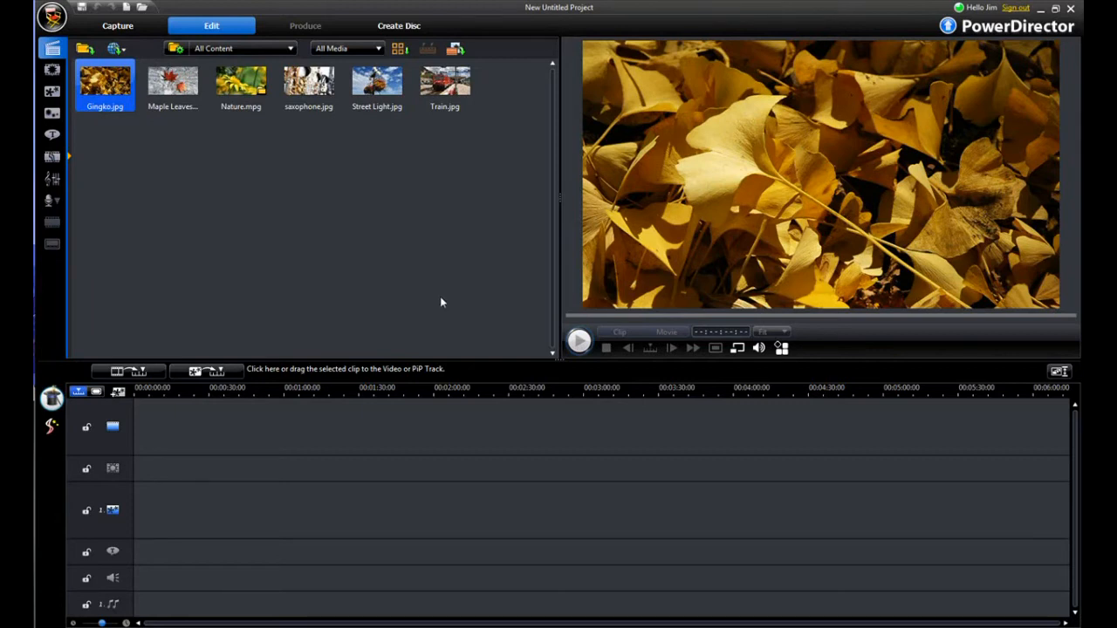
pyautogui.moveTo(436, 209)
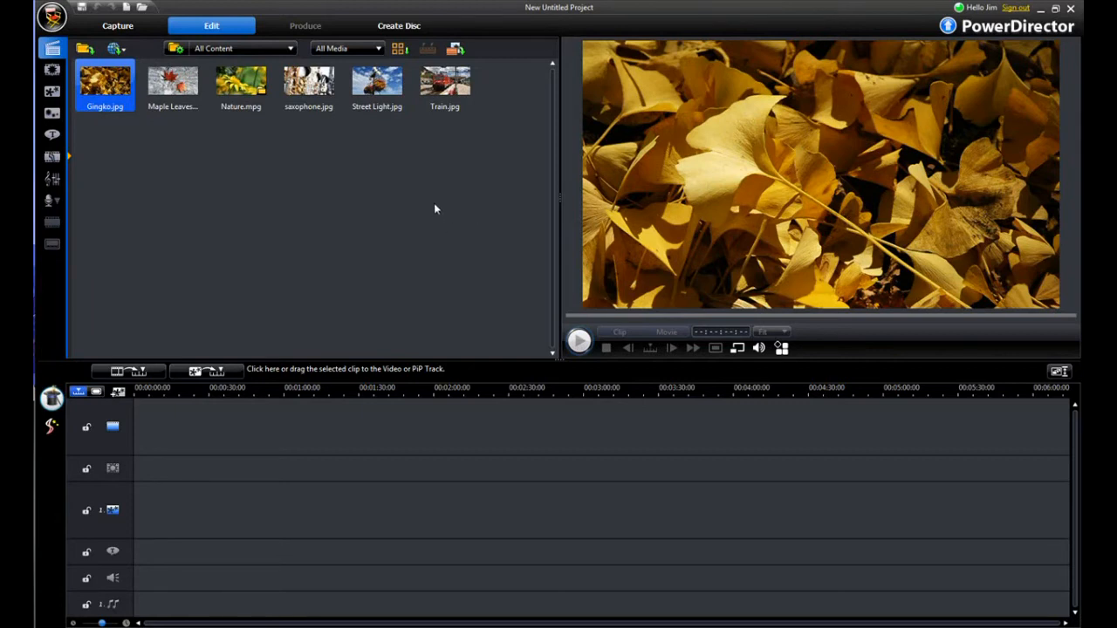
pyautogui.moveTo(430, 202)
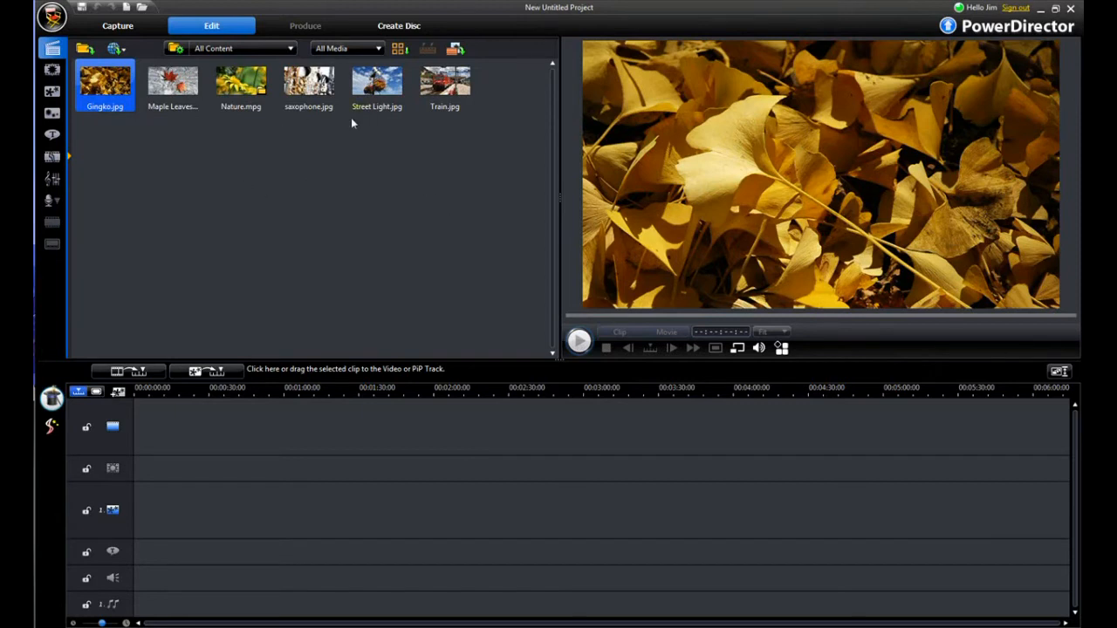
# Place Street Light.jpg at 00:00 on the video track, then open the Effect Room
pyautogui.click(377, 83)
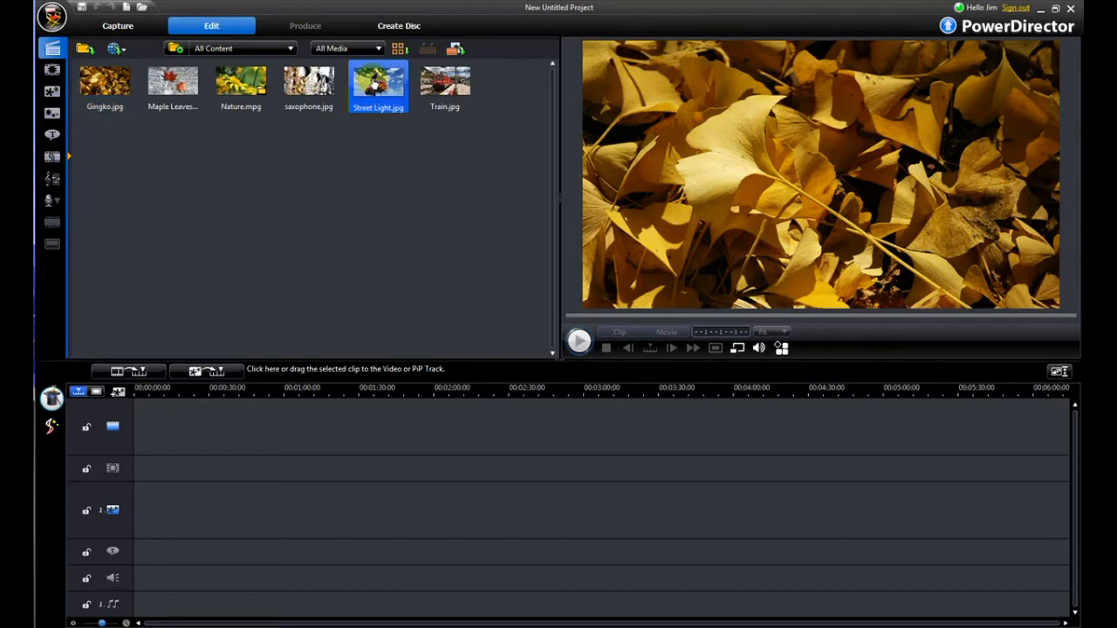
pyautogui.click(378, 81)
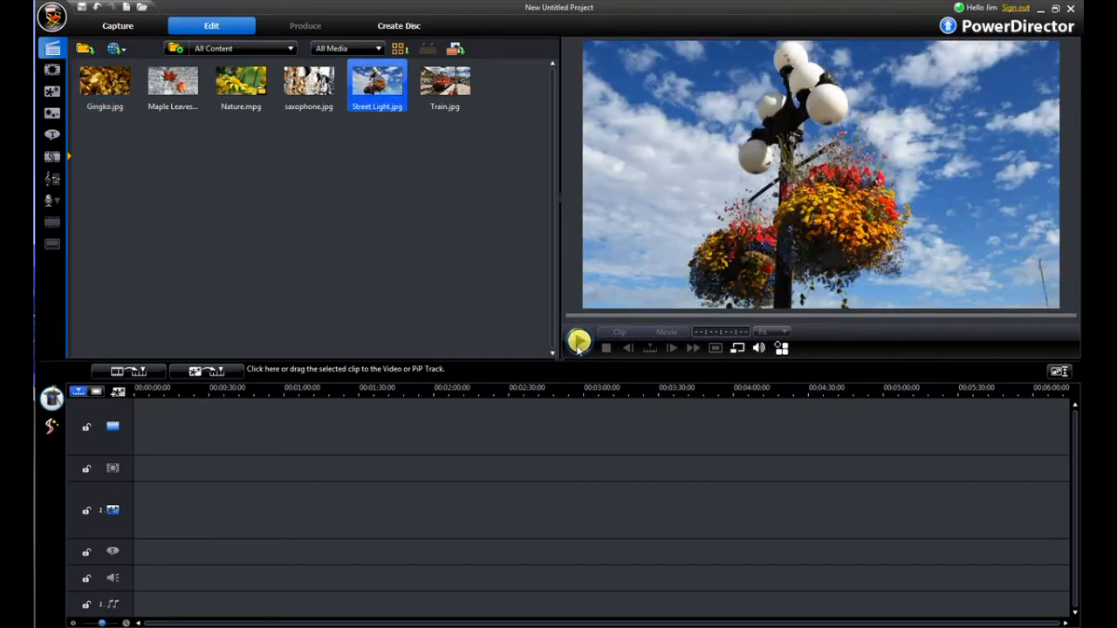
pyautogui.click(445, 83)
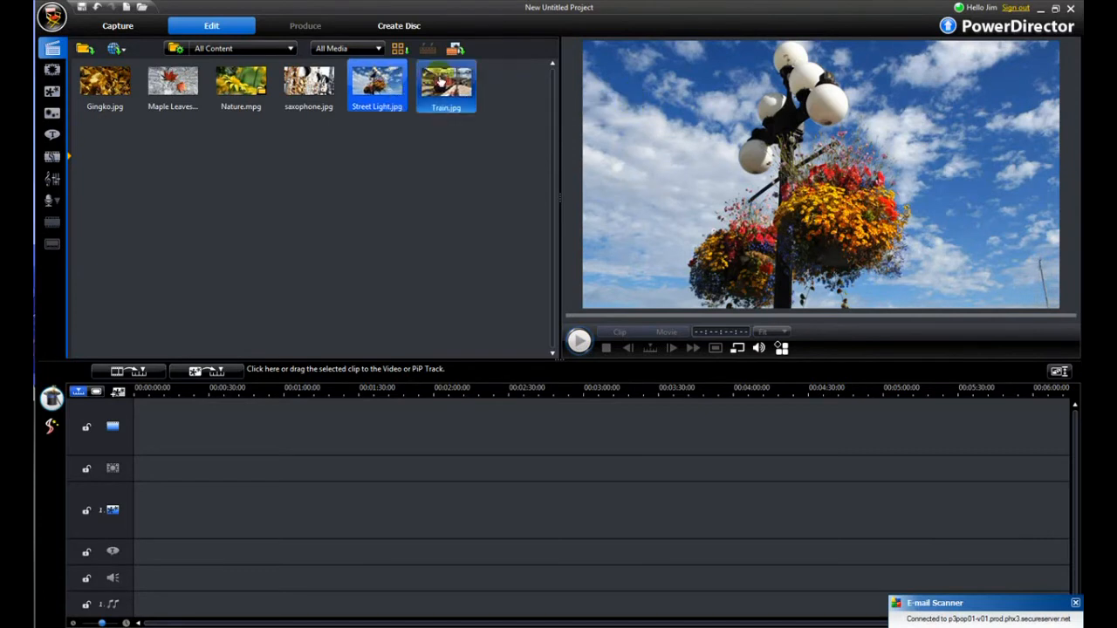
pyautogui.moveTo(377, 83); pyautogui.dragTo(212, 438)
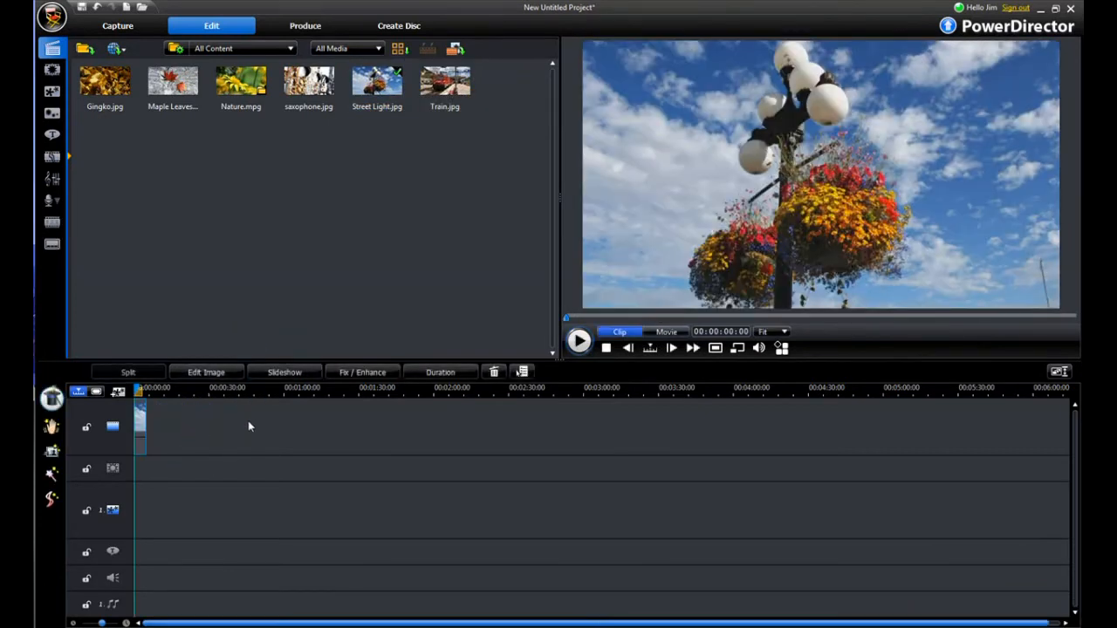
pyautogui.moveTo(144, 419)
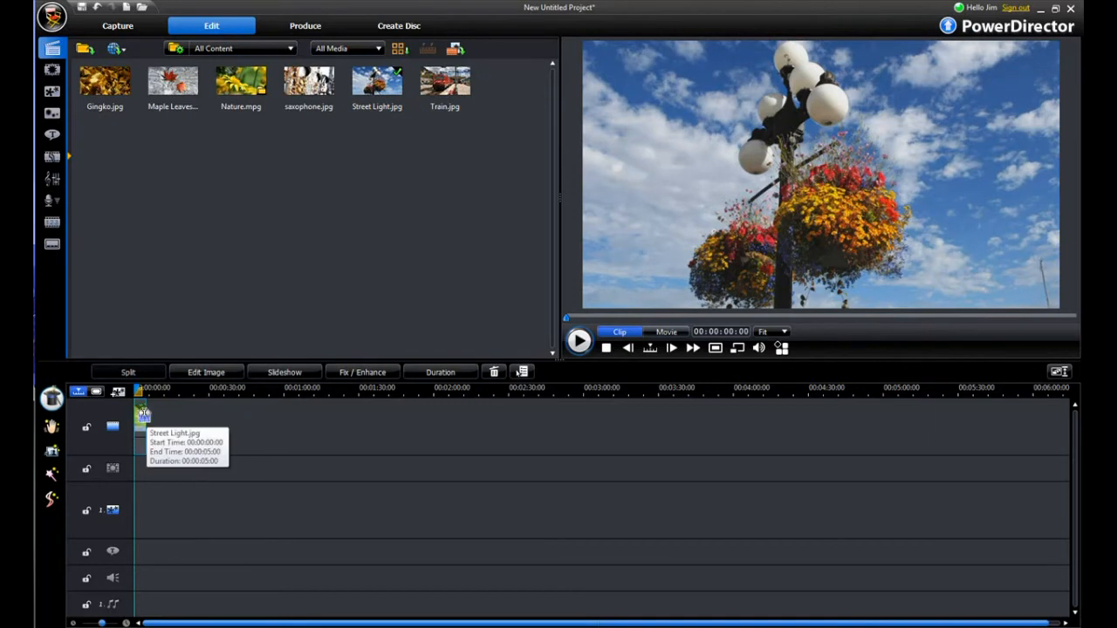
pyautogui.moveTo(54, 51)
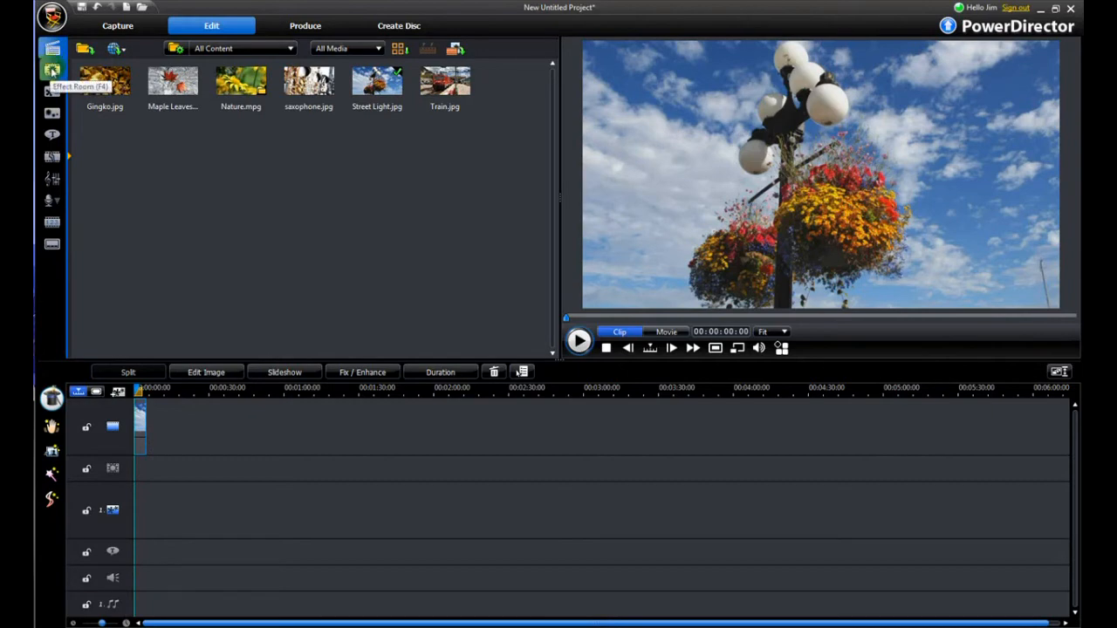
pyautogui.click(51, 91)
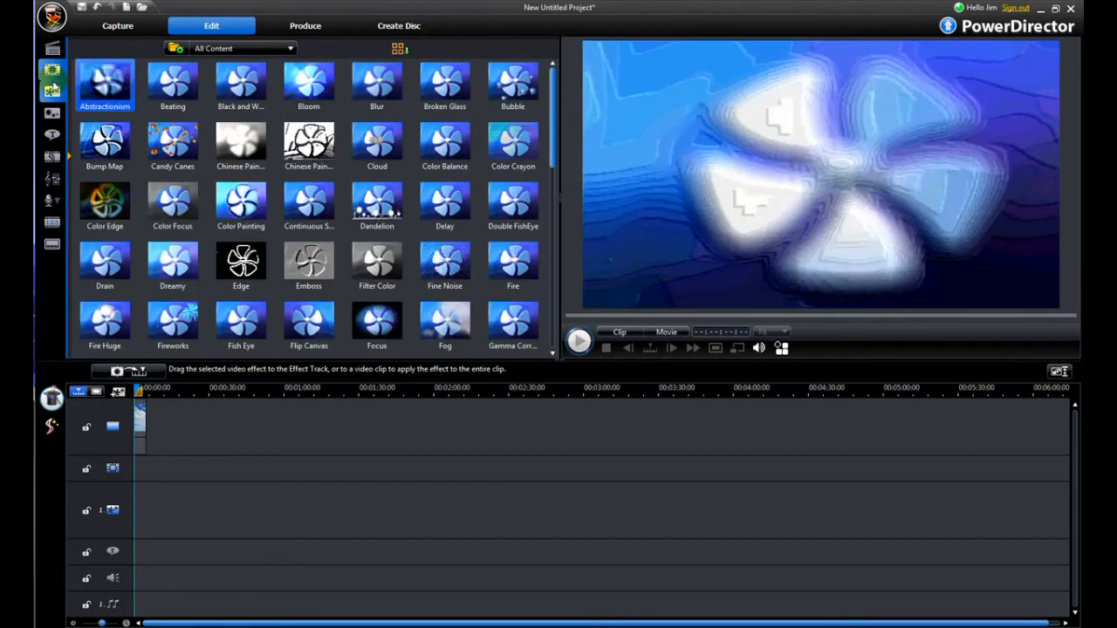
pyautogui.click(376, 144)
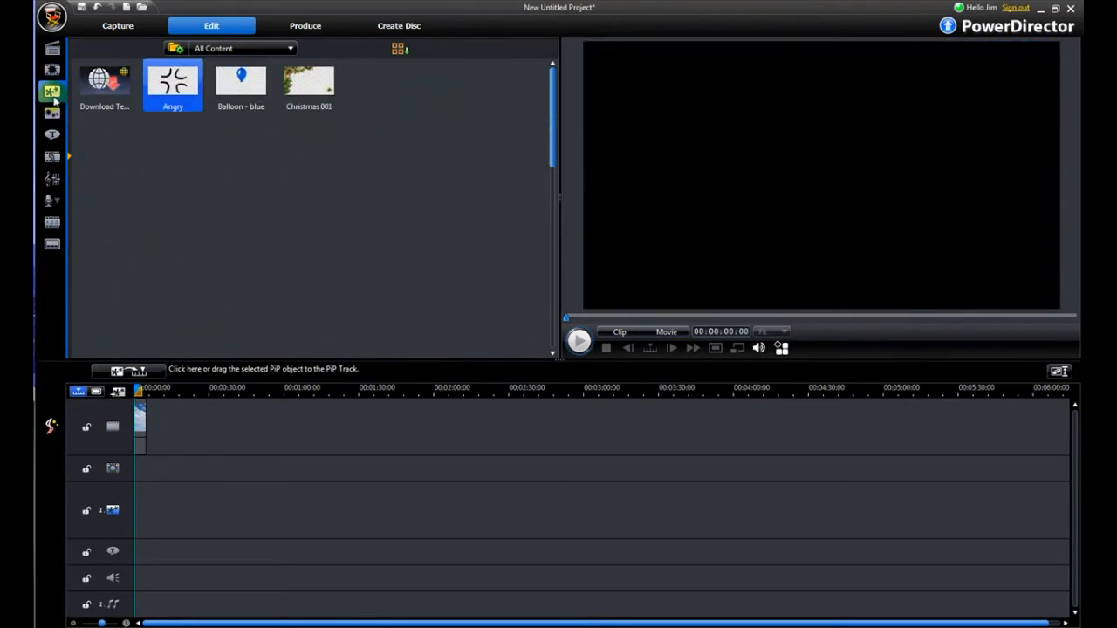
# Preview the Angry PiP object, then the Christmas 001 pine-and-ornament frame
pyautogui.doubleClick(173, 81)
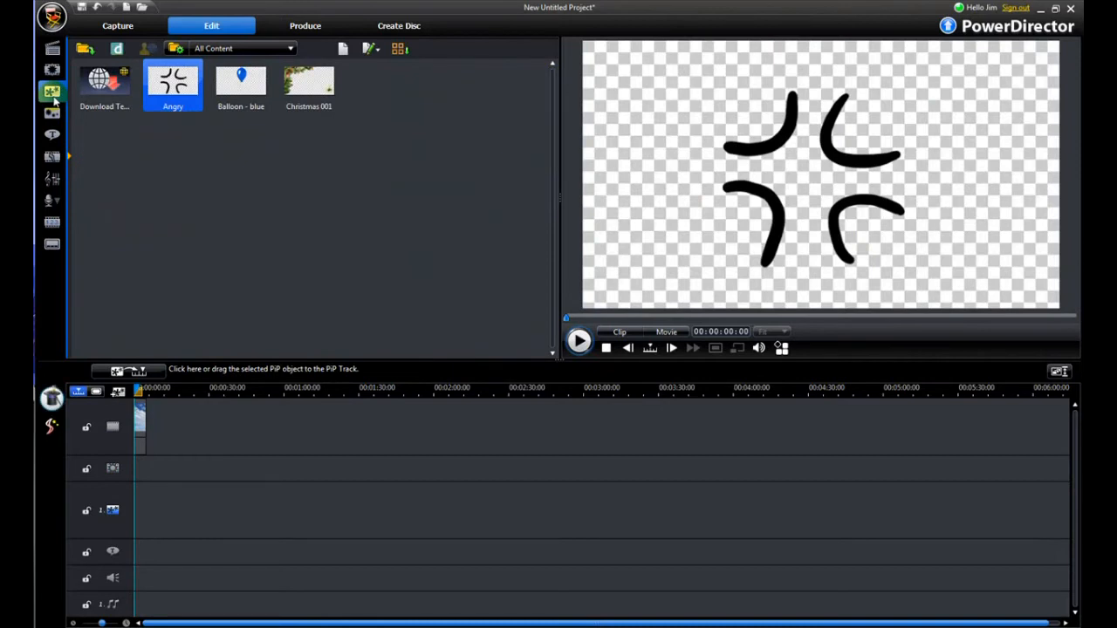
pyautogui.moveTo(52, 92)
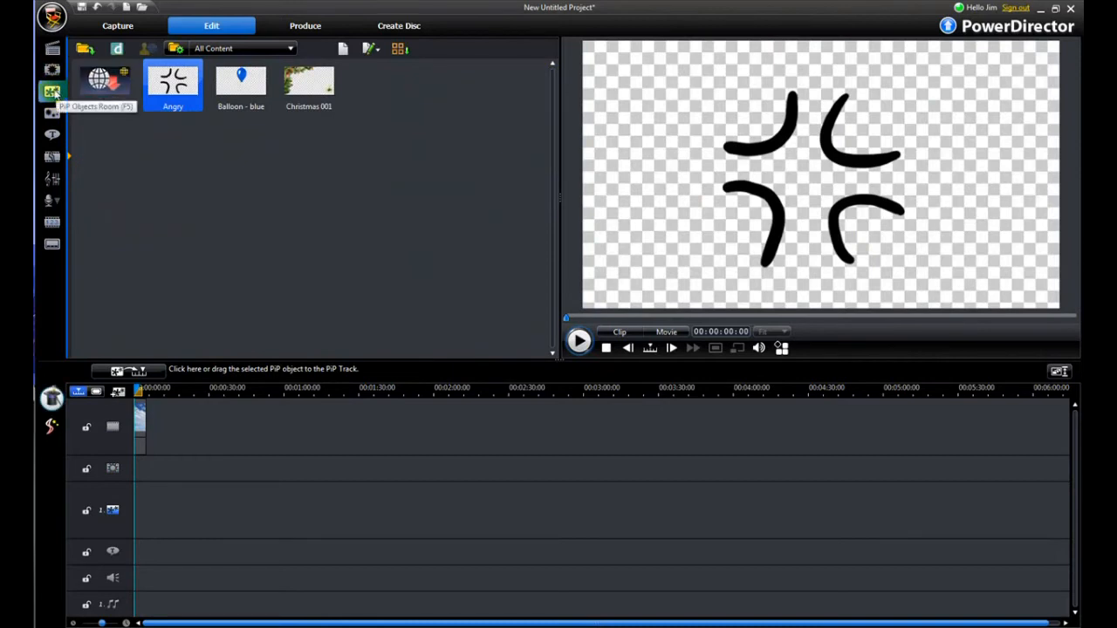
pyautogui.click(310, 81)
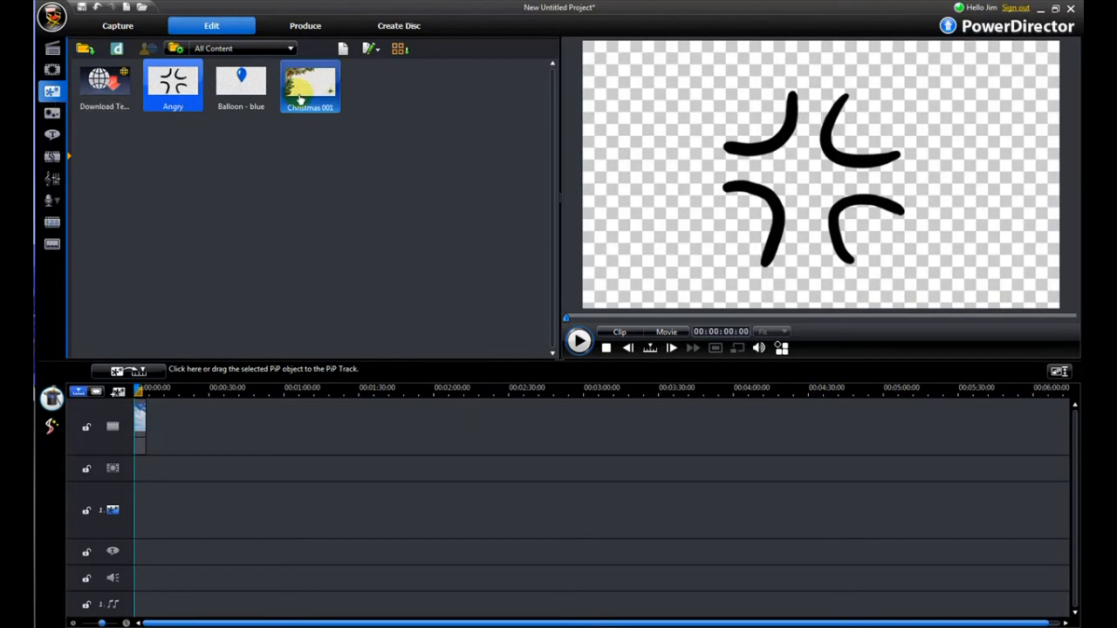
pyautogui.click(309, 83)
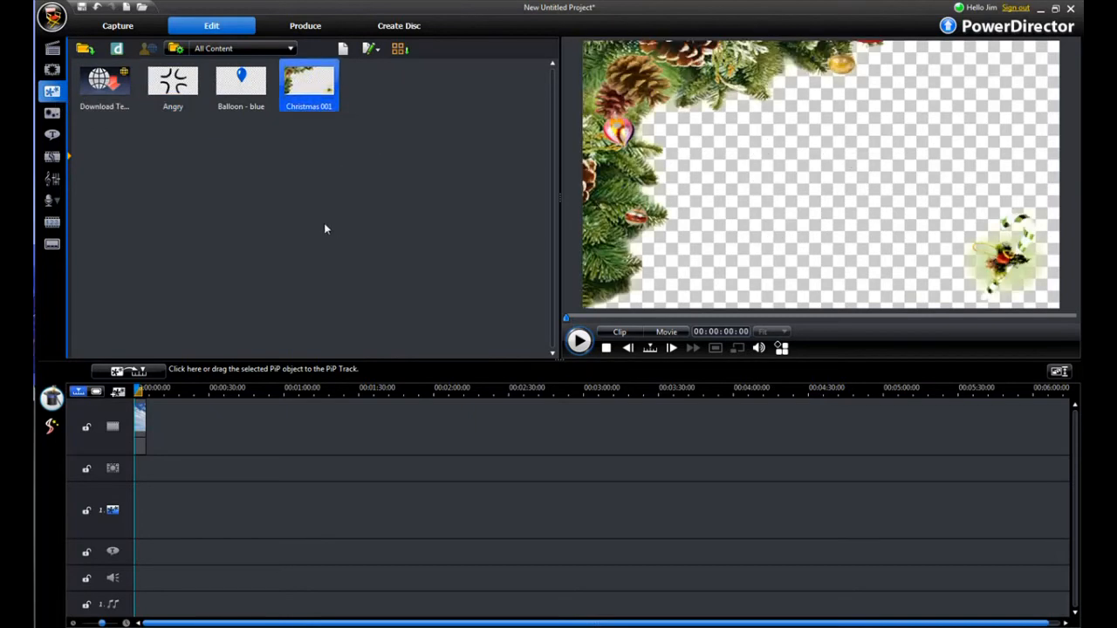
pyautogui.moveTo(51, 114)
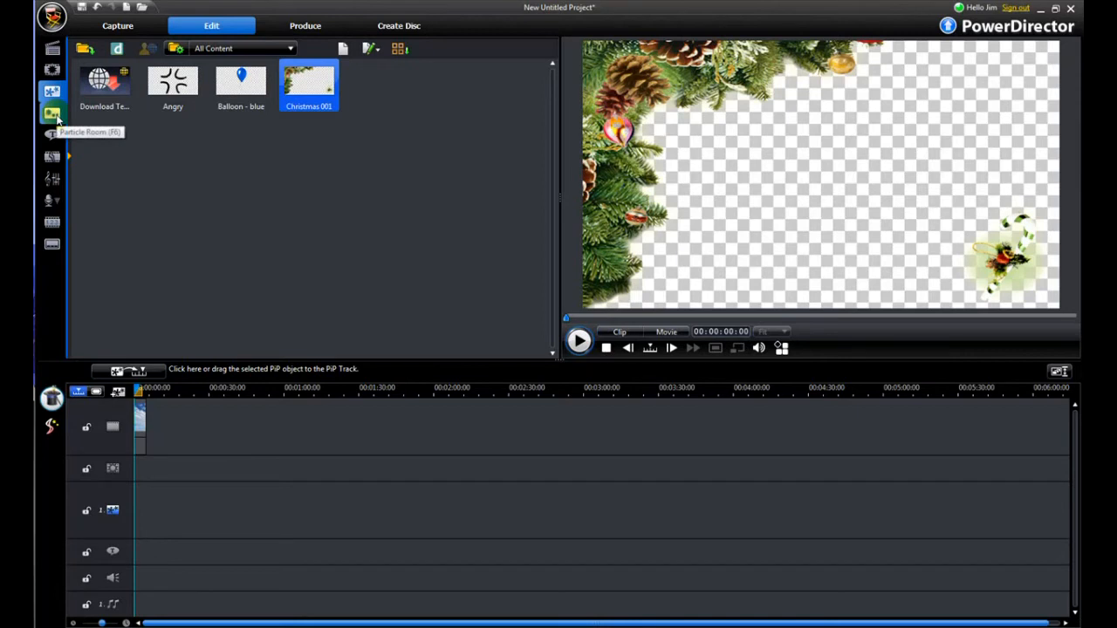
# Play and pause the Star Trail 01 particle preview, then open the Title Room
pyautogui.click(52, 114)
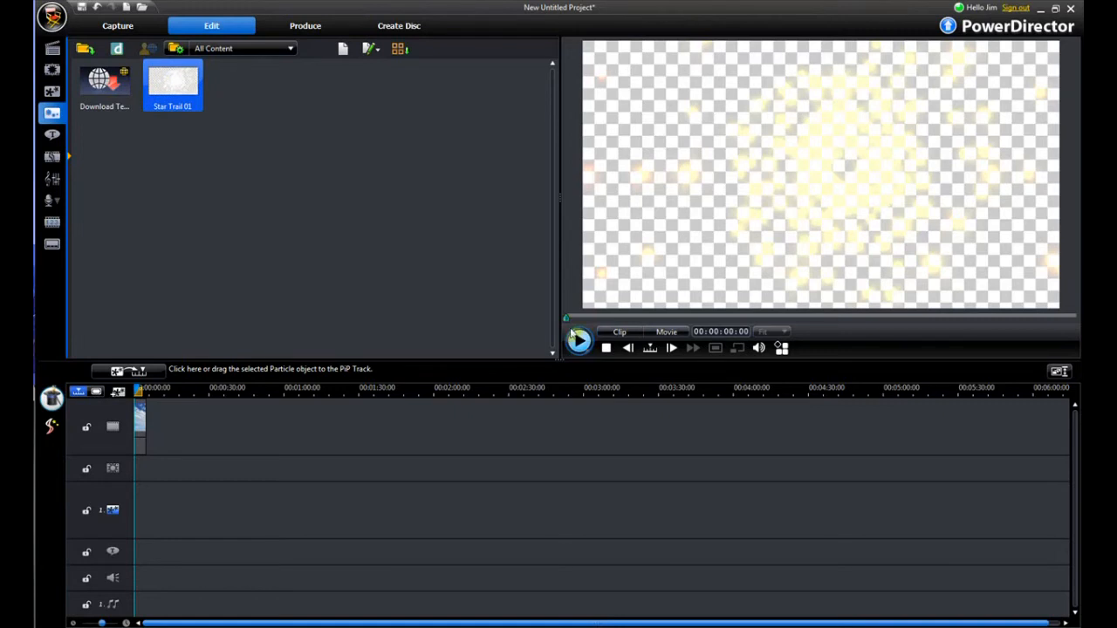
pyautogui.click(578, 341)
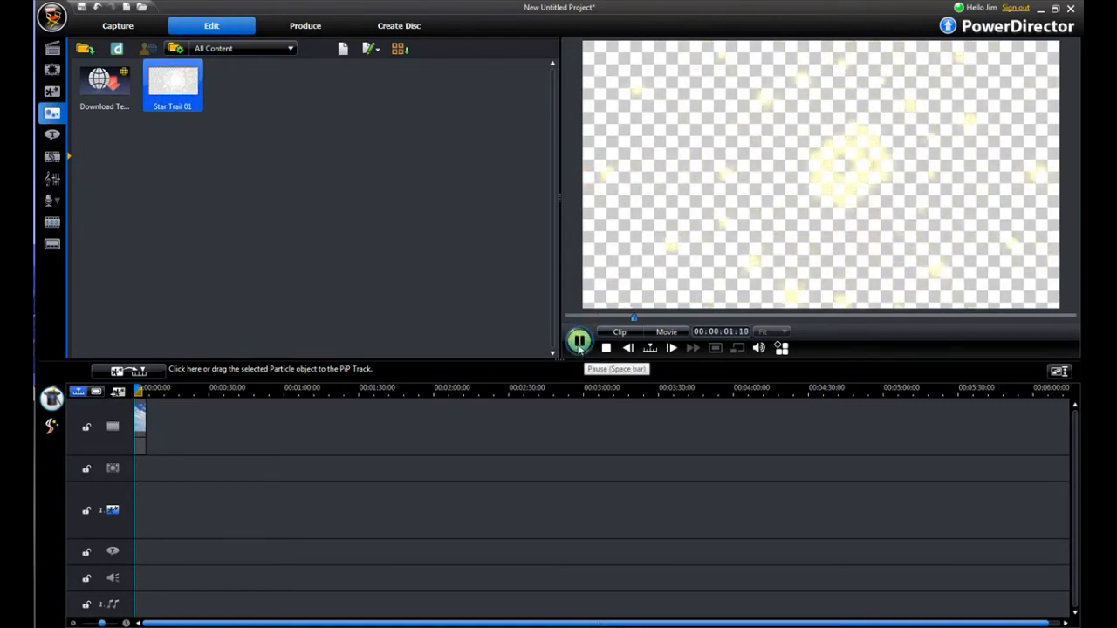
pyautogui.click(578, 342)
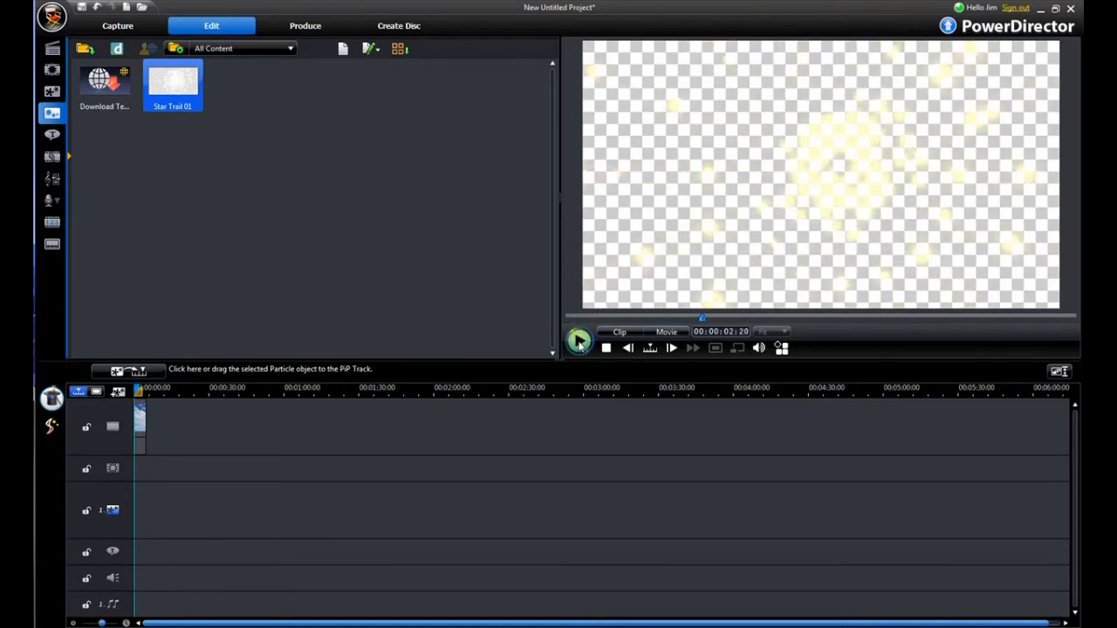
pyautogui.click(51, 135)
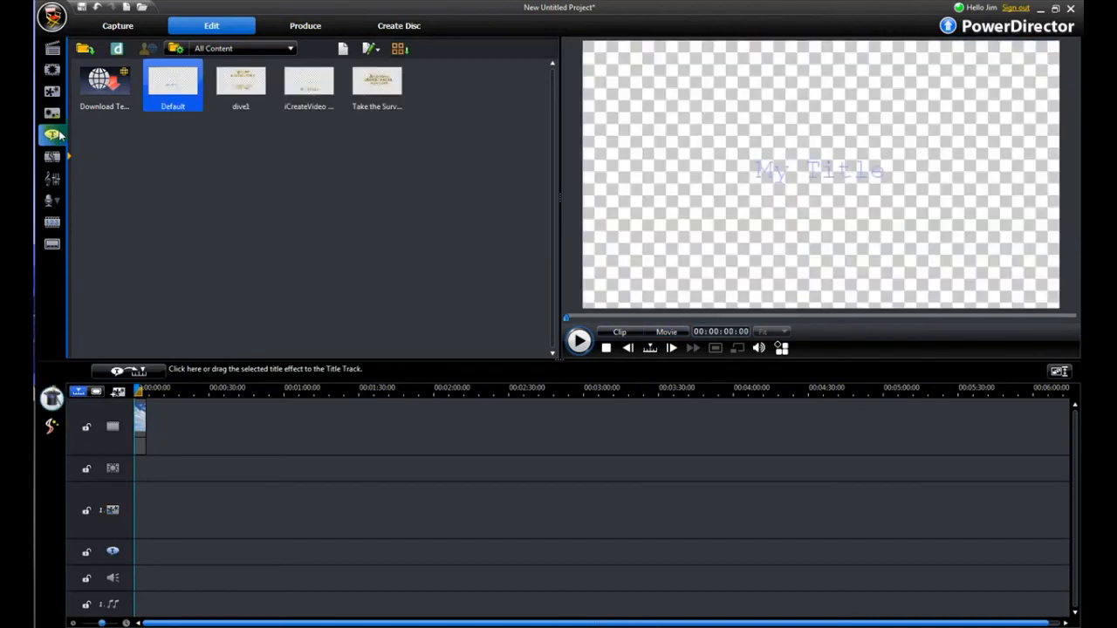
# Preview the Take the Survey, iCreateVideo and dive1 title templates
pyautogui.click(51, 134)
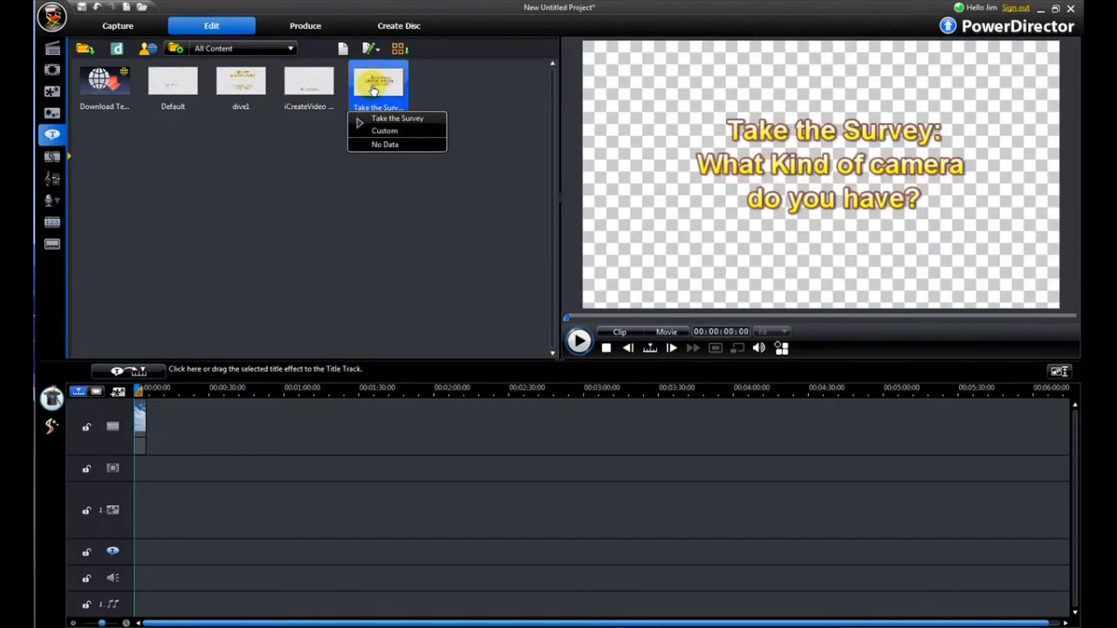
pyautogui.click(308, 83)
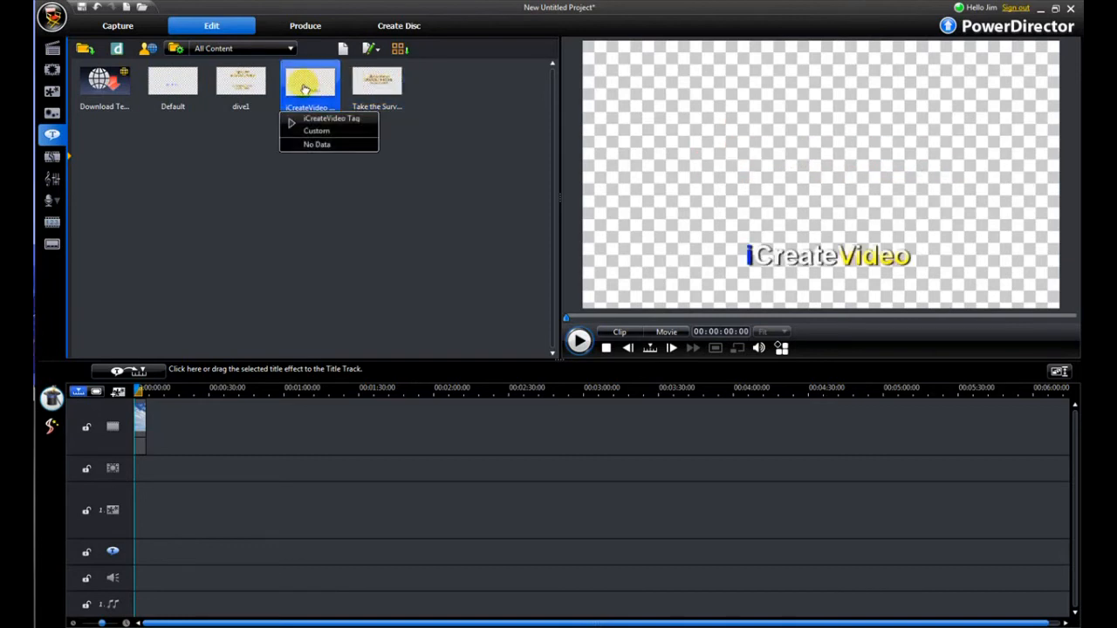
pyautogui.click(377, 82)
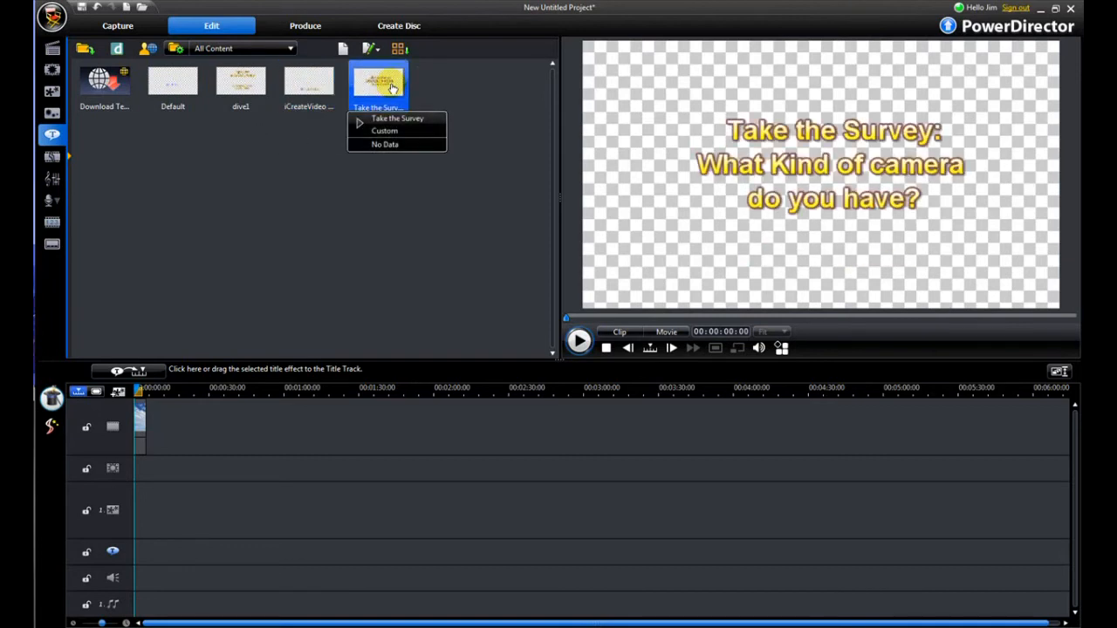
pyautogui.click(240, 83)
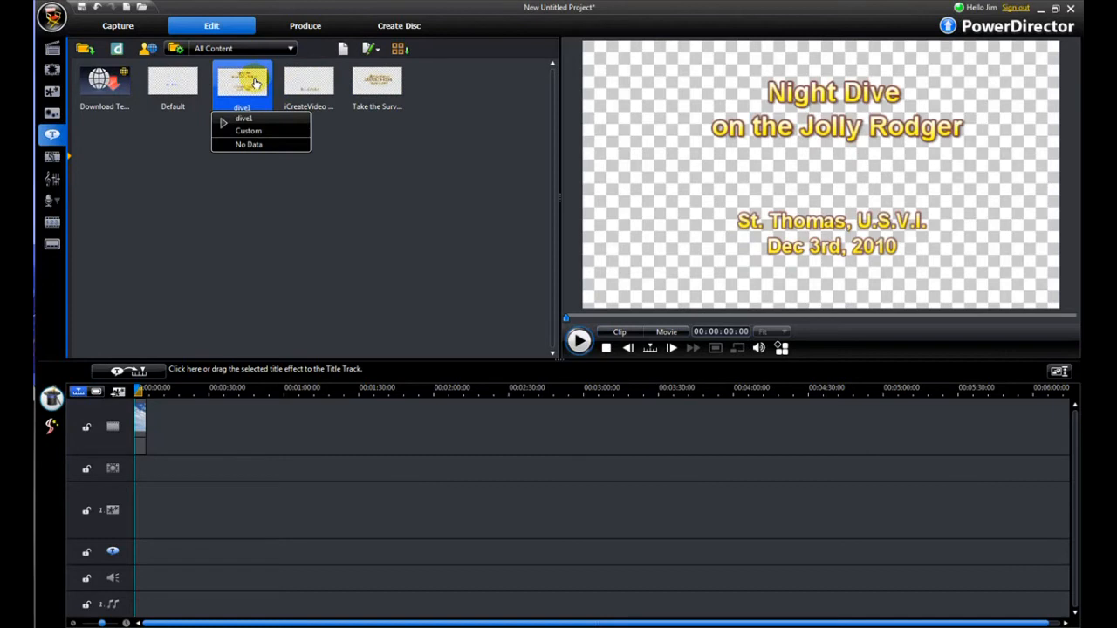
# Open a title in the Title Designer, then cancel without saving changes
pyautogui.click(376, 83)
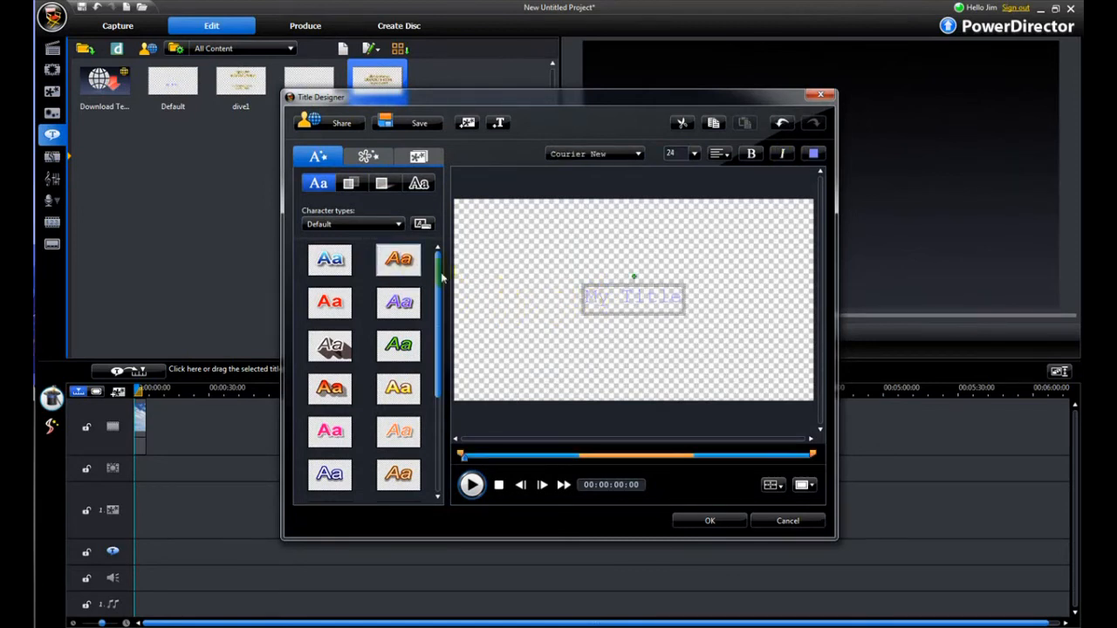
pyautogui.click(330, 260)
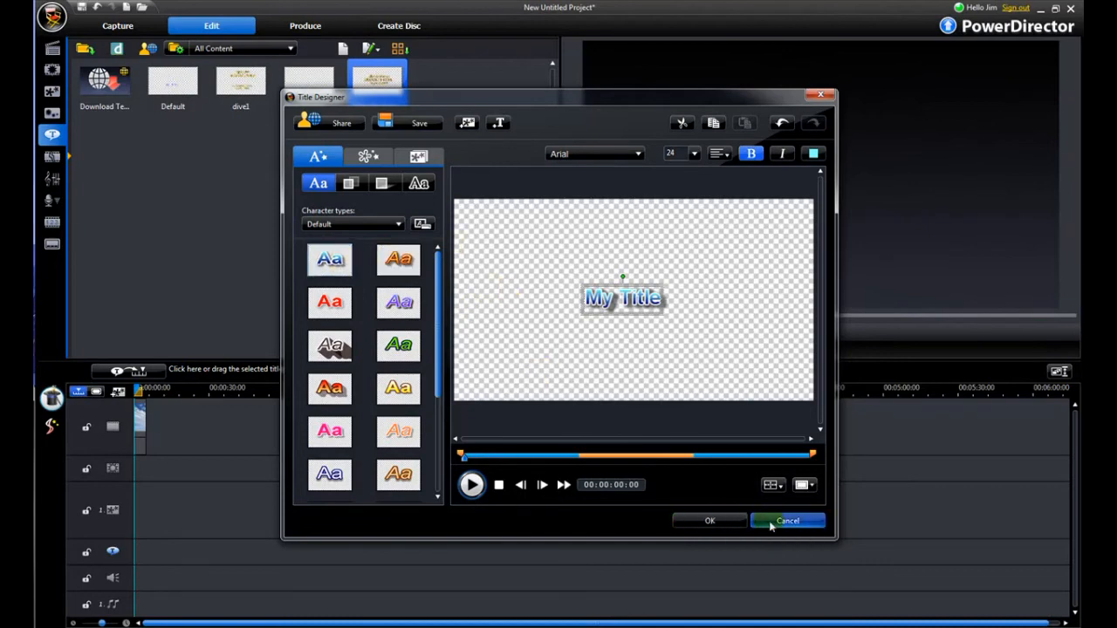
pyautogui.click(786, 521)
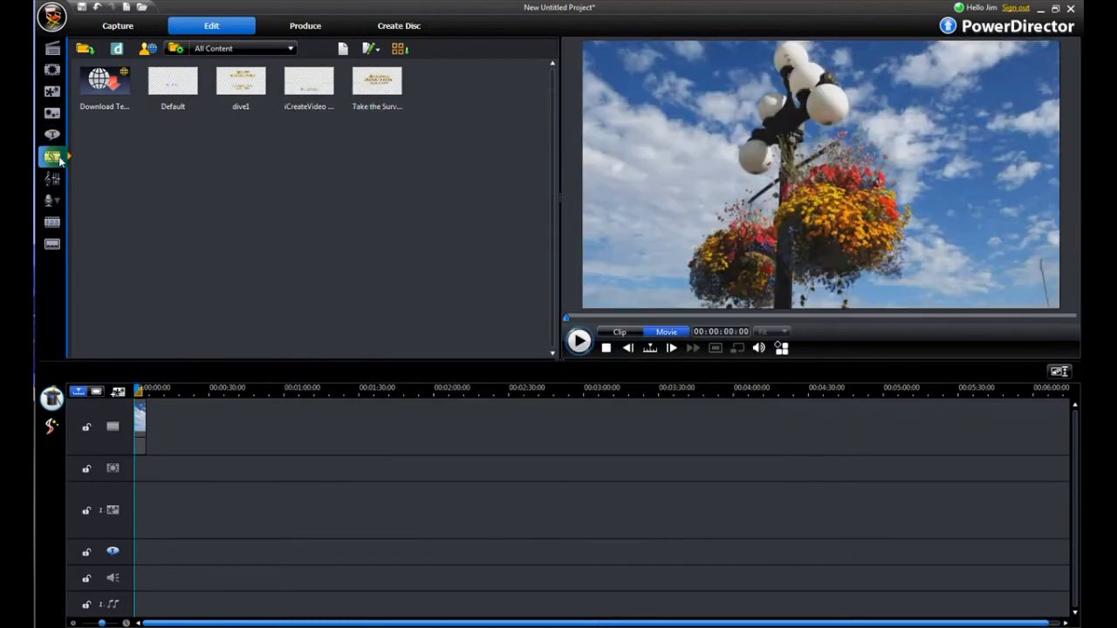
# Preview the Burning, Center Curl and Collapse transitions, then open the Audio Mixing Room
pyautogui.click(52, 157)
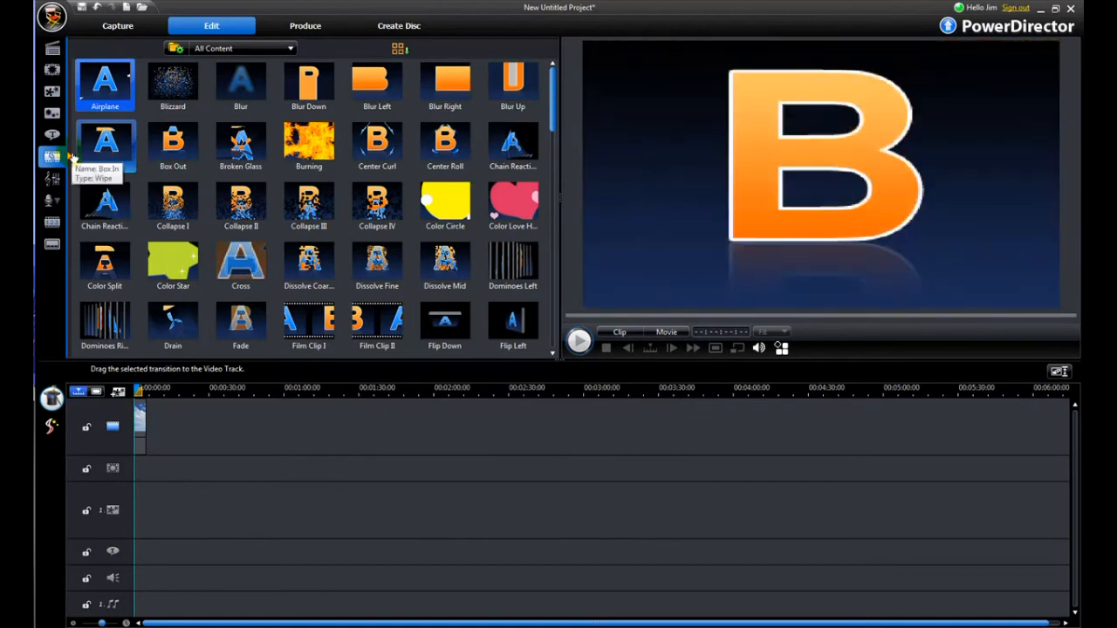
pyautogui.click(308, 144)
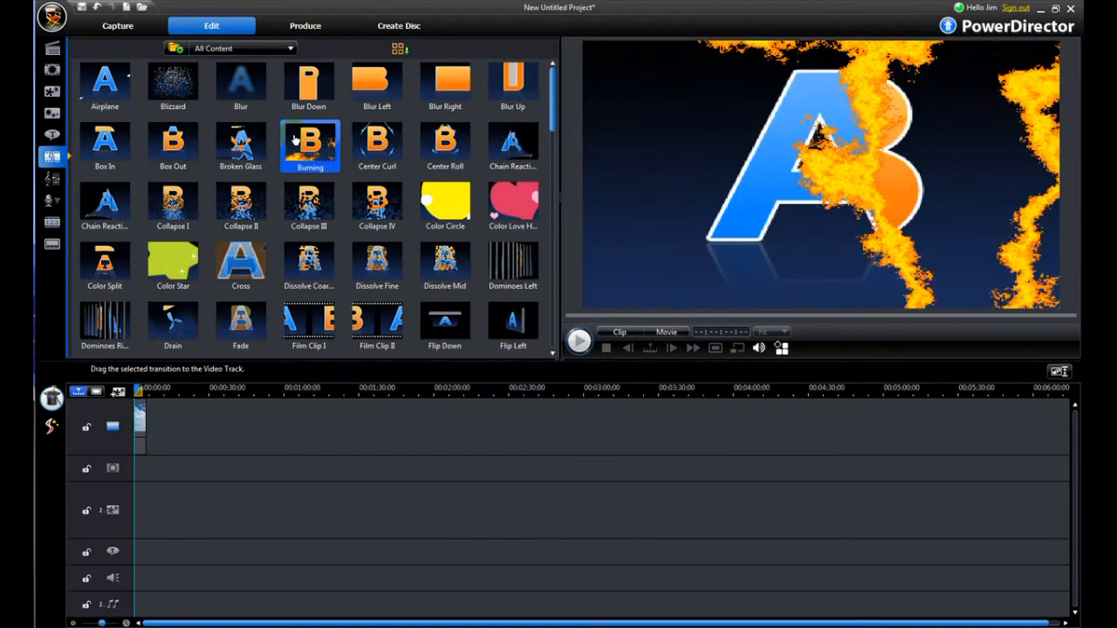
pyautogui.click(377, 144)
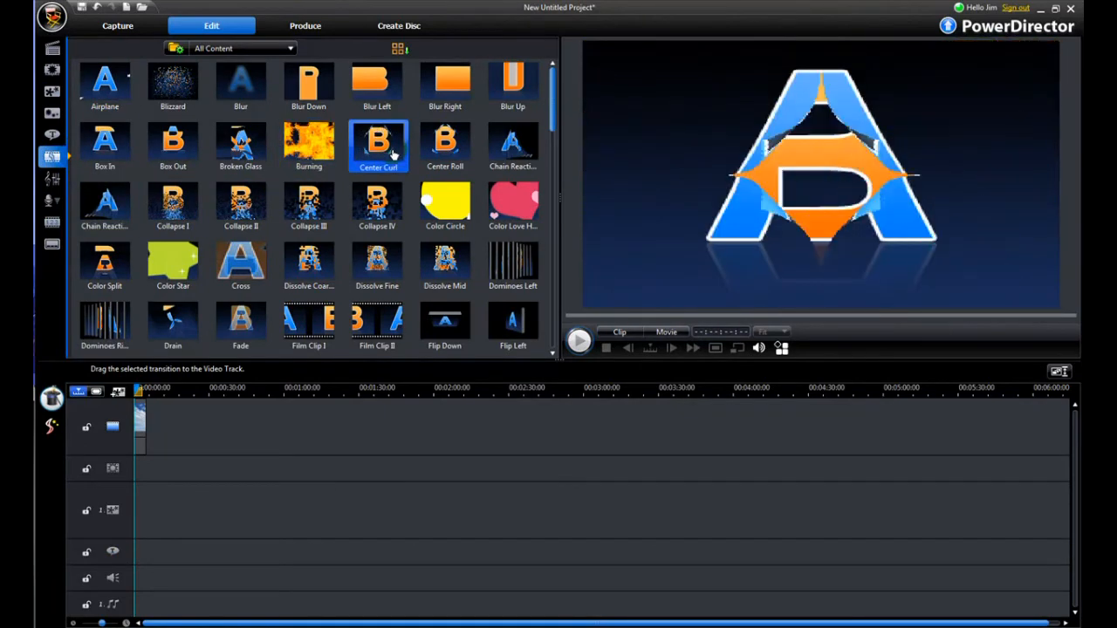
pyautogui.click(240, 205)
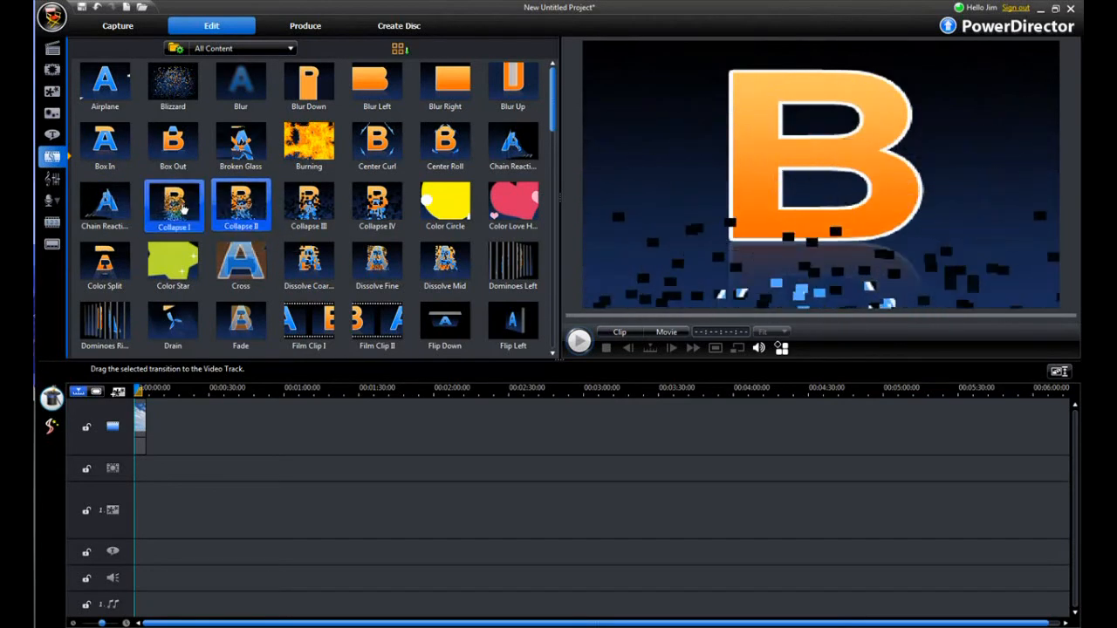
pyautogui.click(52, 178)
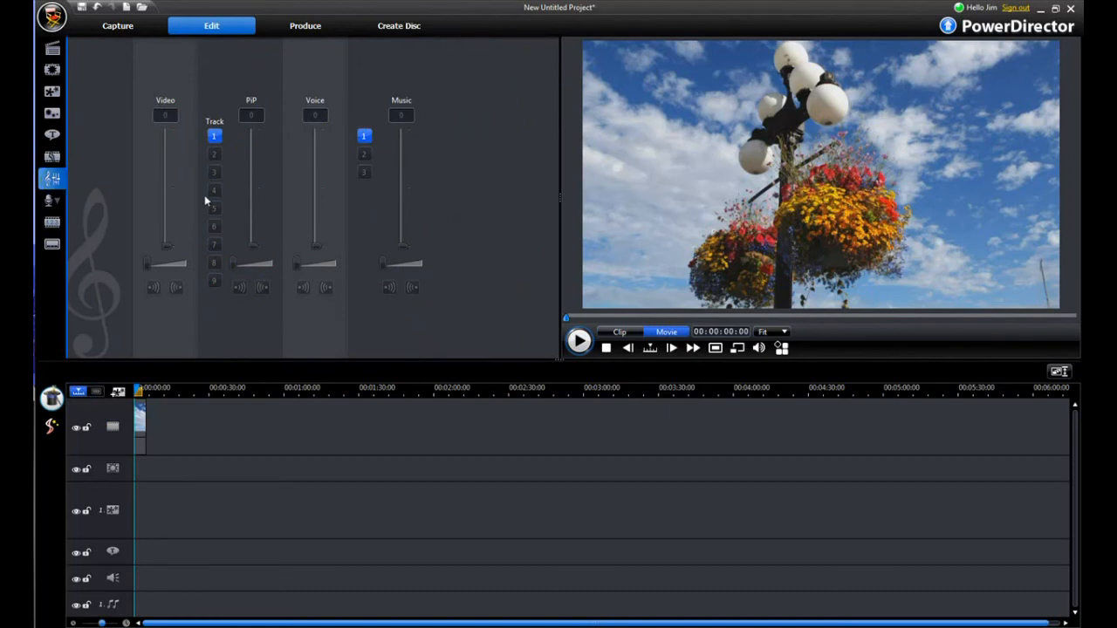
pyautogui.moveTo(308, 179)
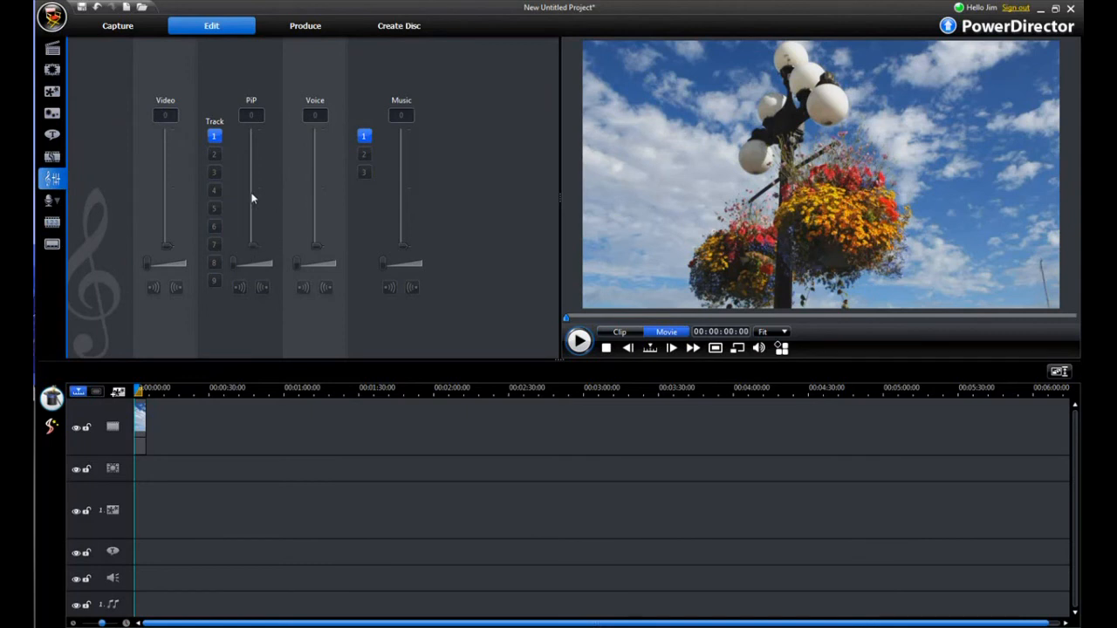
pyautogui.moveTo(437, 121)
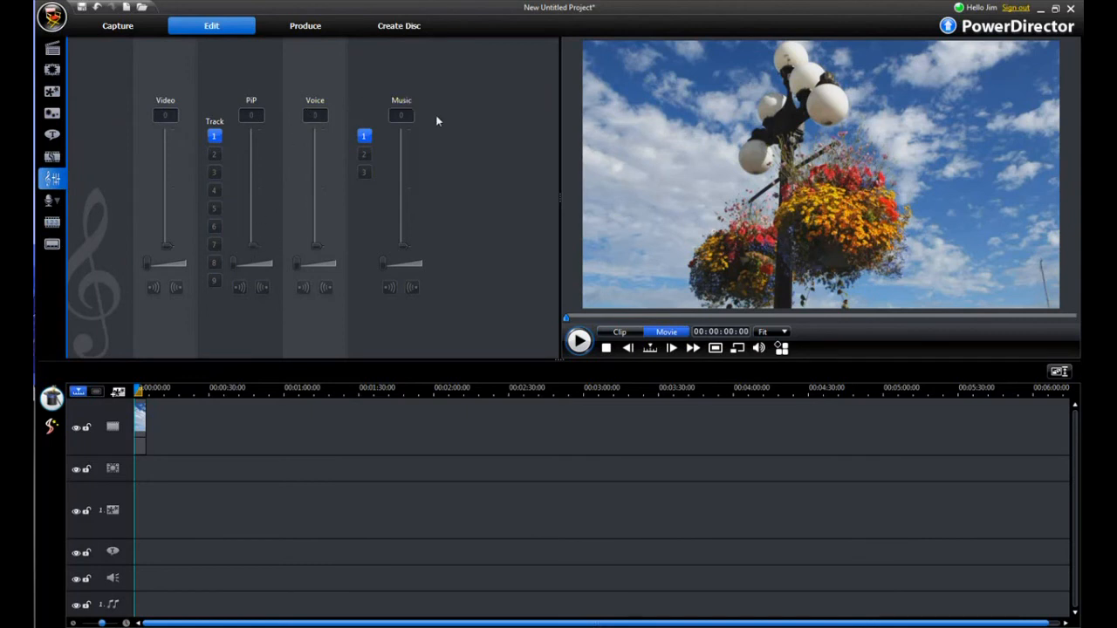
pyautogui.moveTo(253, 116)
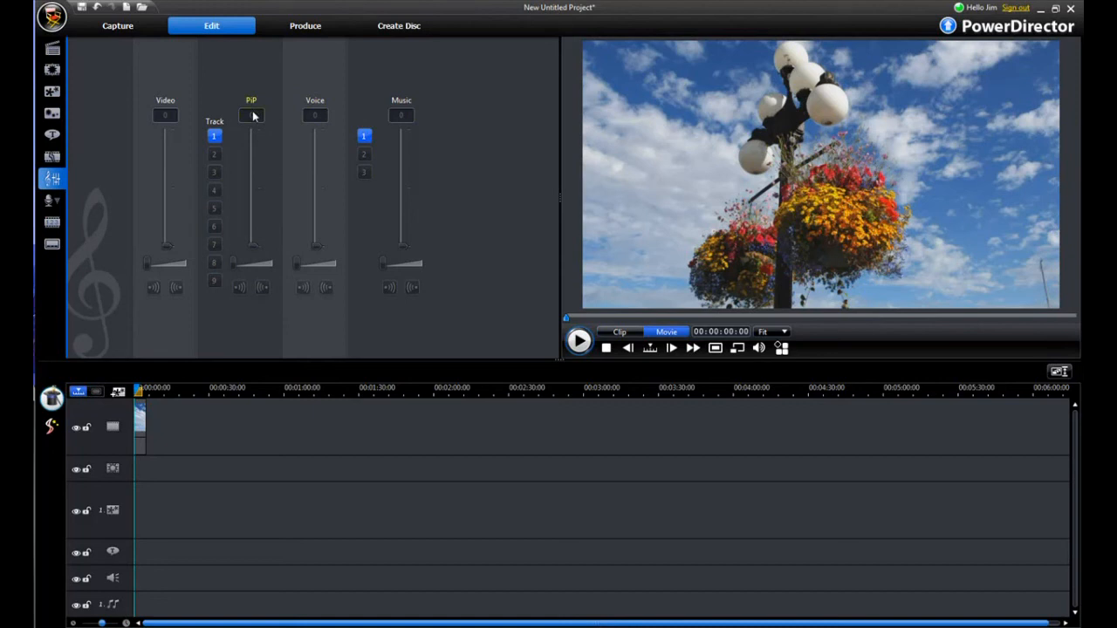
pyautogui.moveTo(161, 147)
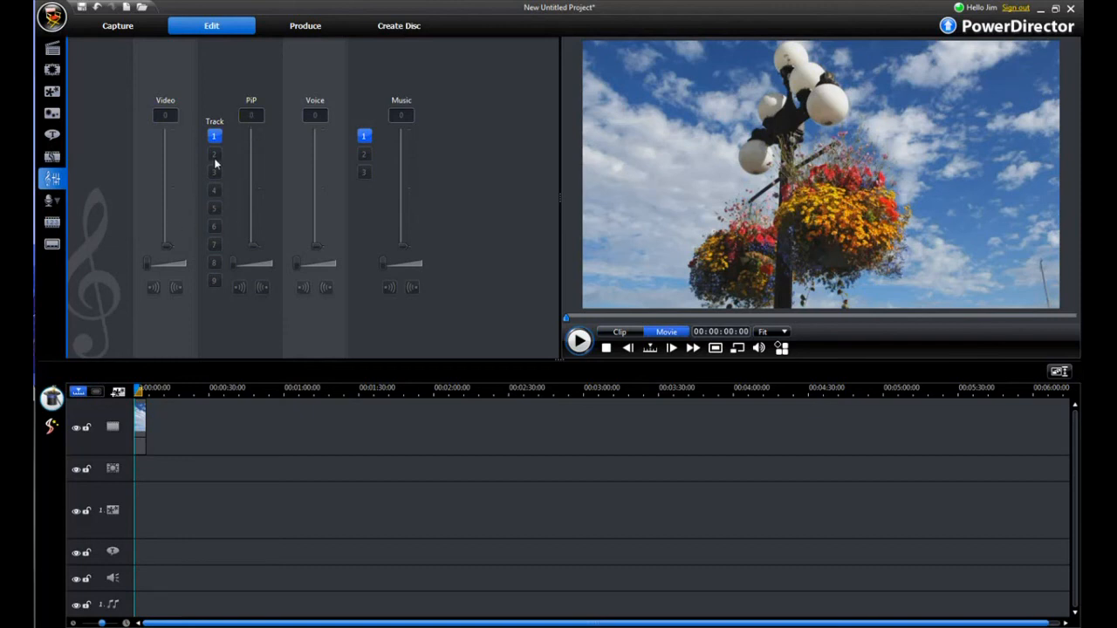
pyautogui.moveTo(280, 121)
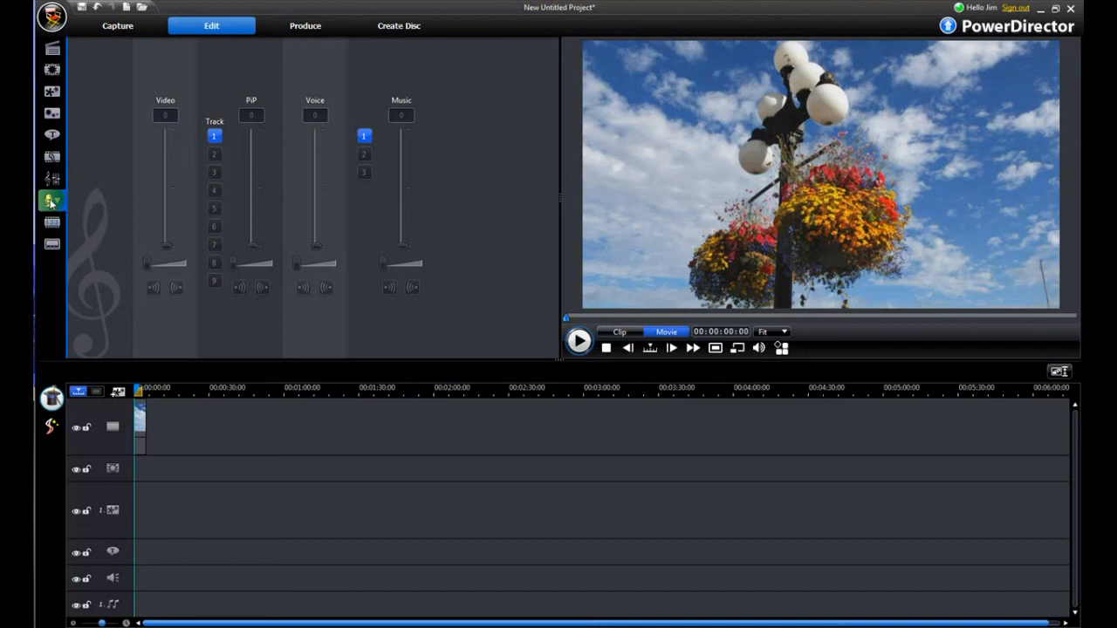
# Open the Voice-Over Recording Room showing recording volume at 50 and device options
pyautogui.click(52, 201)
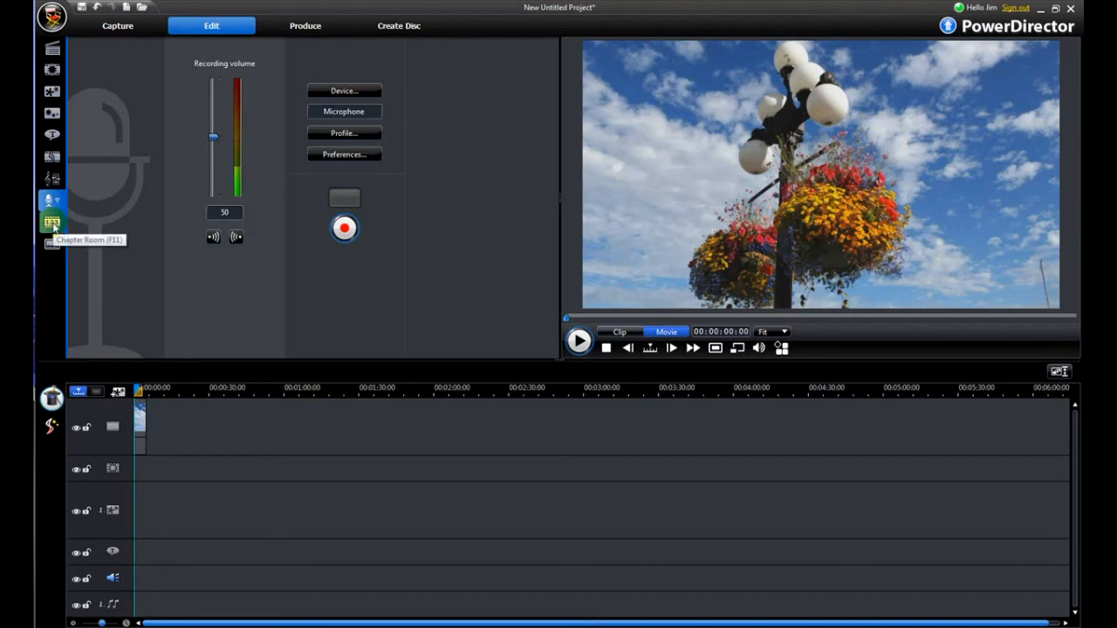
# Open the Chapter Room, listing Chapter 1 at 00:00:00 with auto chapter settings
pyautogui.click(51, 222)
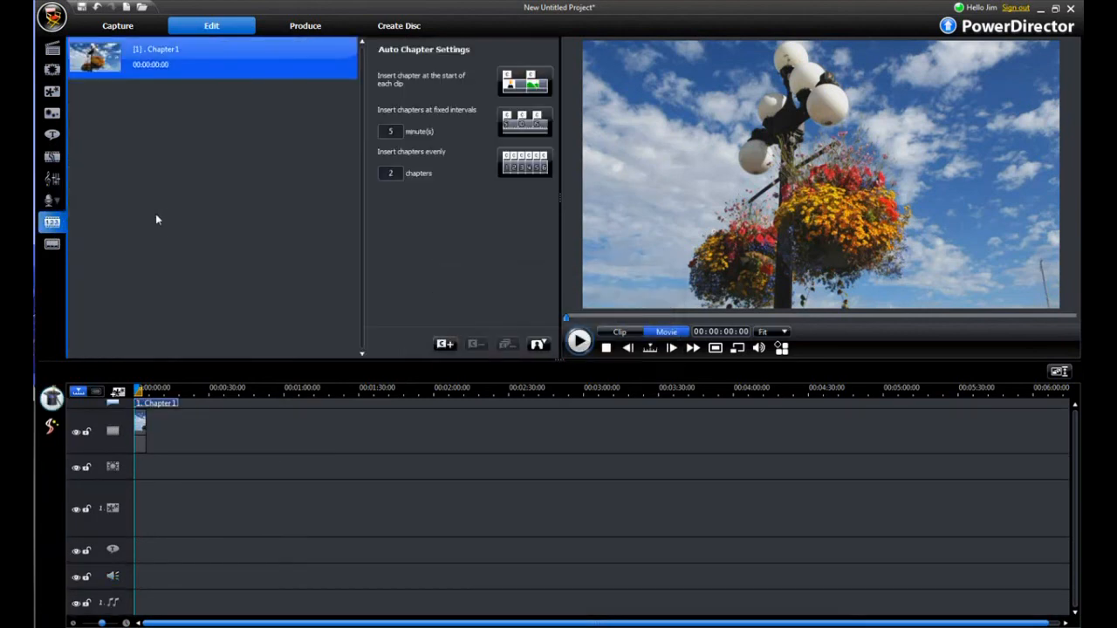
pyautogui.moveTo(120, 226)
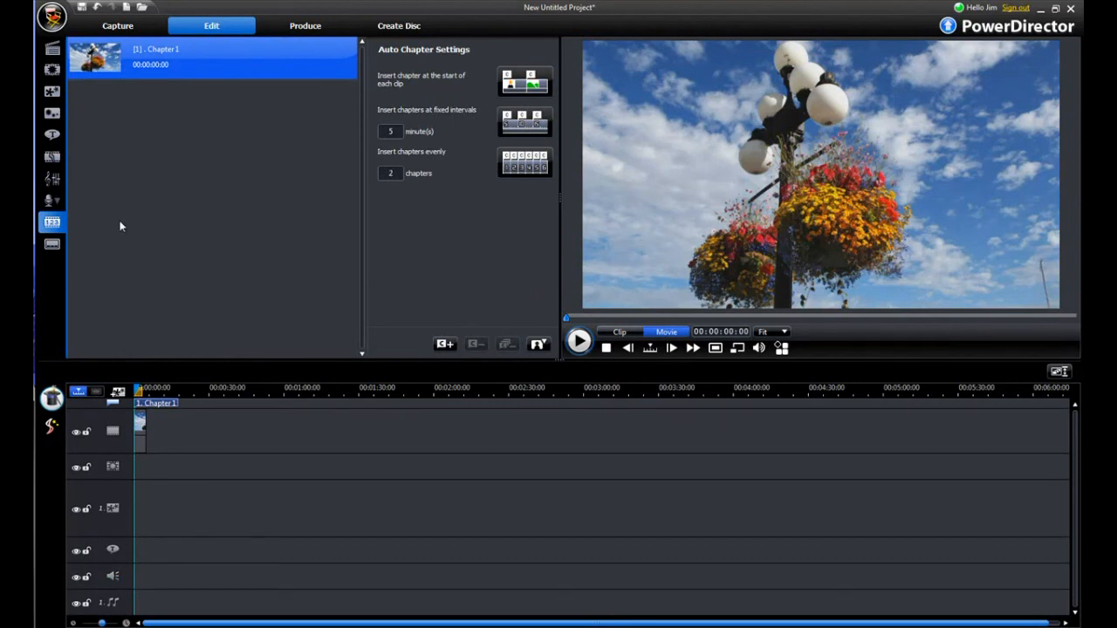
pyautogui.moveTo(52, 223)
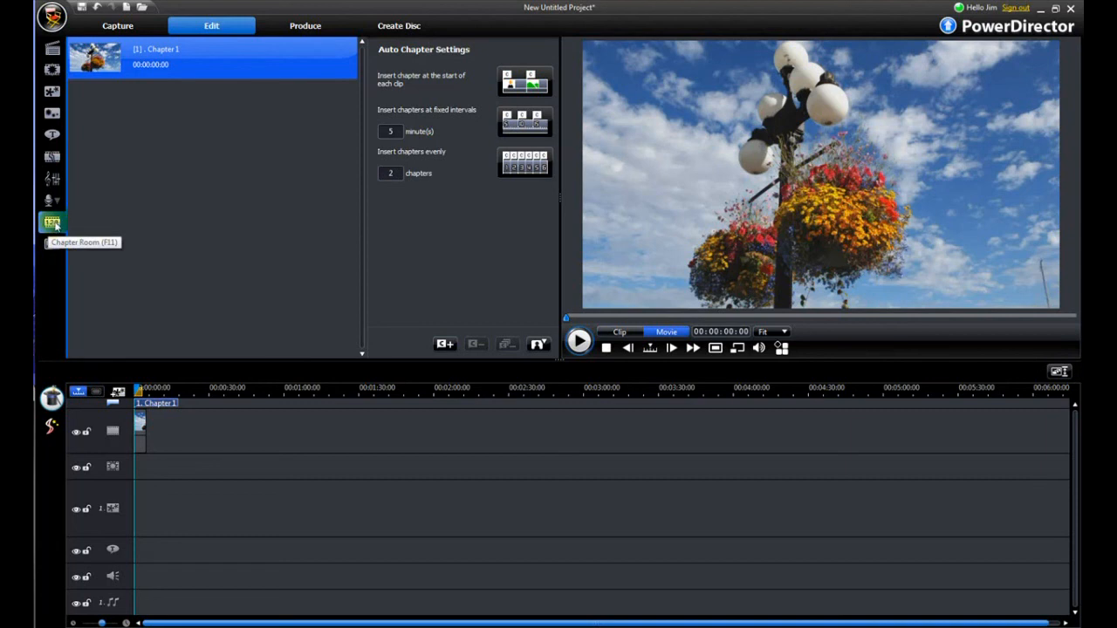
pyautogui.moveTo(64, 220)
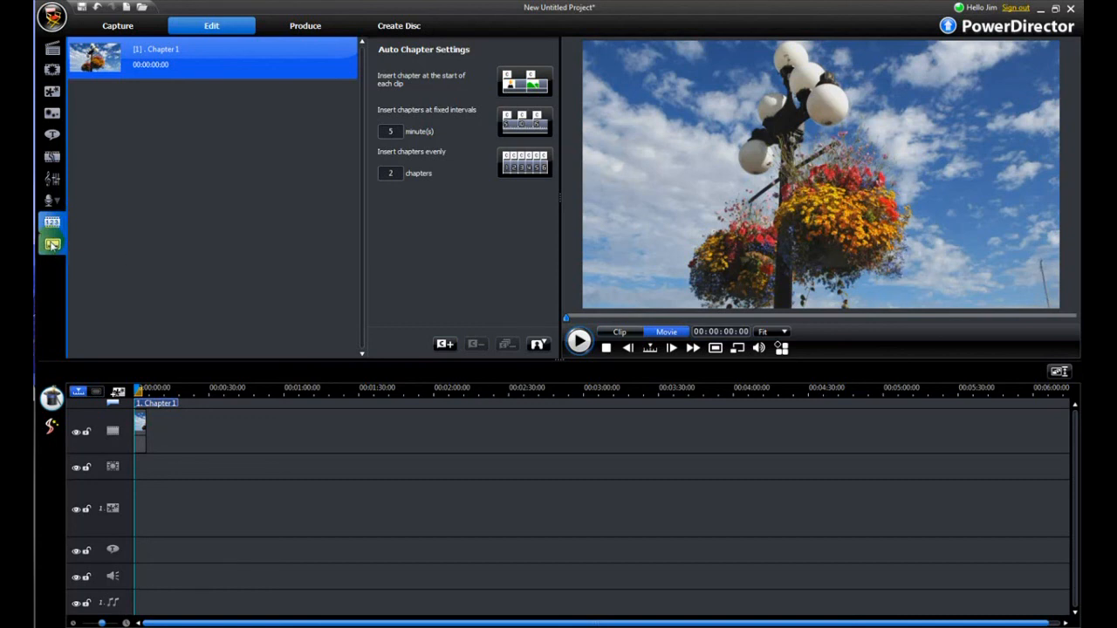
# Open the Subtitle Room with its empty start time, end time and subtitle list
pyautogui.click(52, 244)
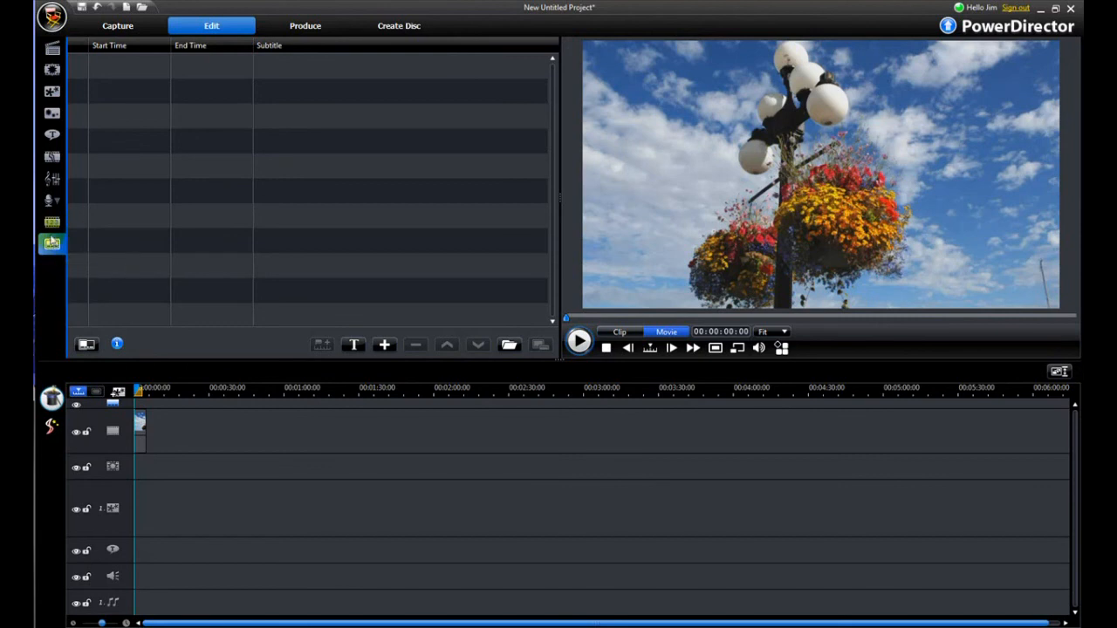
pyautogui.moveTo(51, 242)
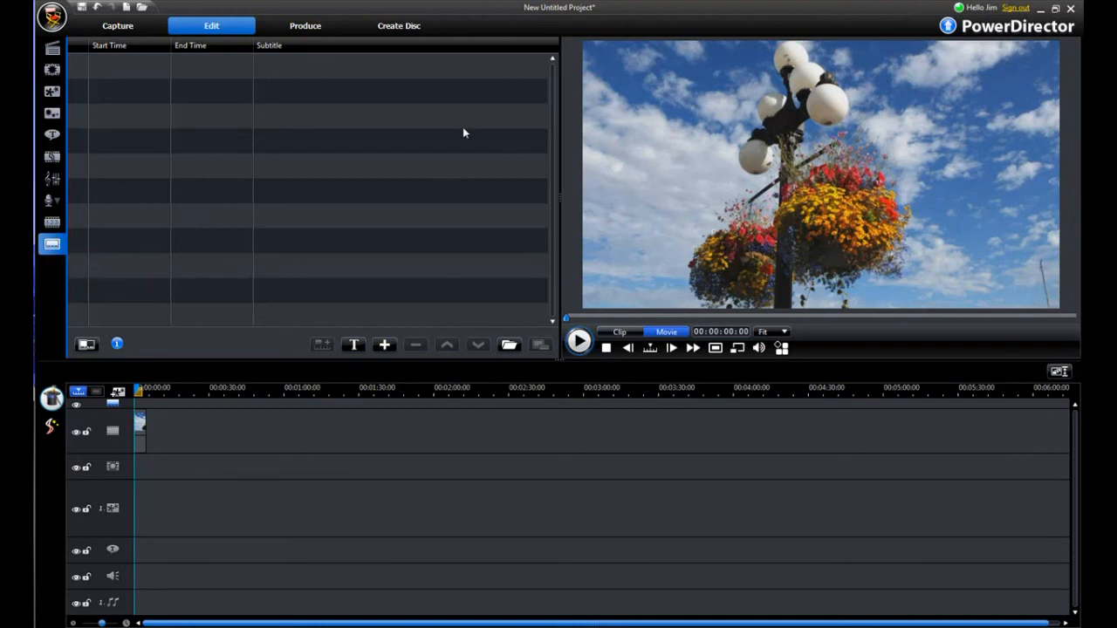
pyautogui.moveTo(450, 171)
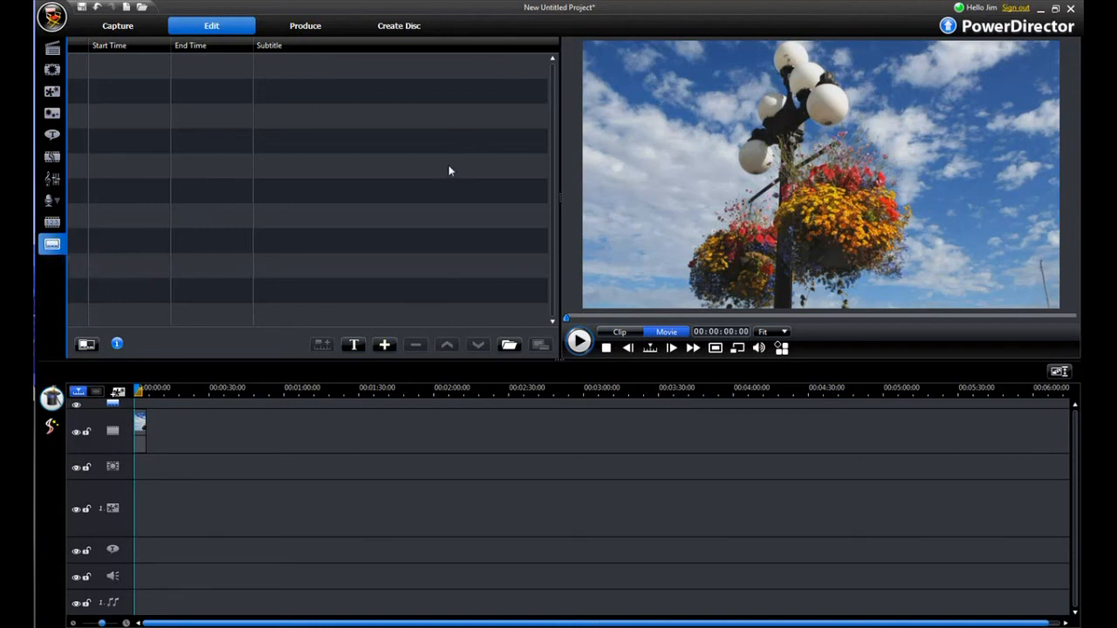
# Return to the Media Room, preview Gingko.jpg and Train.jpg, then select the Street Light clip
pyautogui.click(52, 48)
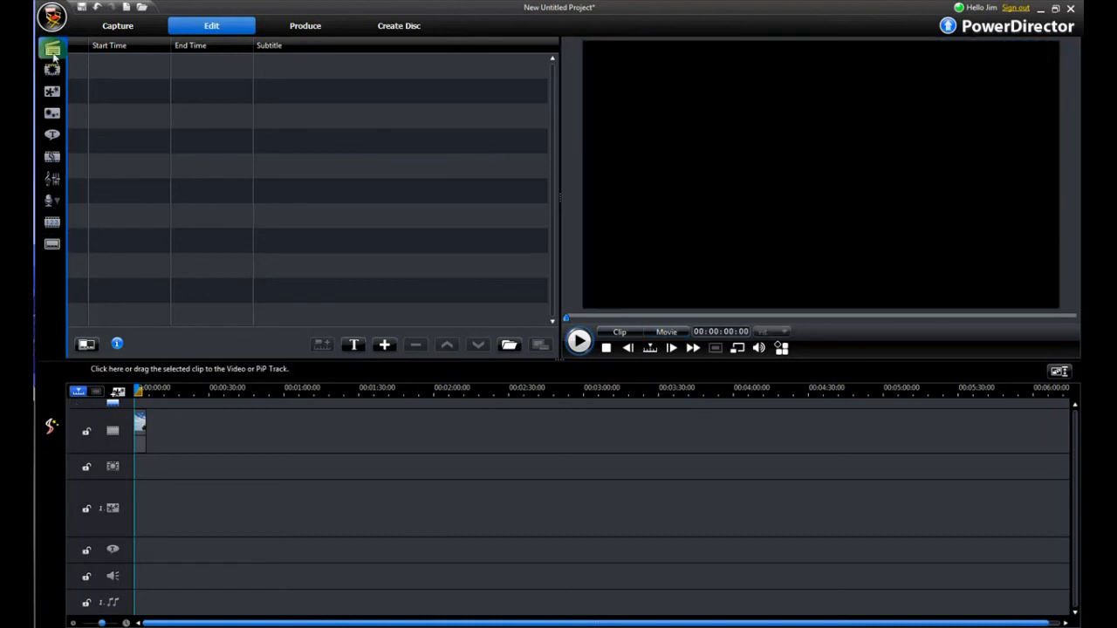
pyautogui.click(52, 48)
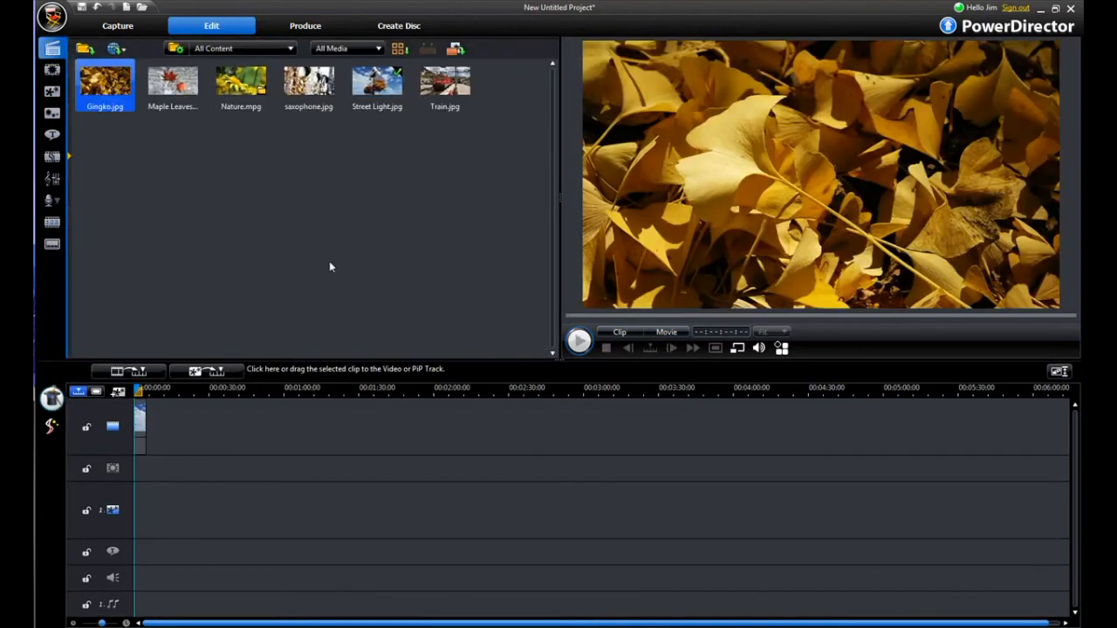
pyautogui.moveTo(445, 83)
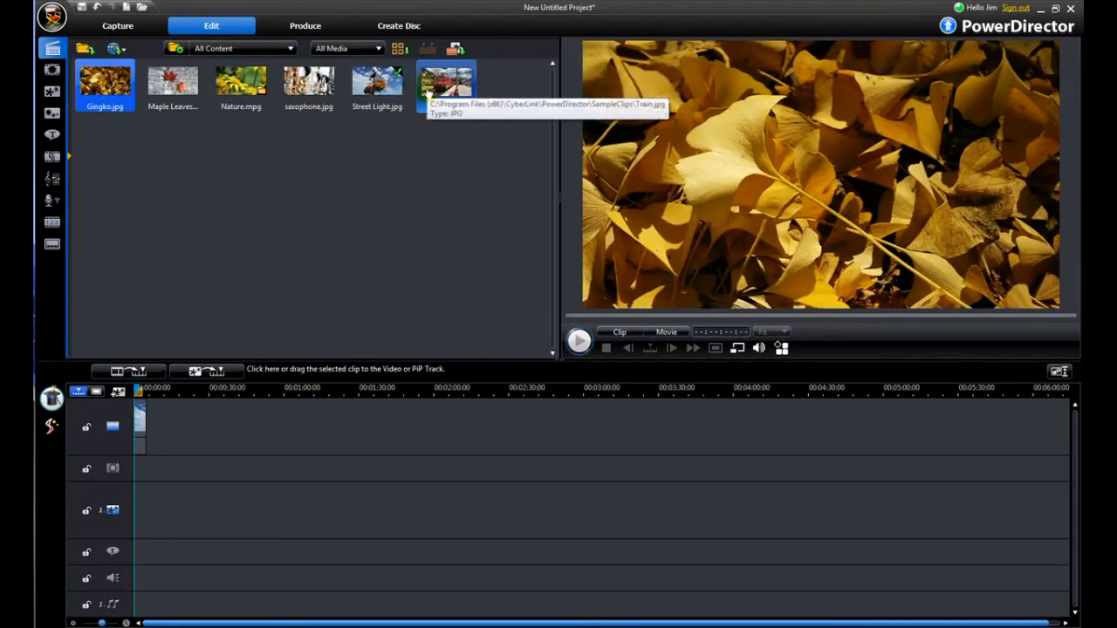
pyautogui.click(445, 83)
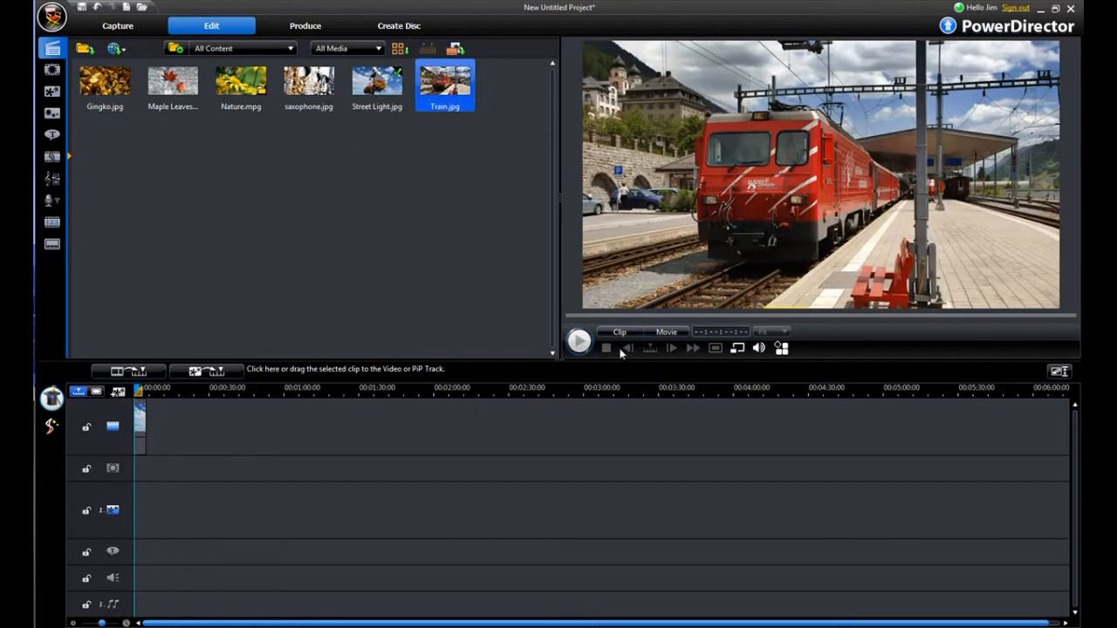
pyautogui.click(376, 83)
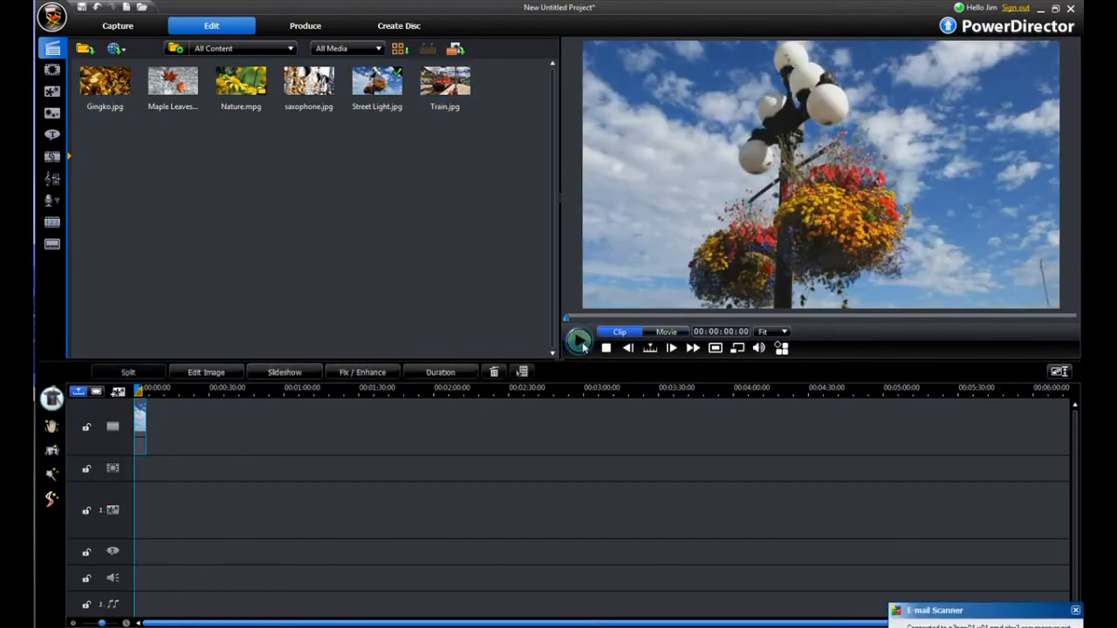
pyautogui.click(578, 347)
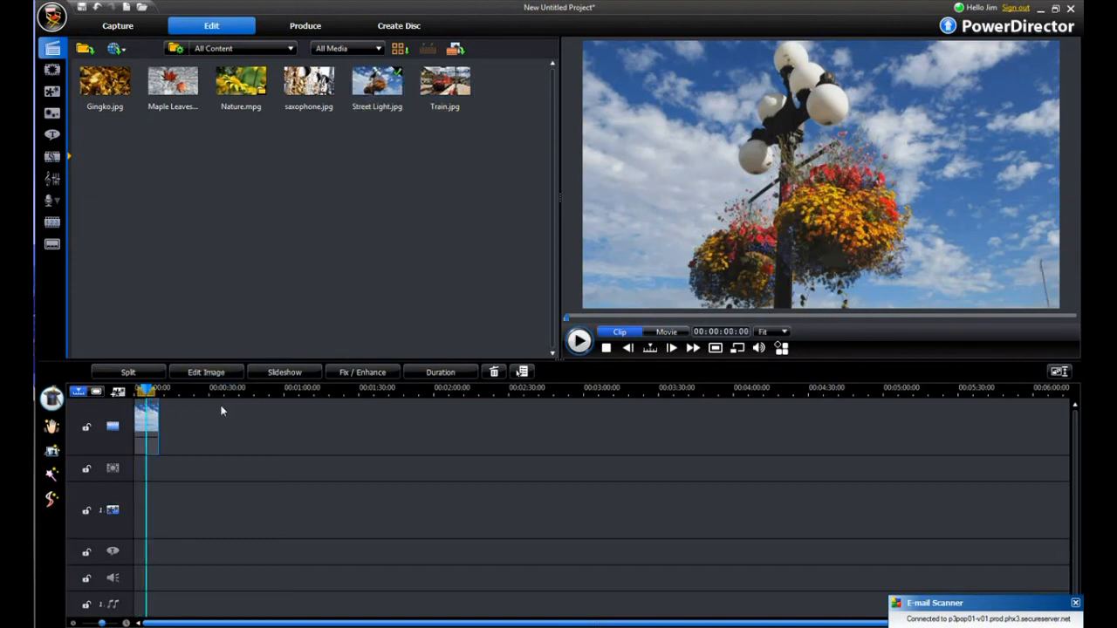
pyautogui.moveTo(306, 430)
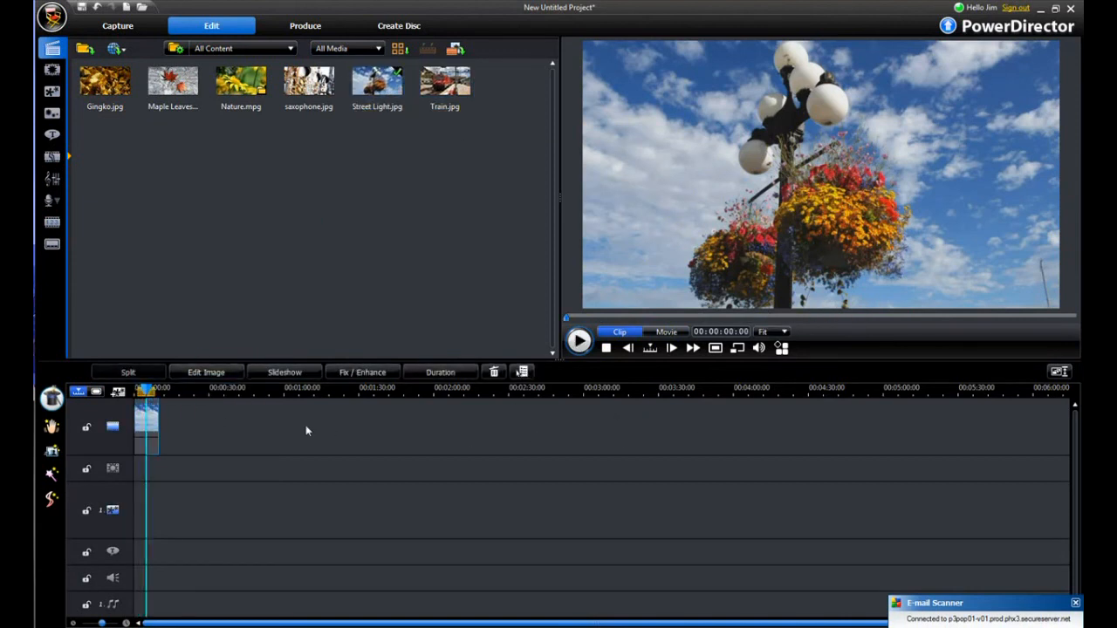
pyautogui.moveTo(379, 441)
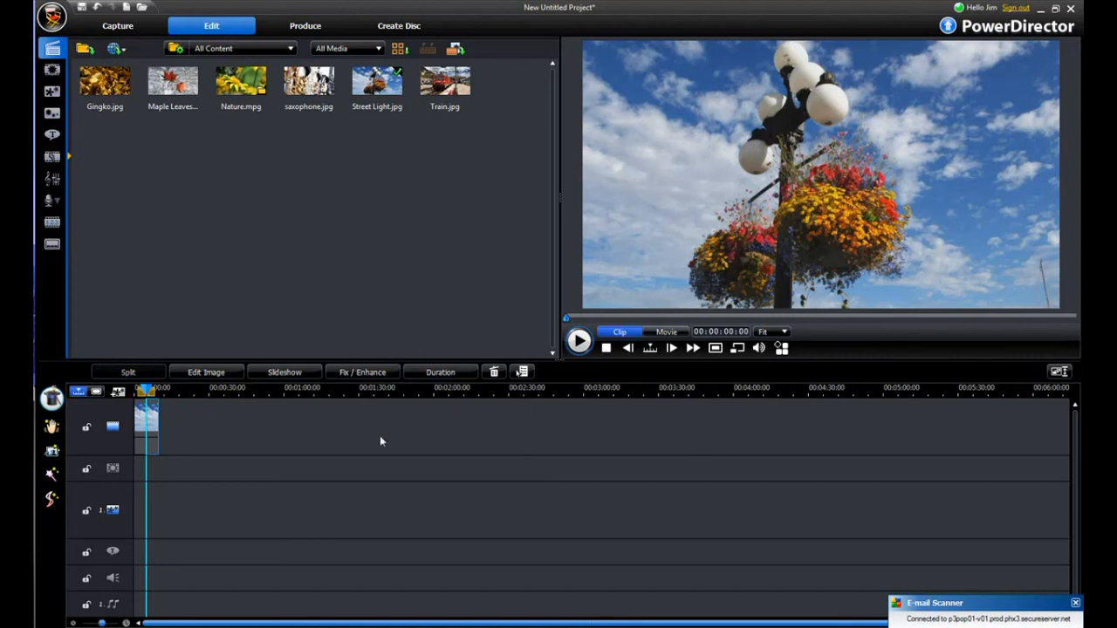
pyautogui.moveTo(207, 187)
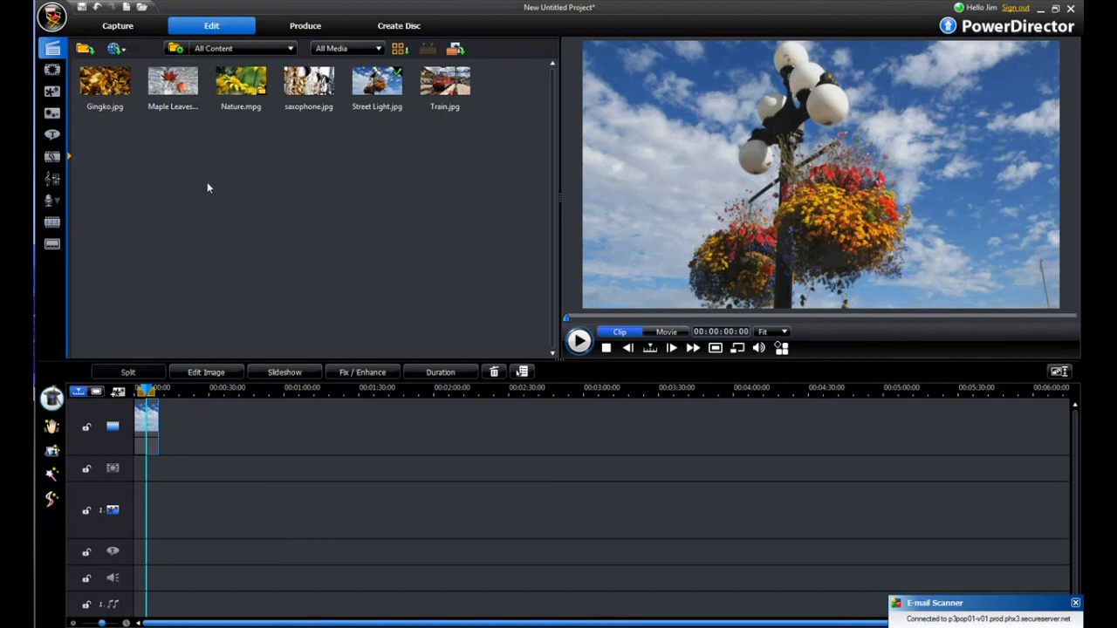